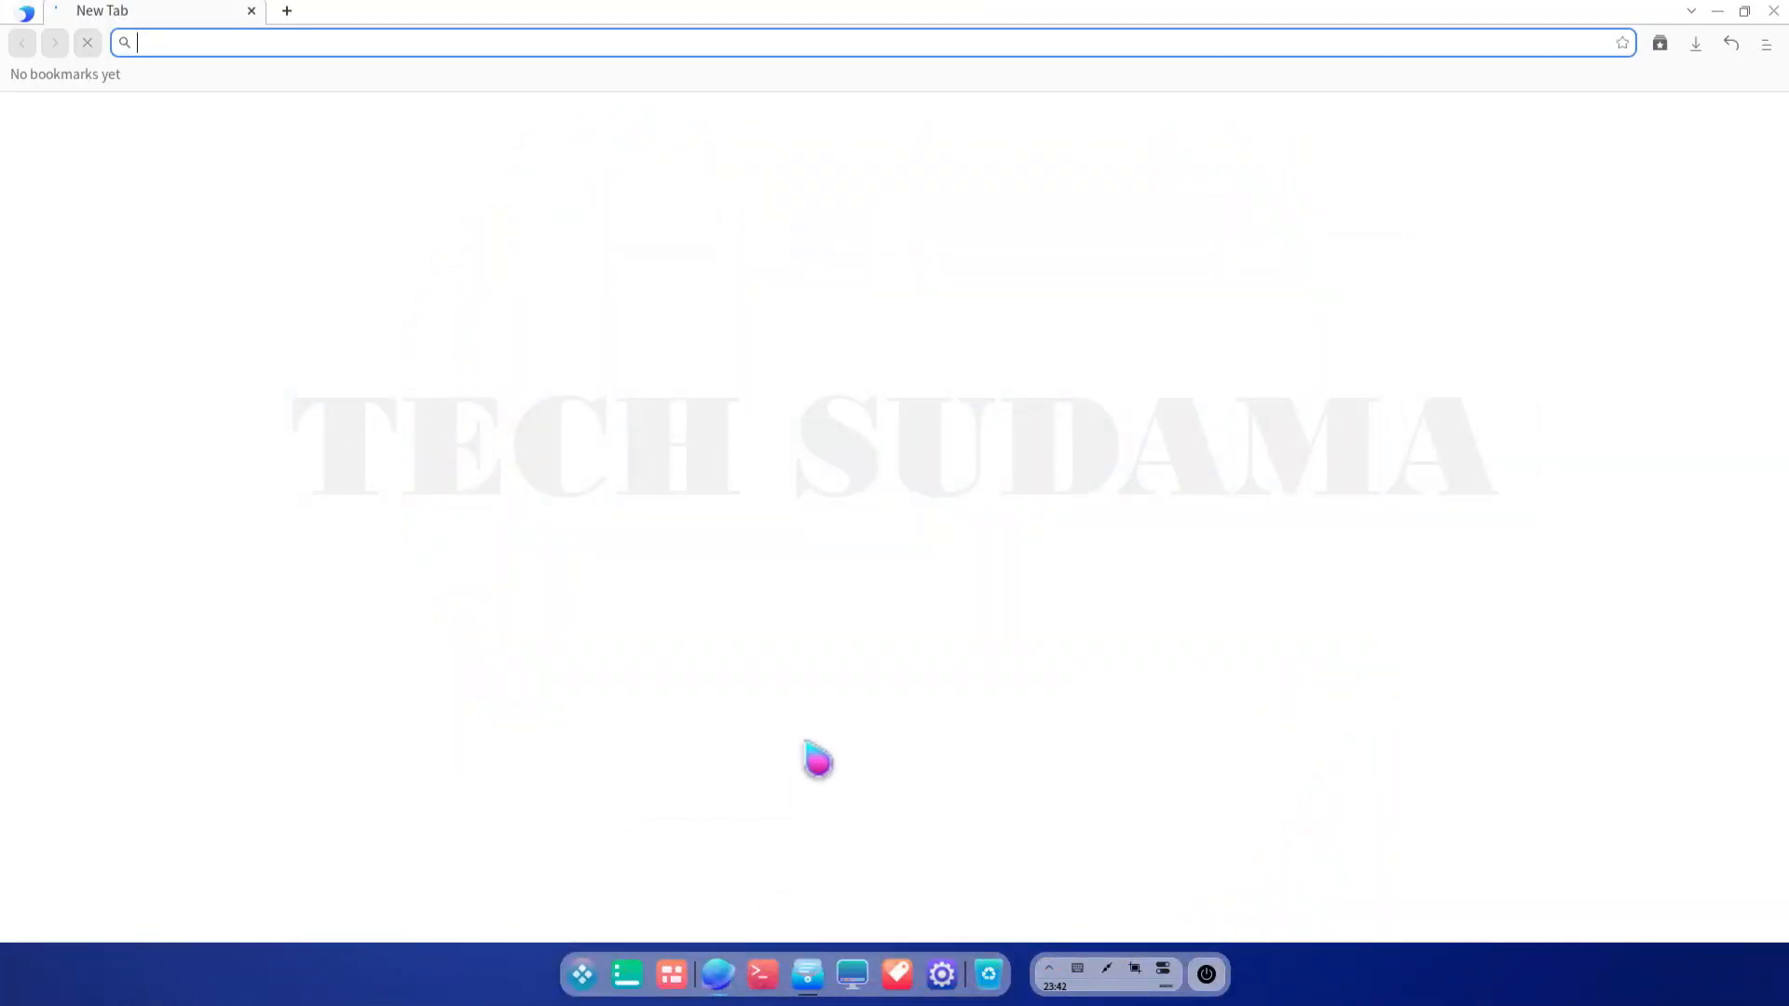
- Get English (United States) Windows 10 multi-edition ISO download links from Microsoft Software Download
type("windows download")
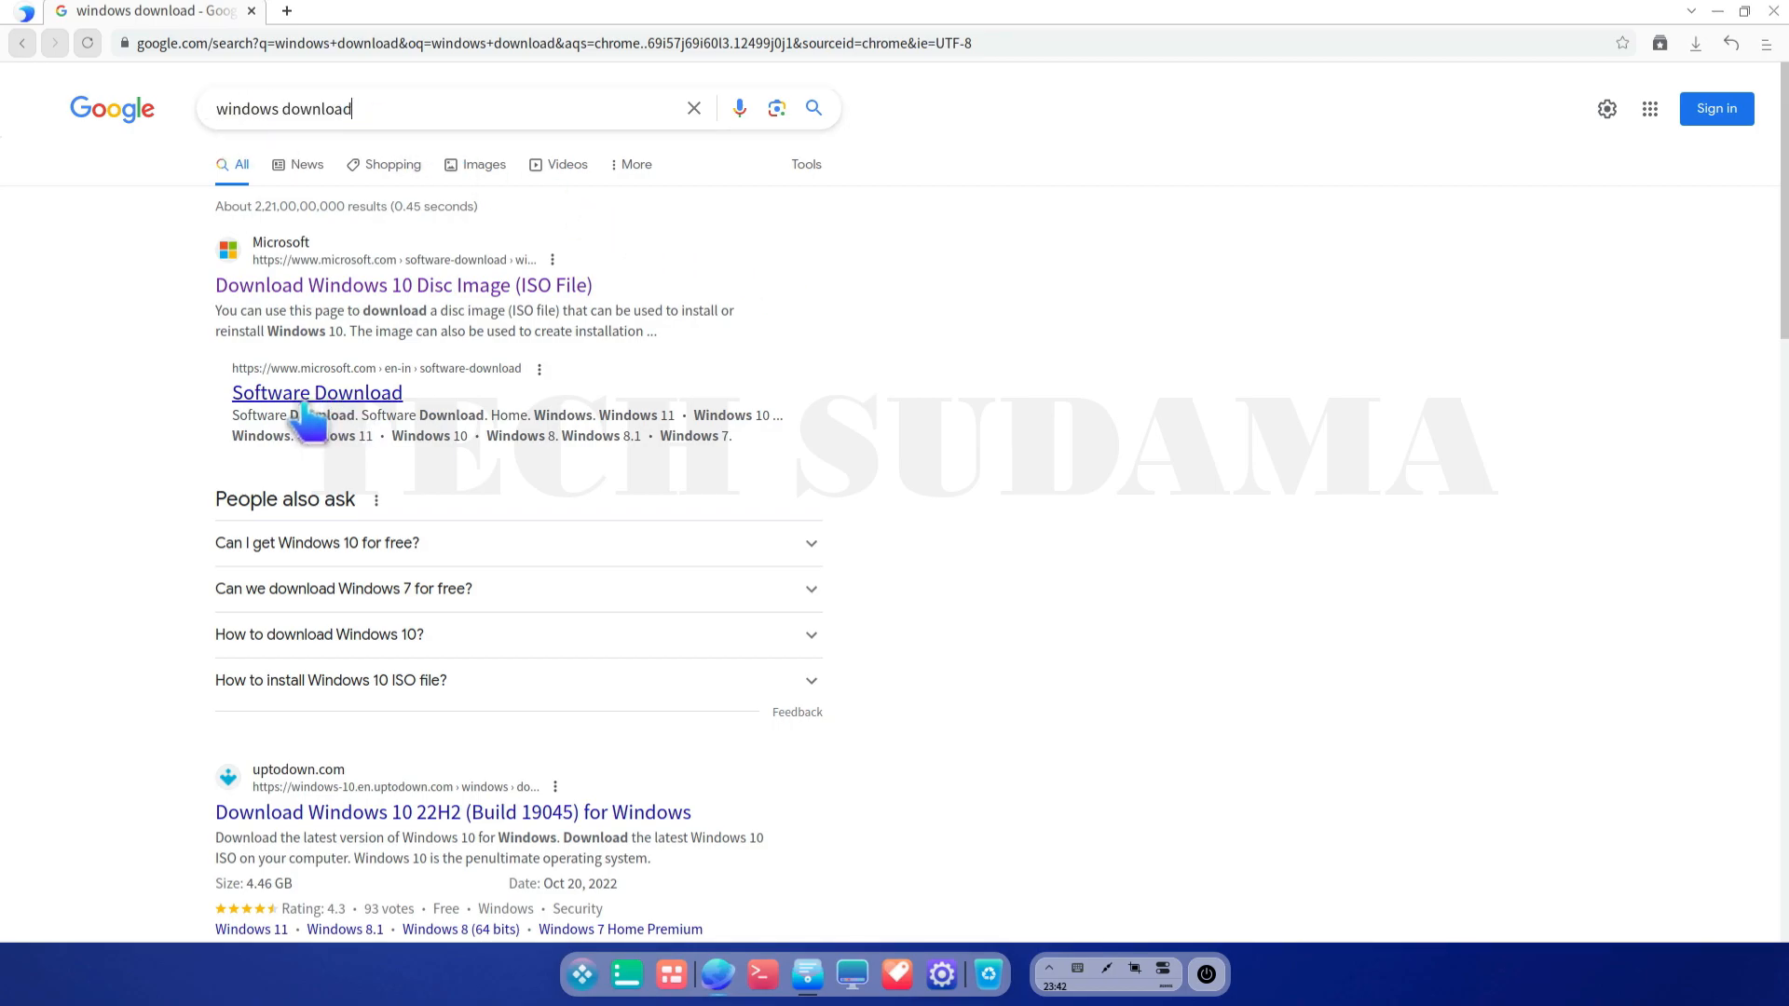
left_click(316, 393)
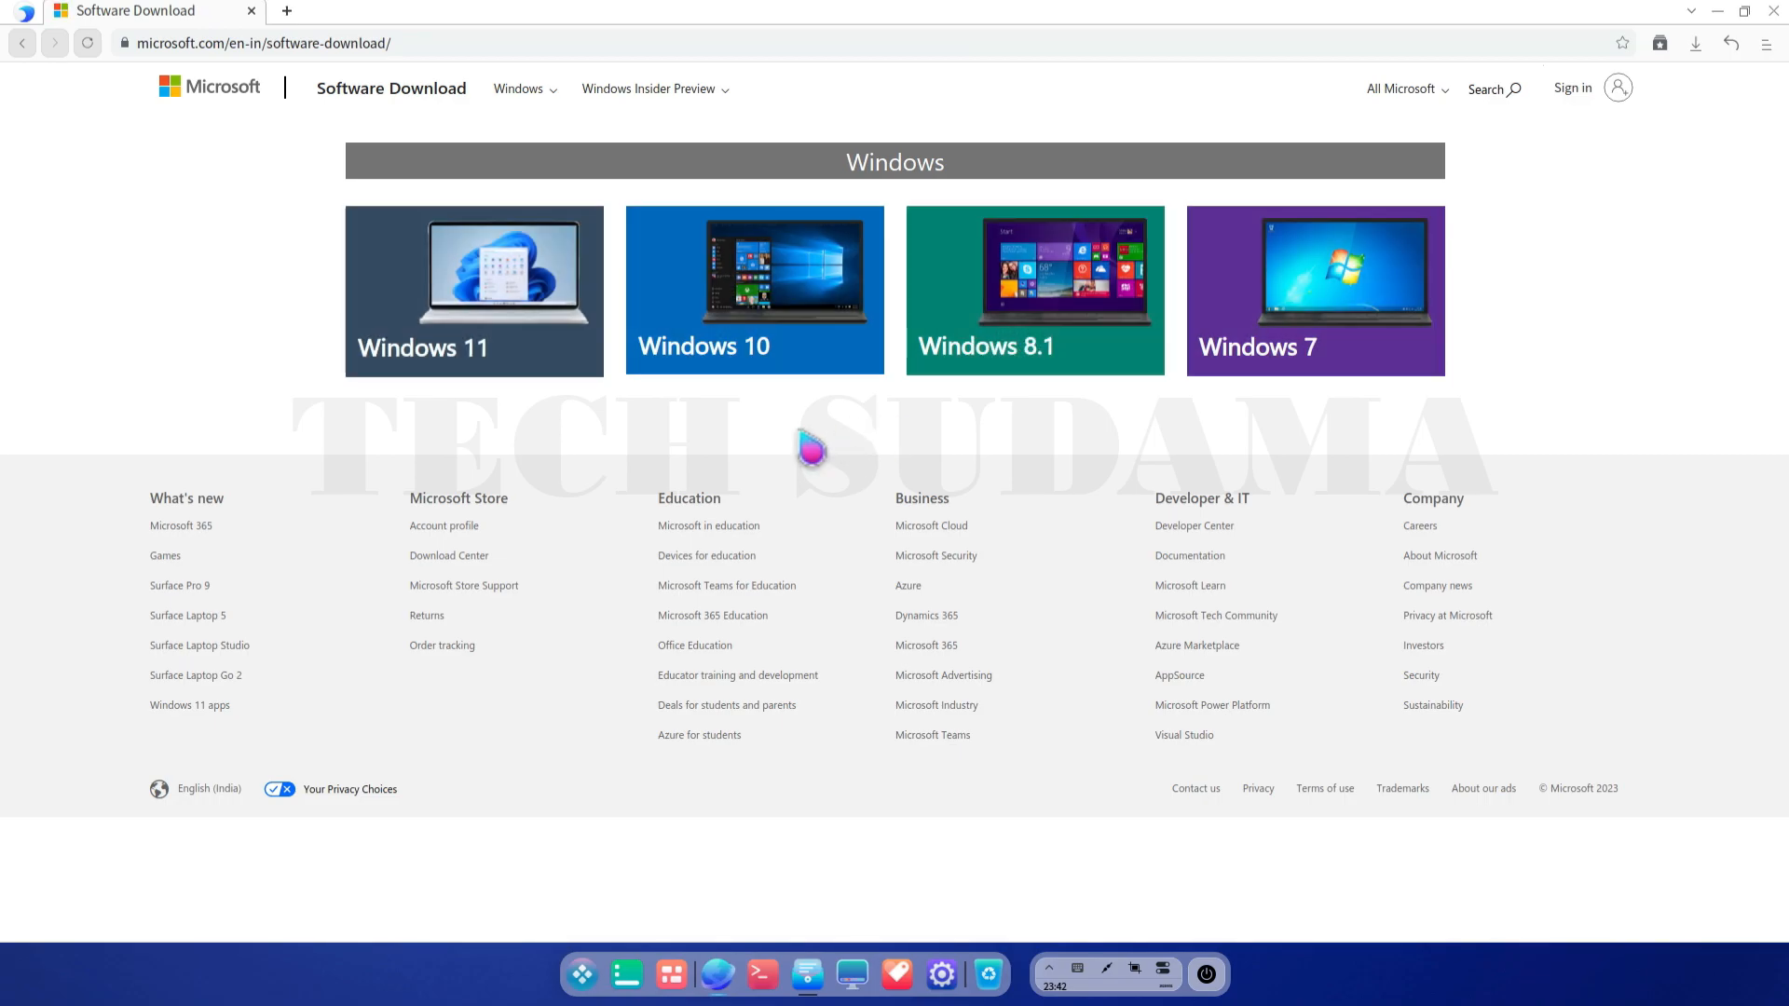
mouse_move(753, 285)
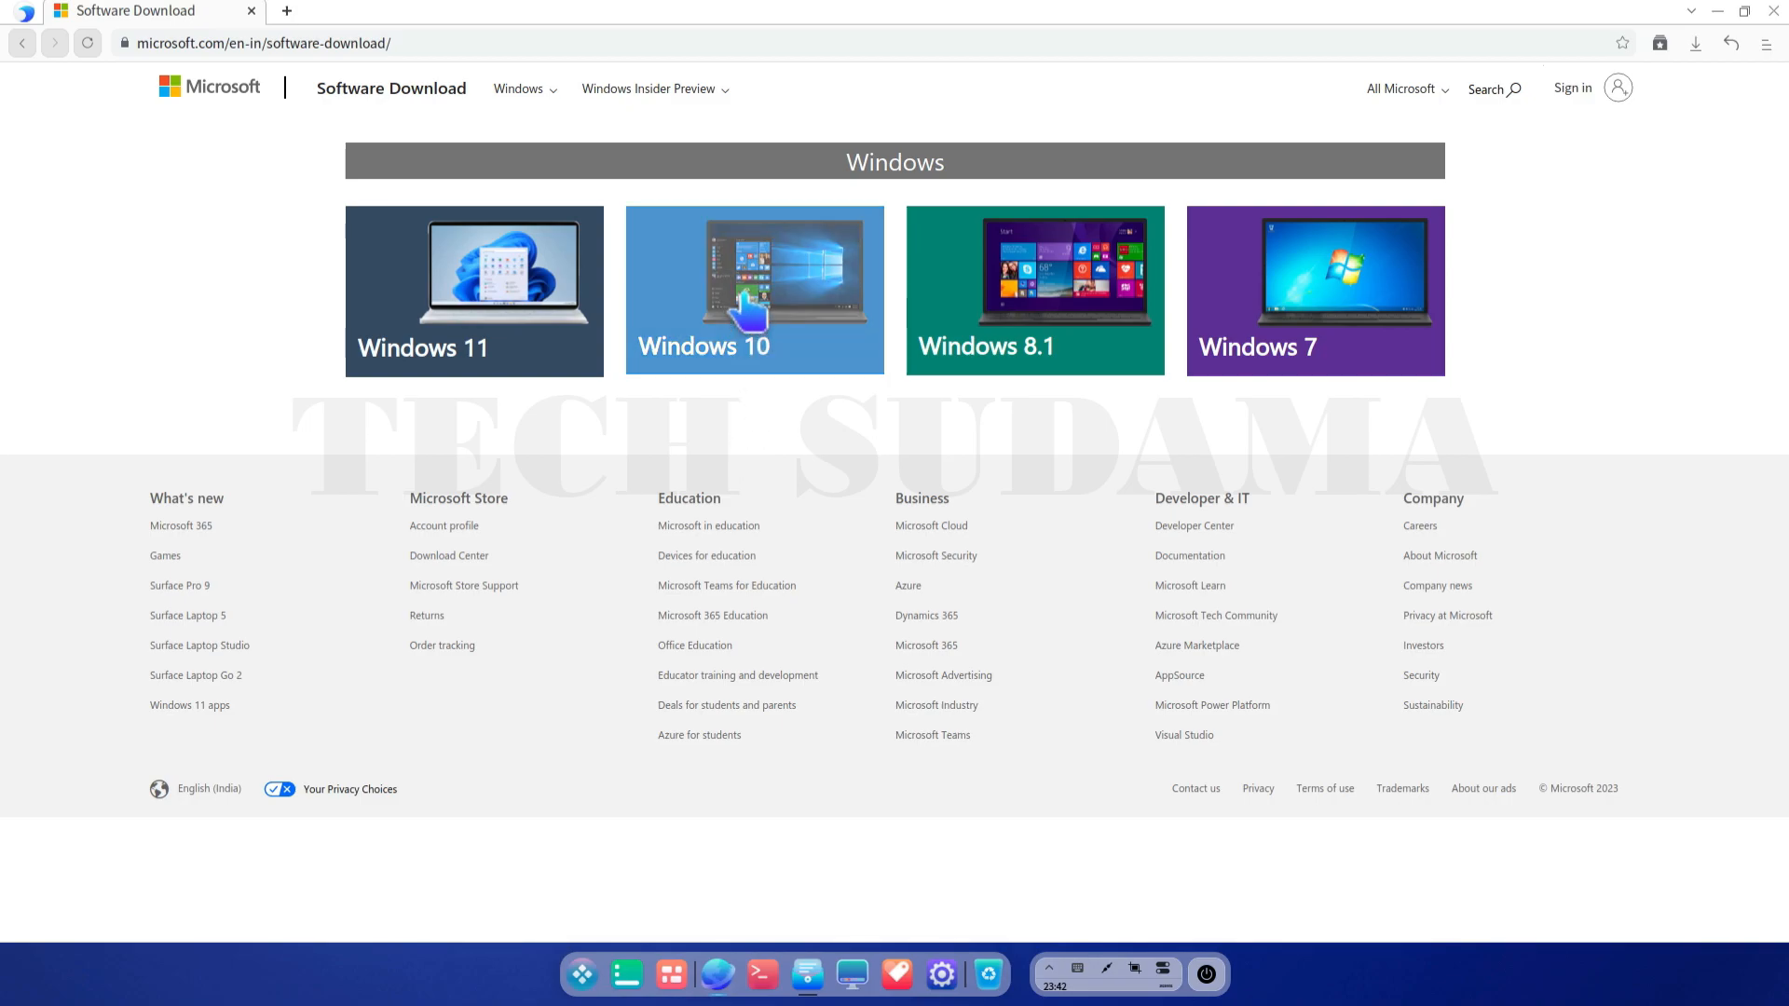
left_click(753, 289)
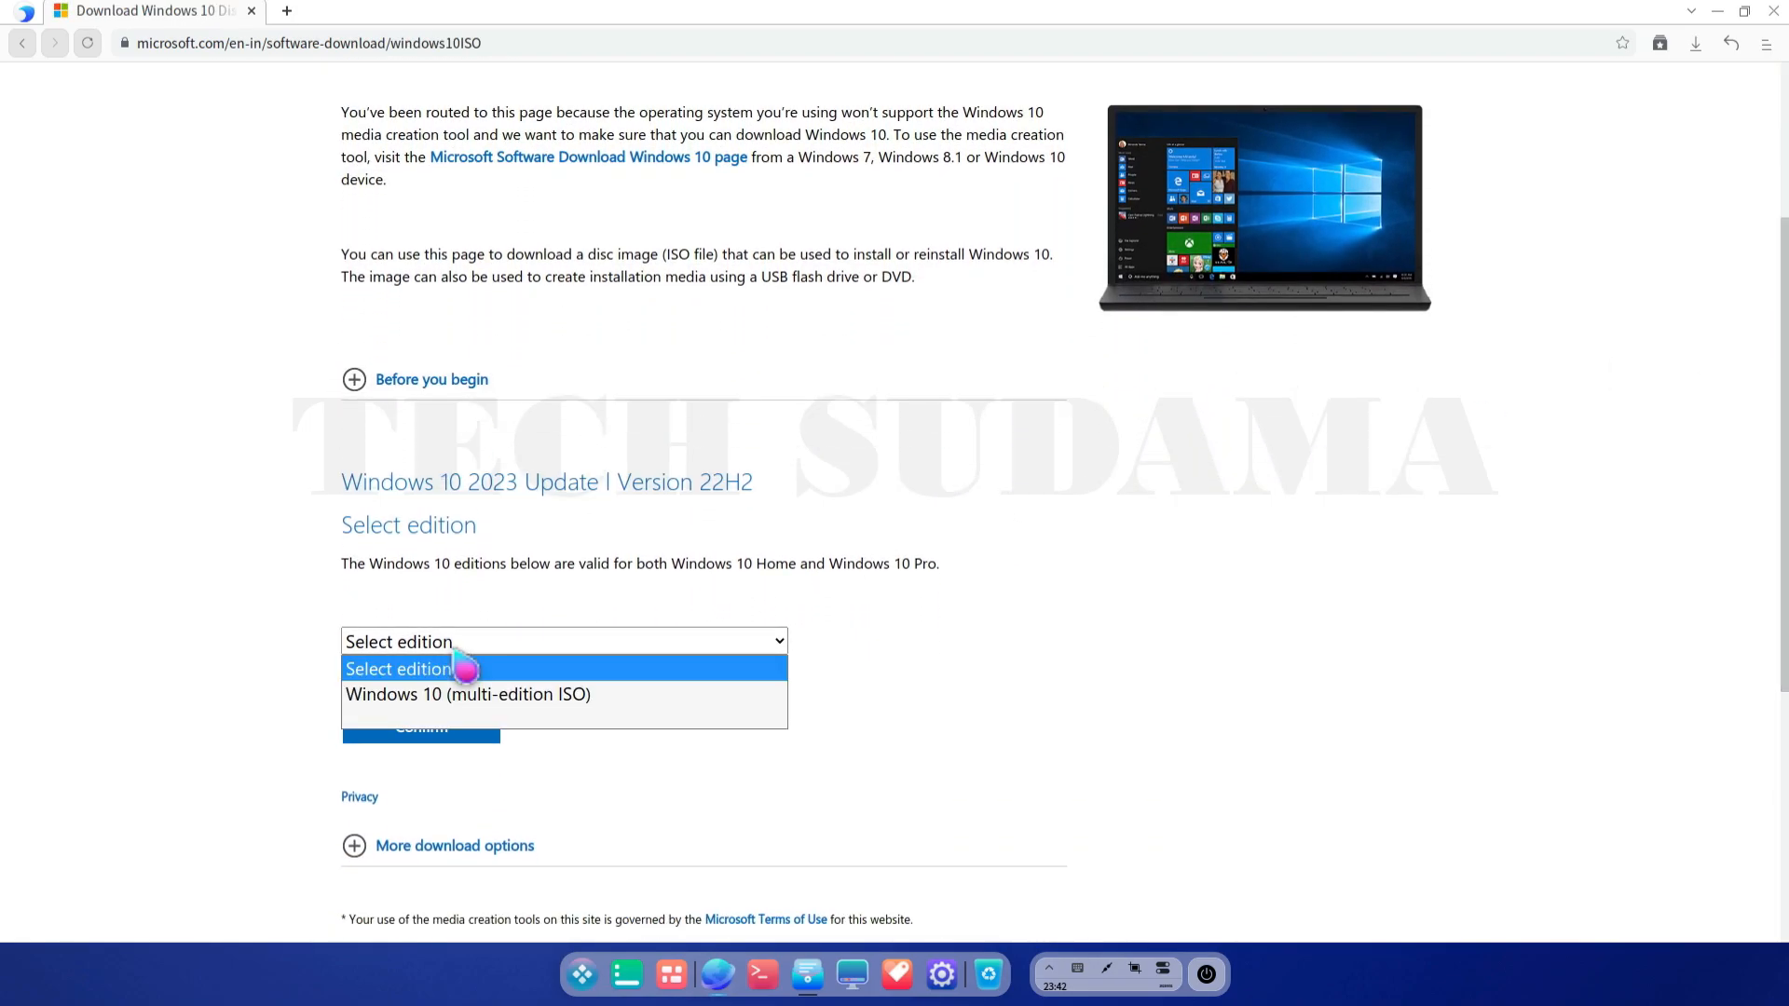
left_click(468, 693)
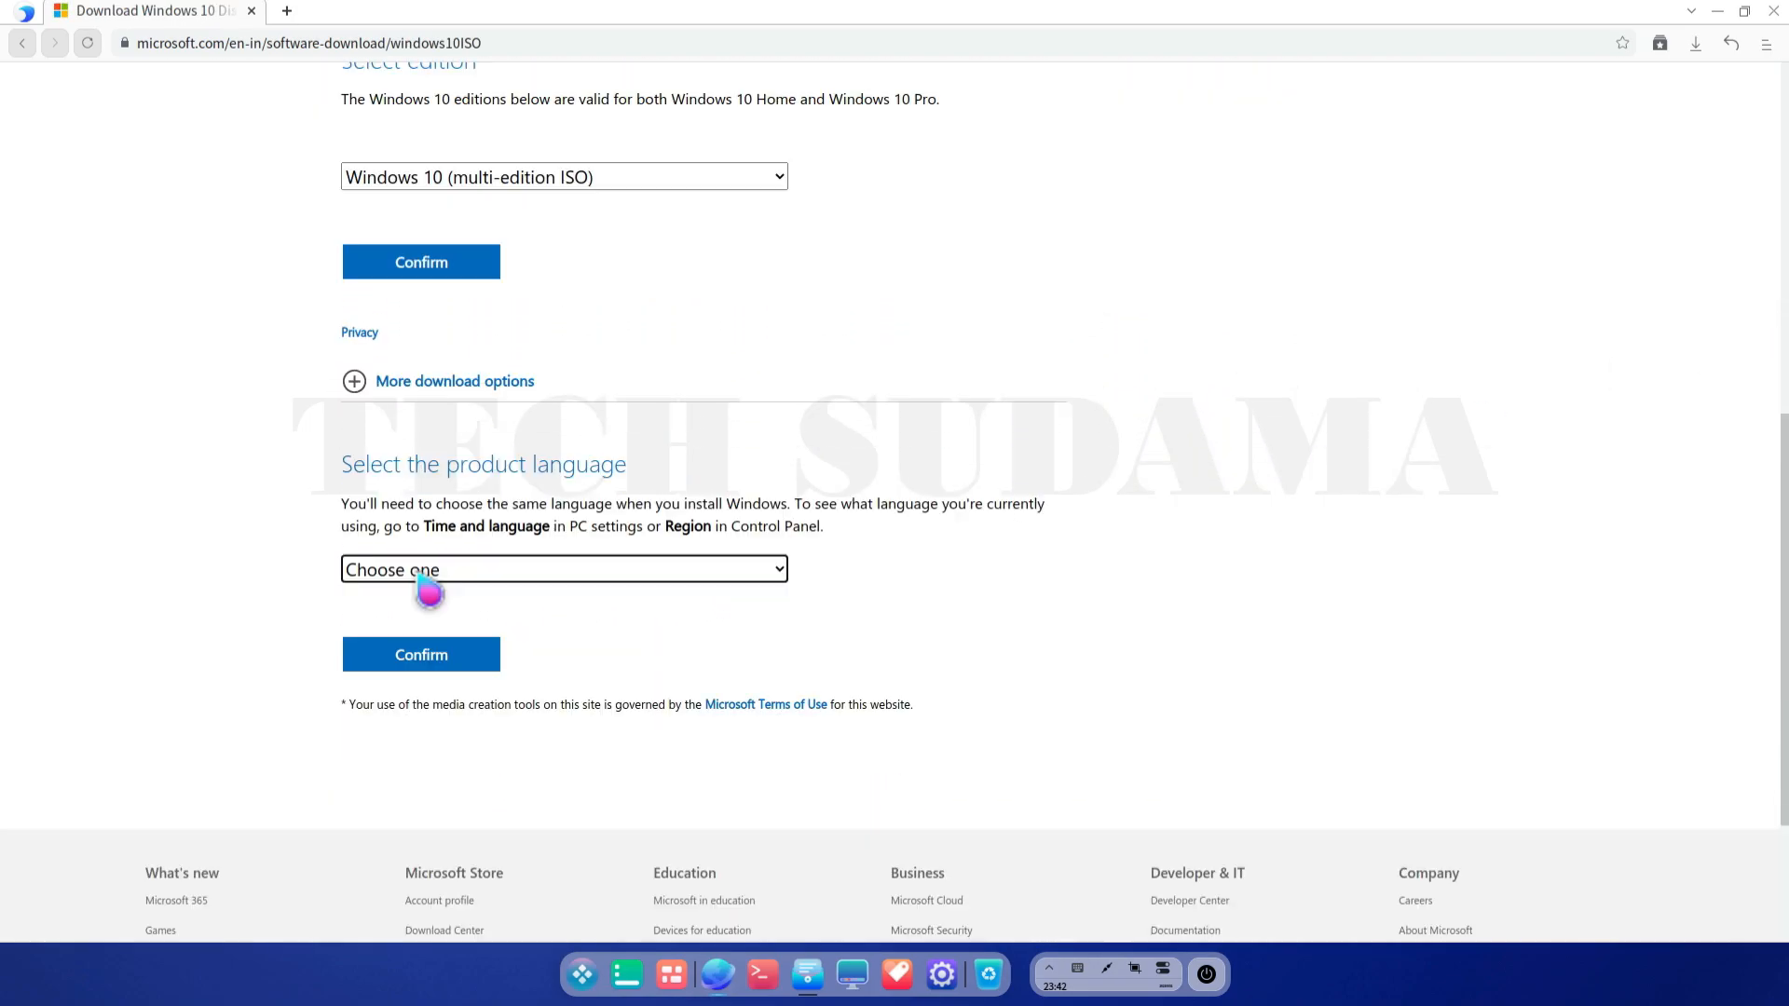
left_click(564, 570)
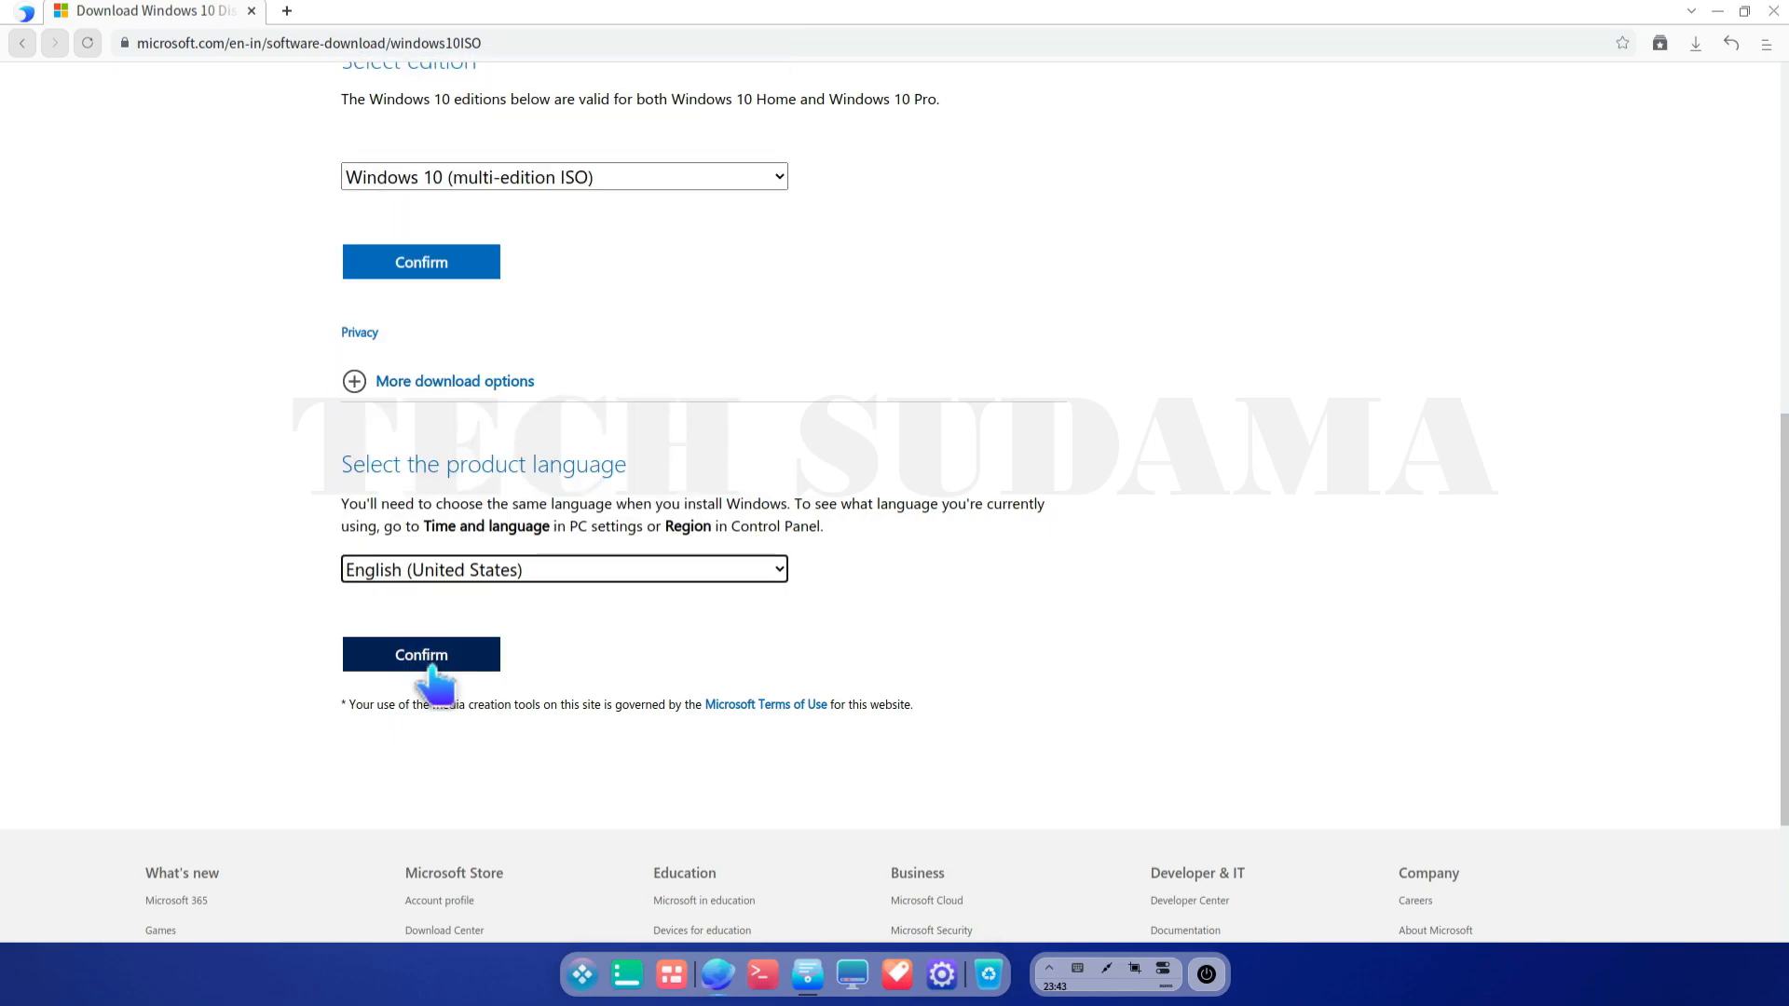
left_click(421, 654)
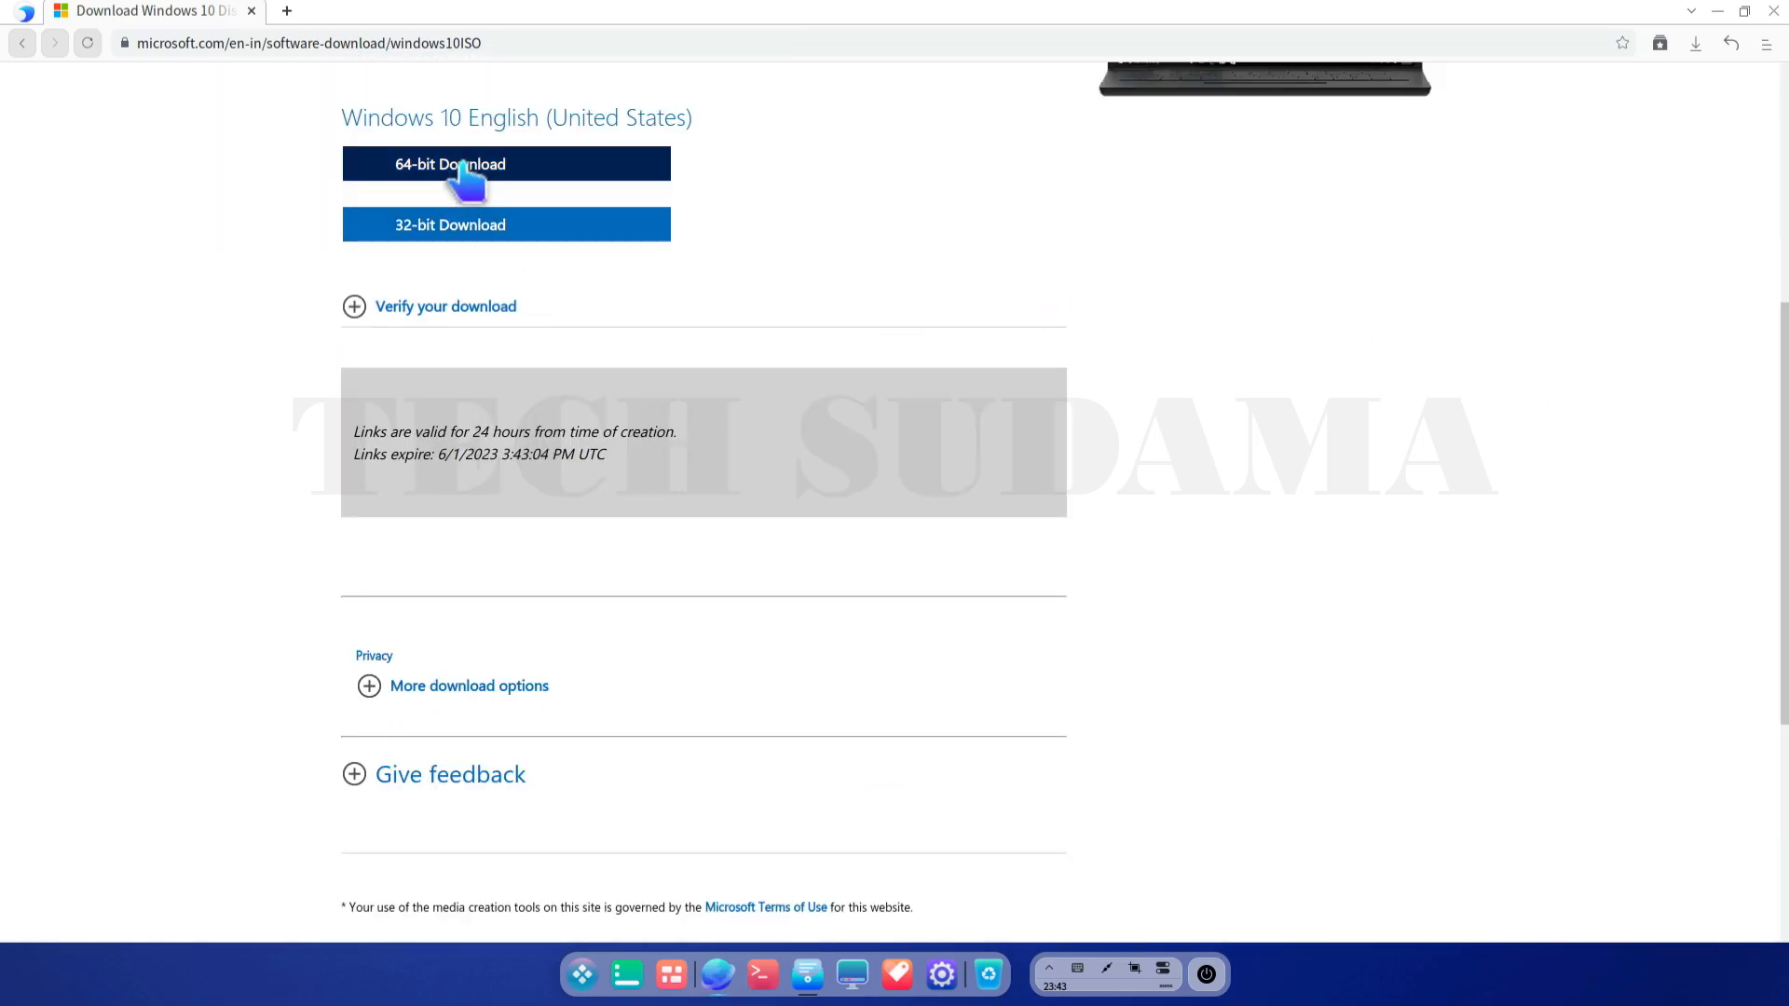
mouse_move(537, 268)
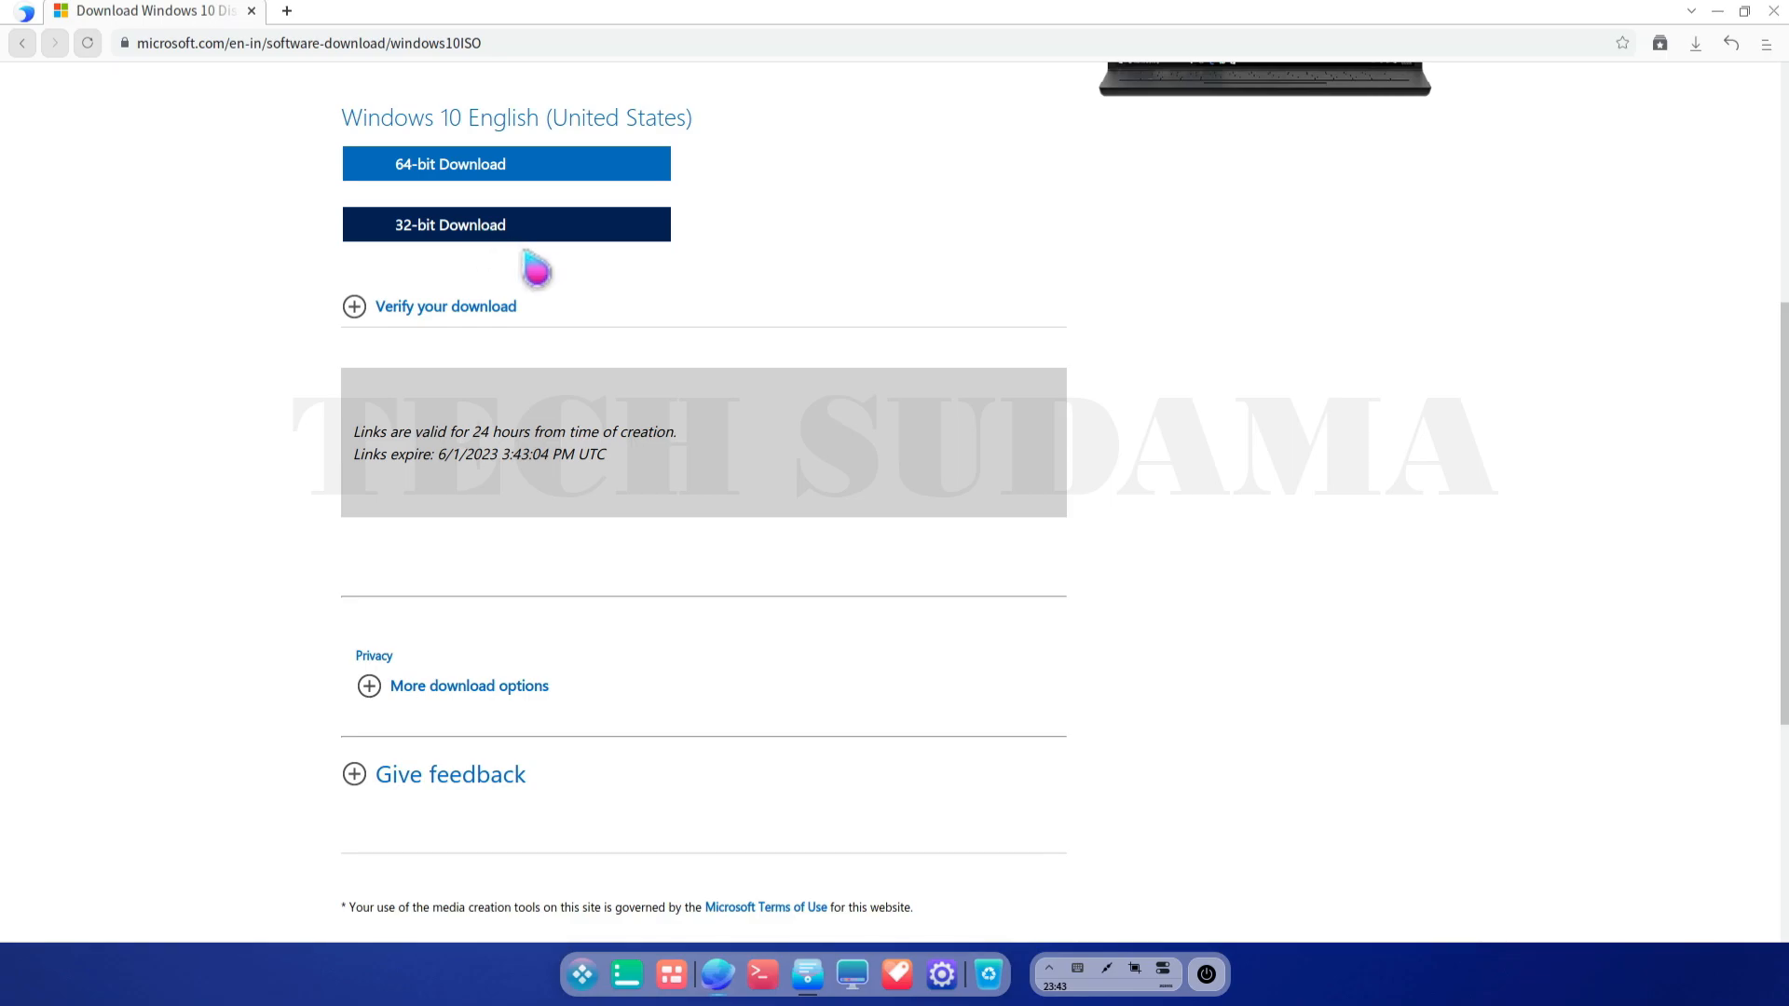
mouse_move(1732, 22)
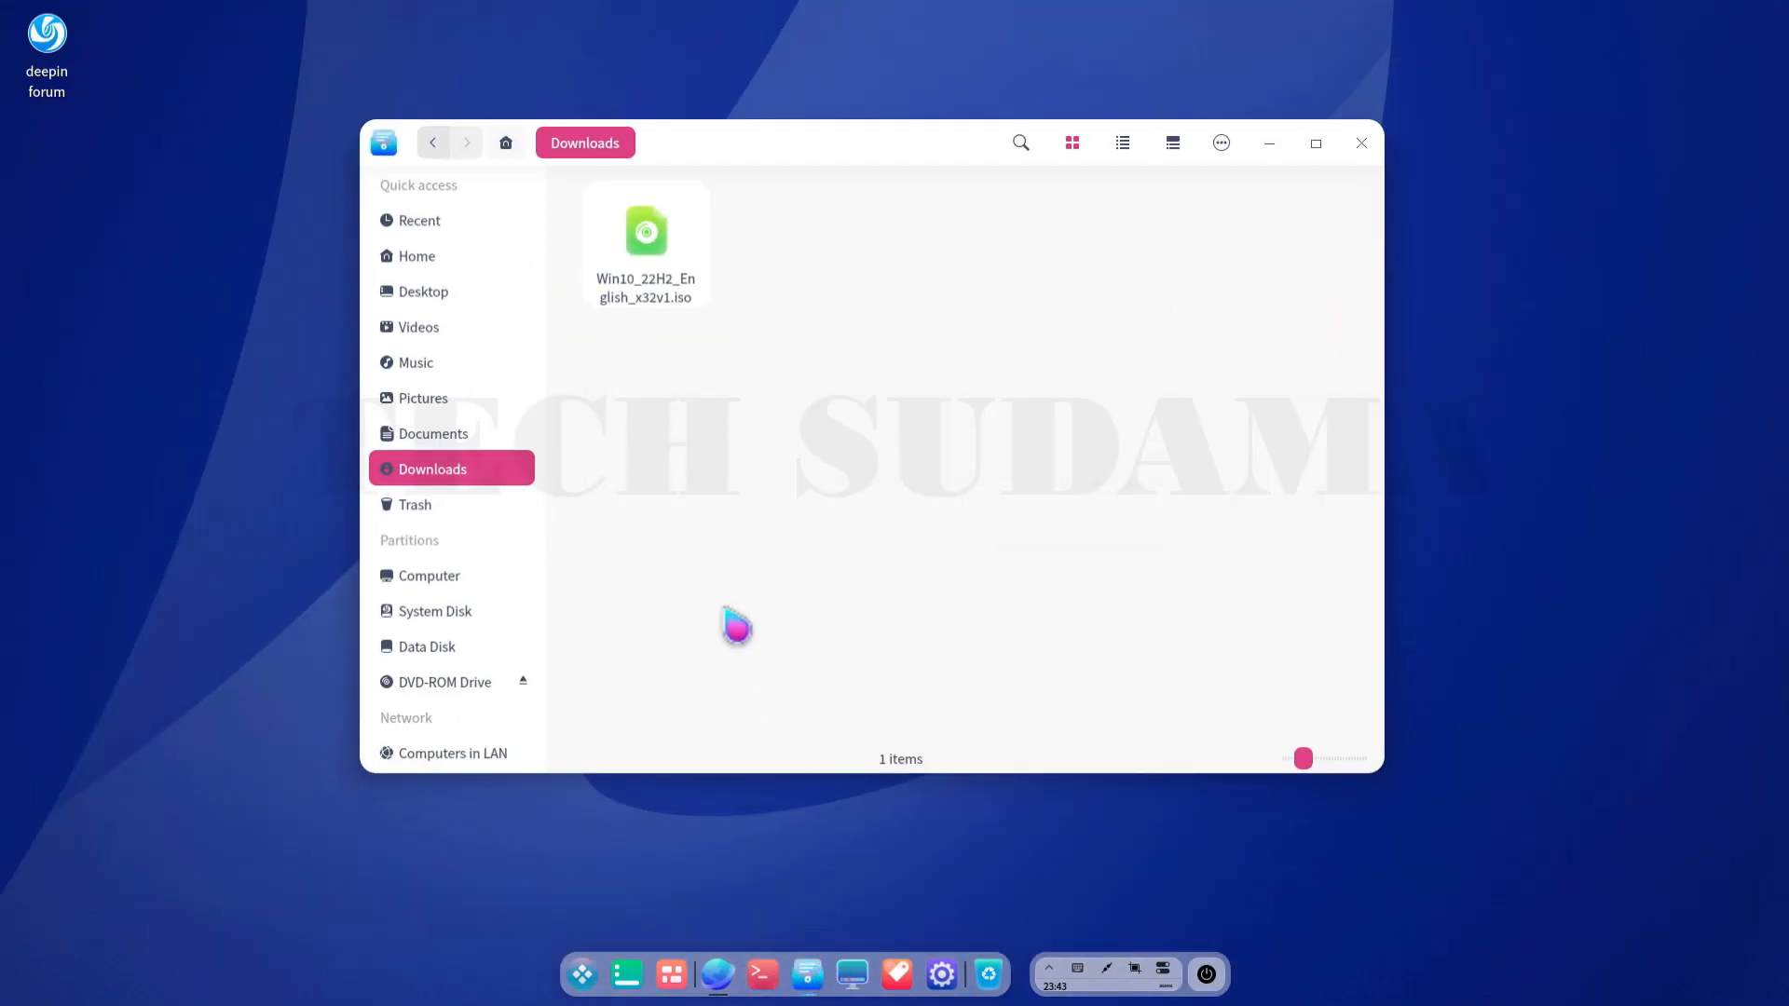
mouse_move(645, 245)
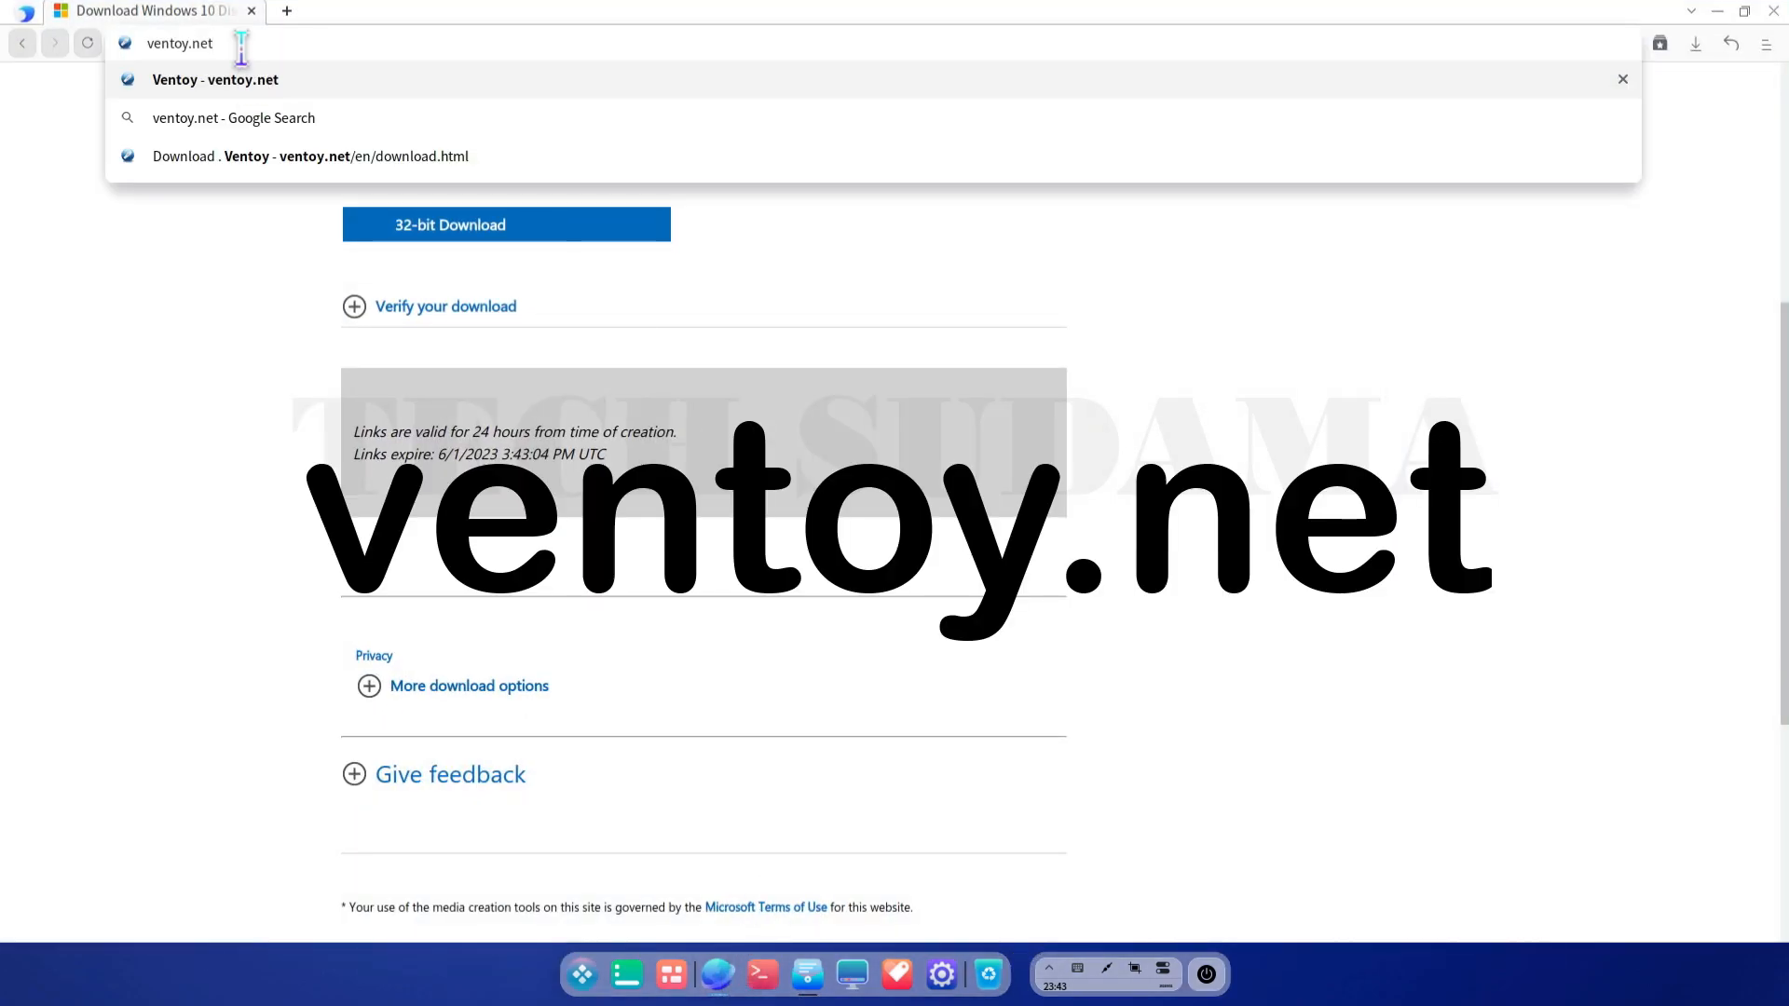
- Go from ventoy.net Downloads to the GitHub release assets for ventoy-1.0.91-linux.tar.gz
left_click(214, 80)
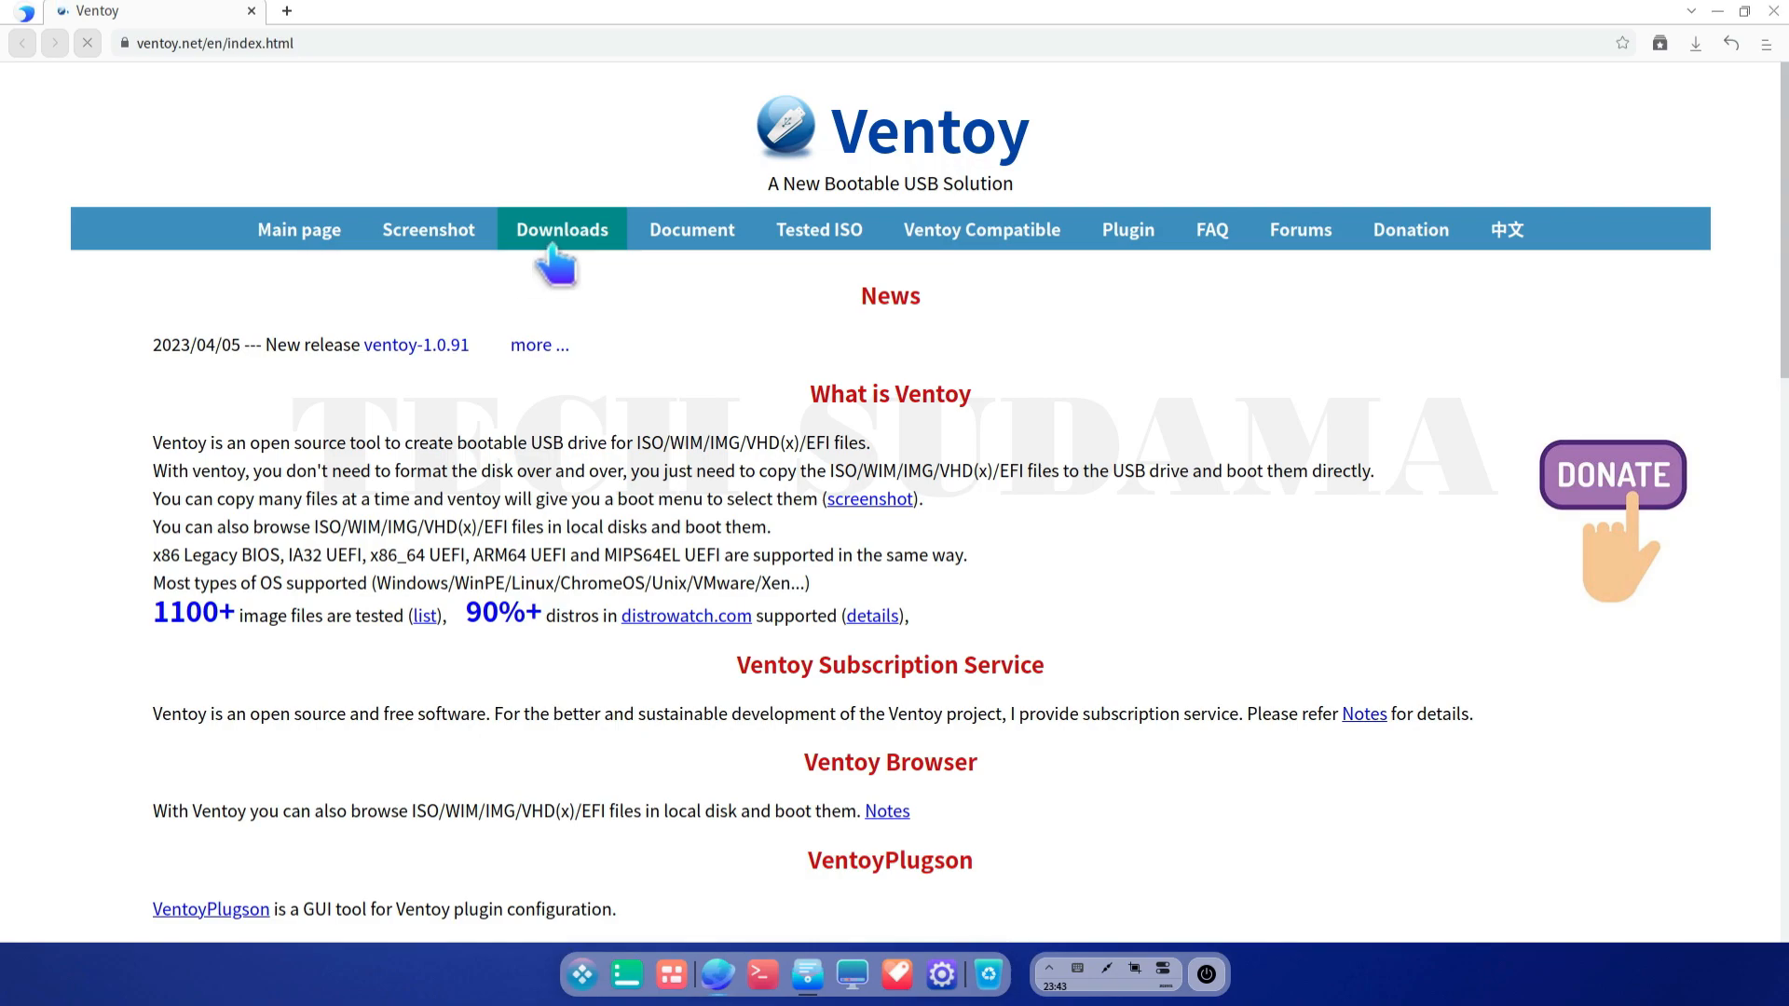
left_click(561, 229)
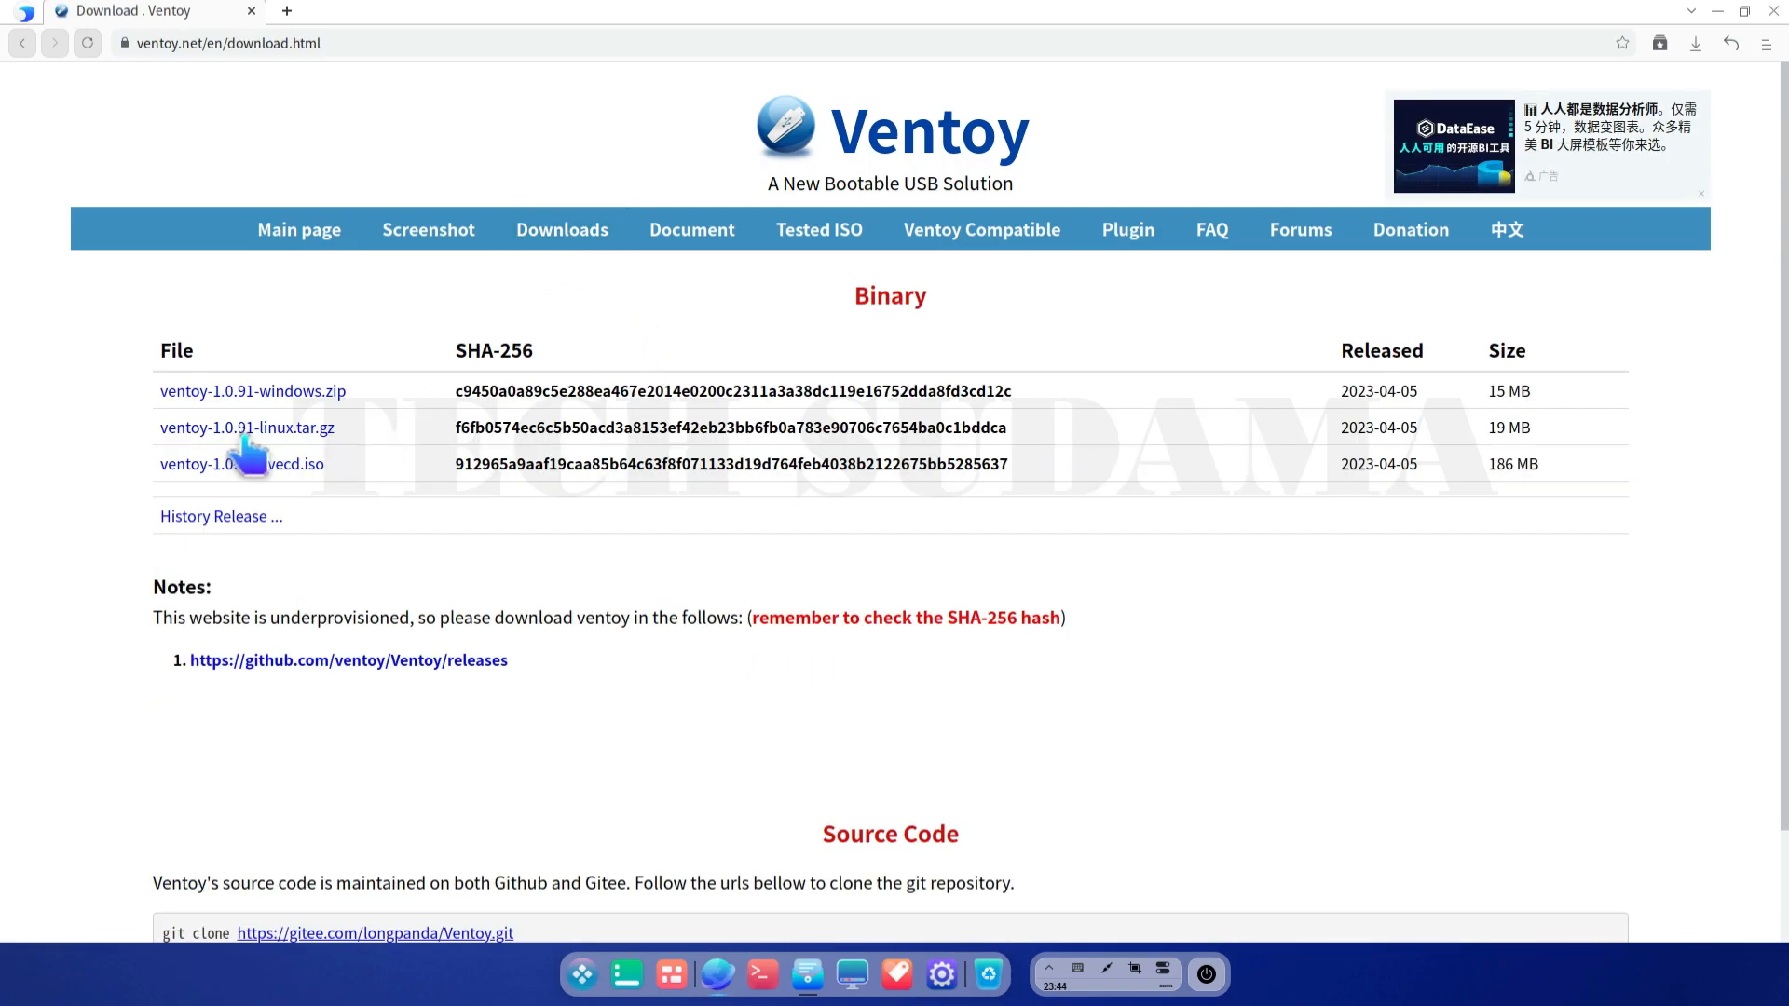
mouse_move(326, 462)
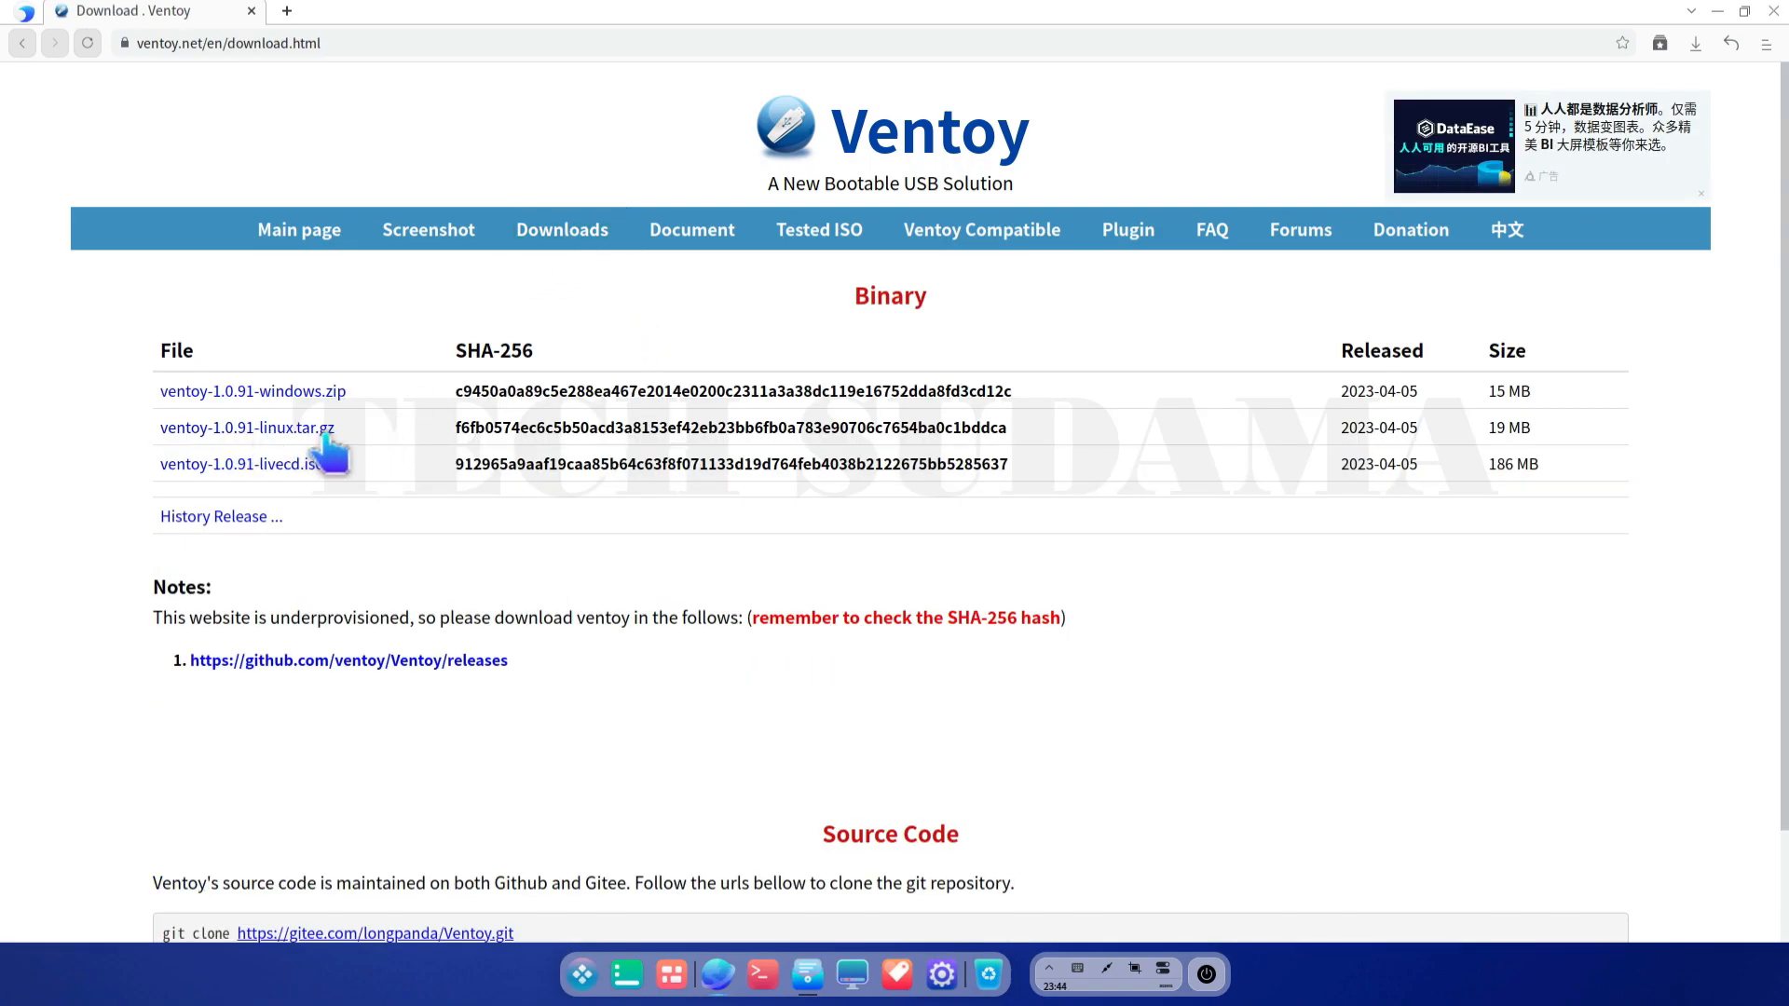
left_click(348, 660)
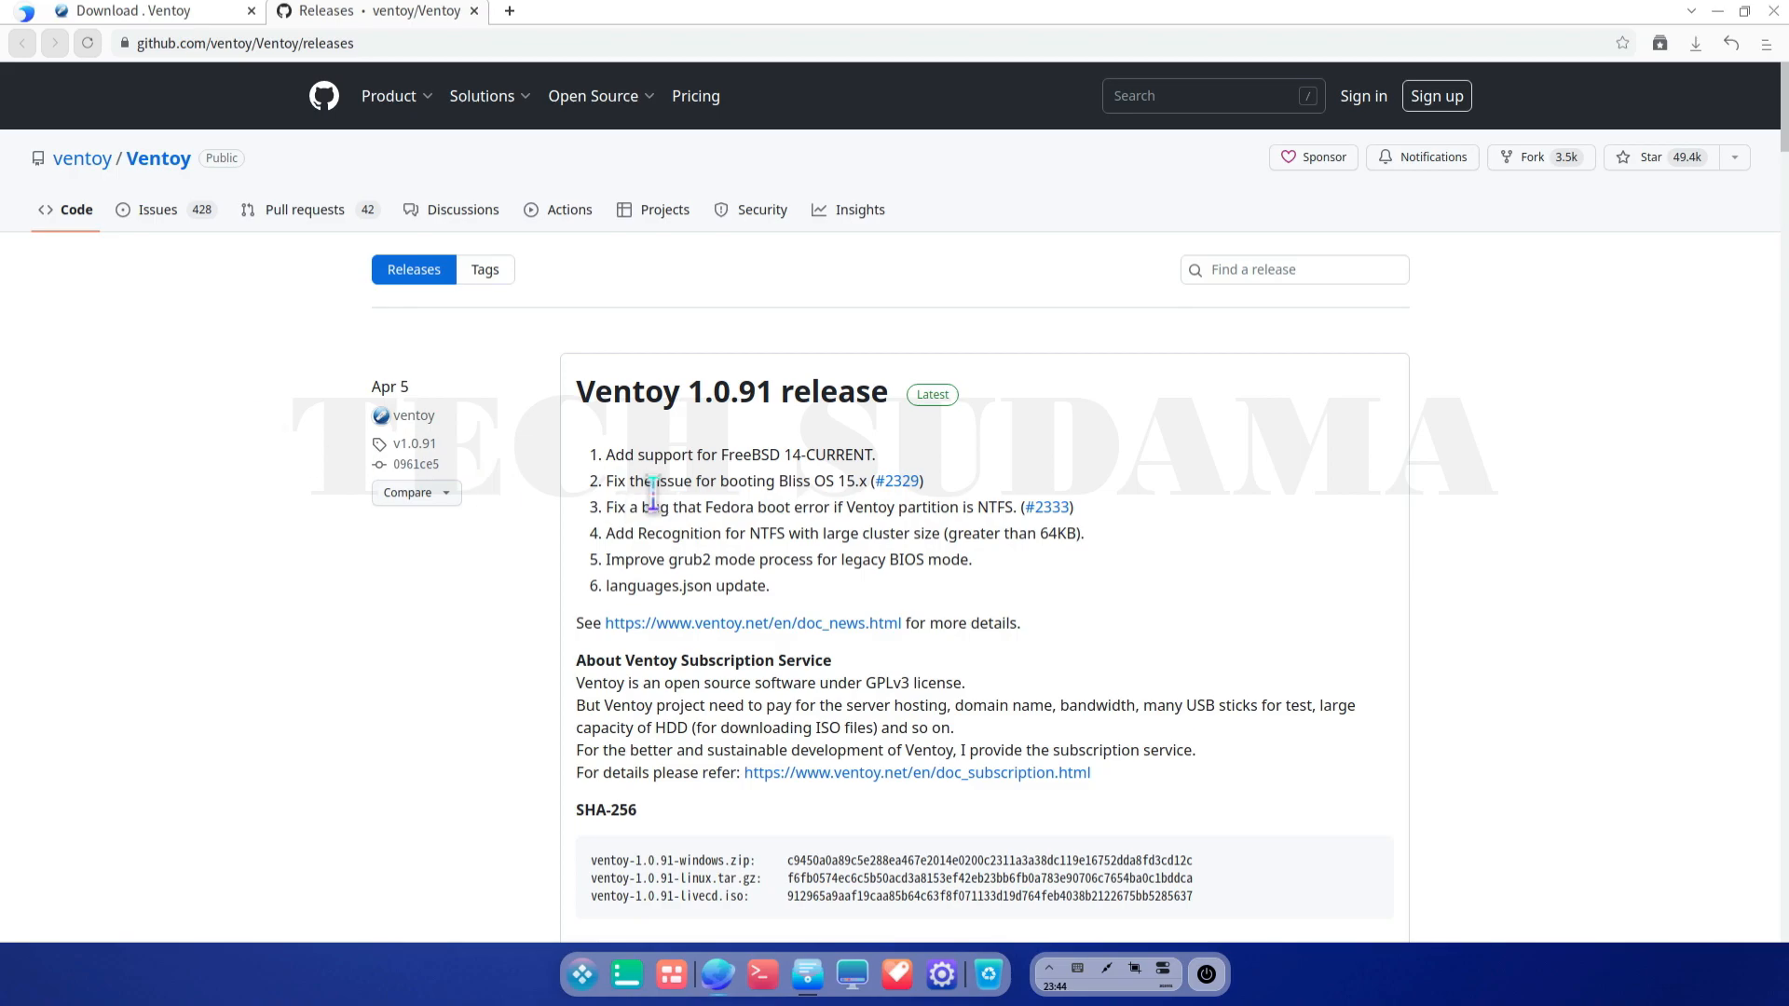
scroll("down", 3)
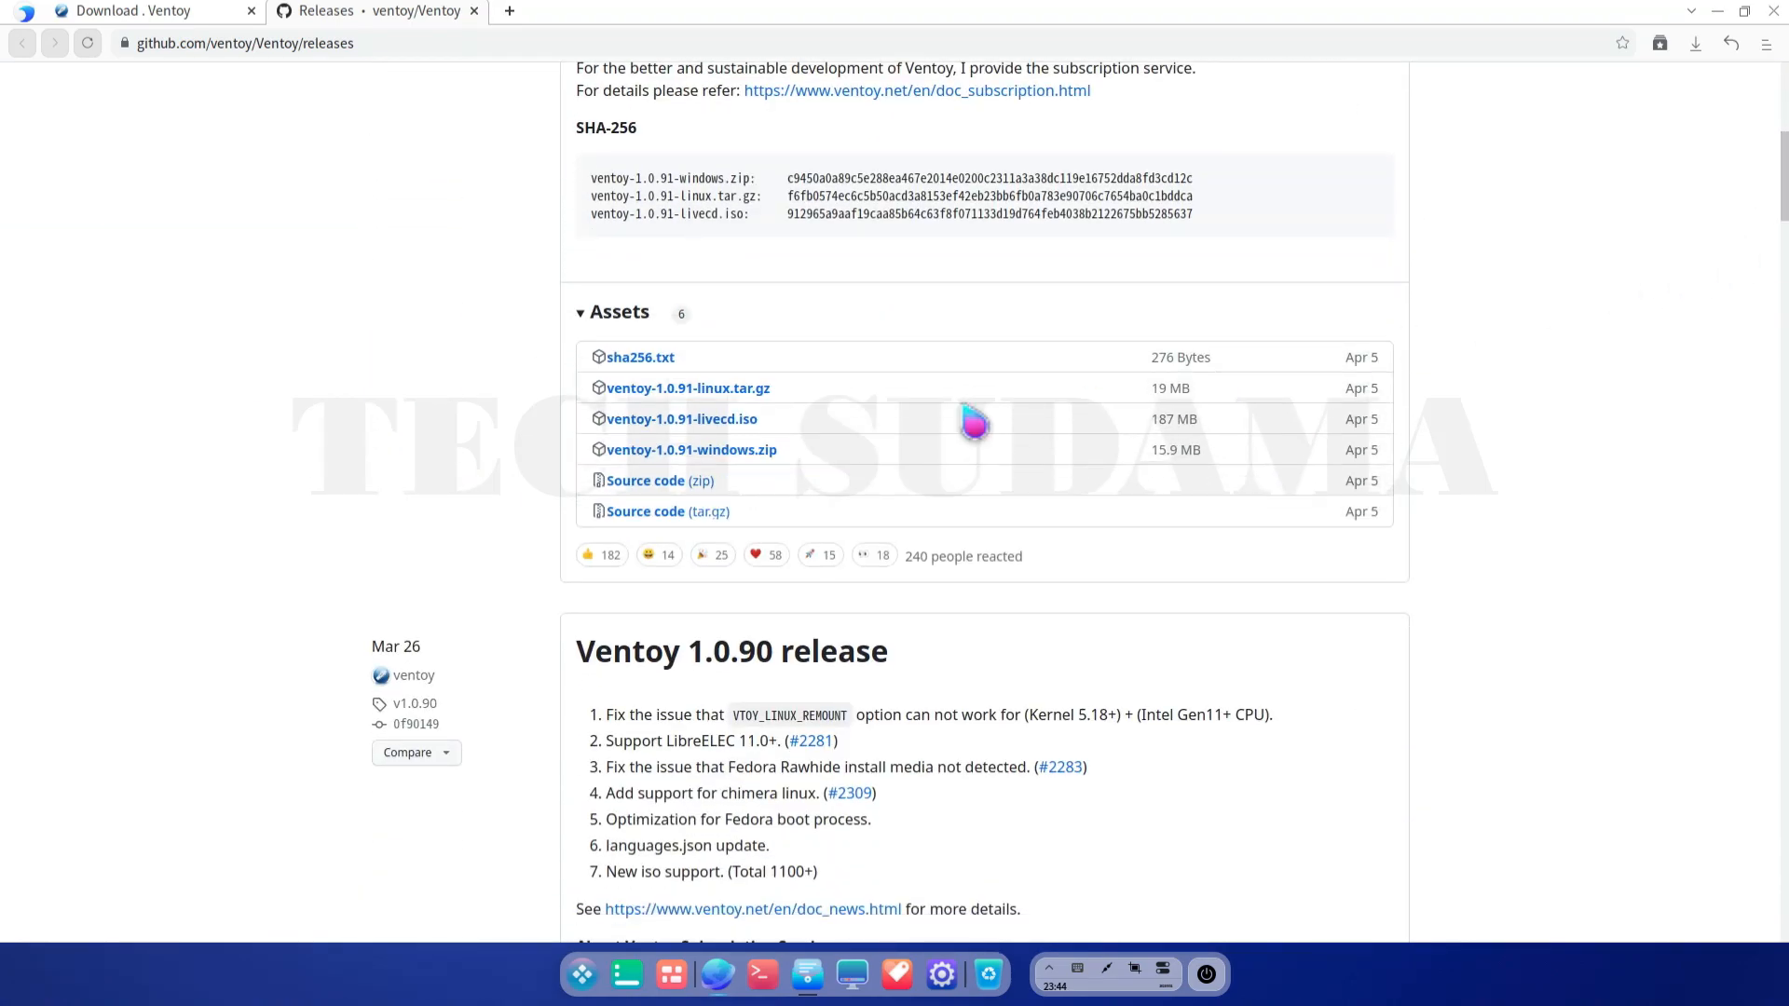
mouse_move(748, 411)
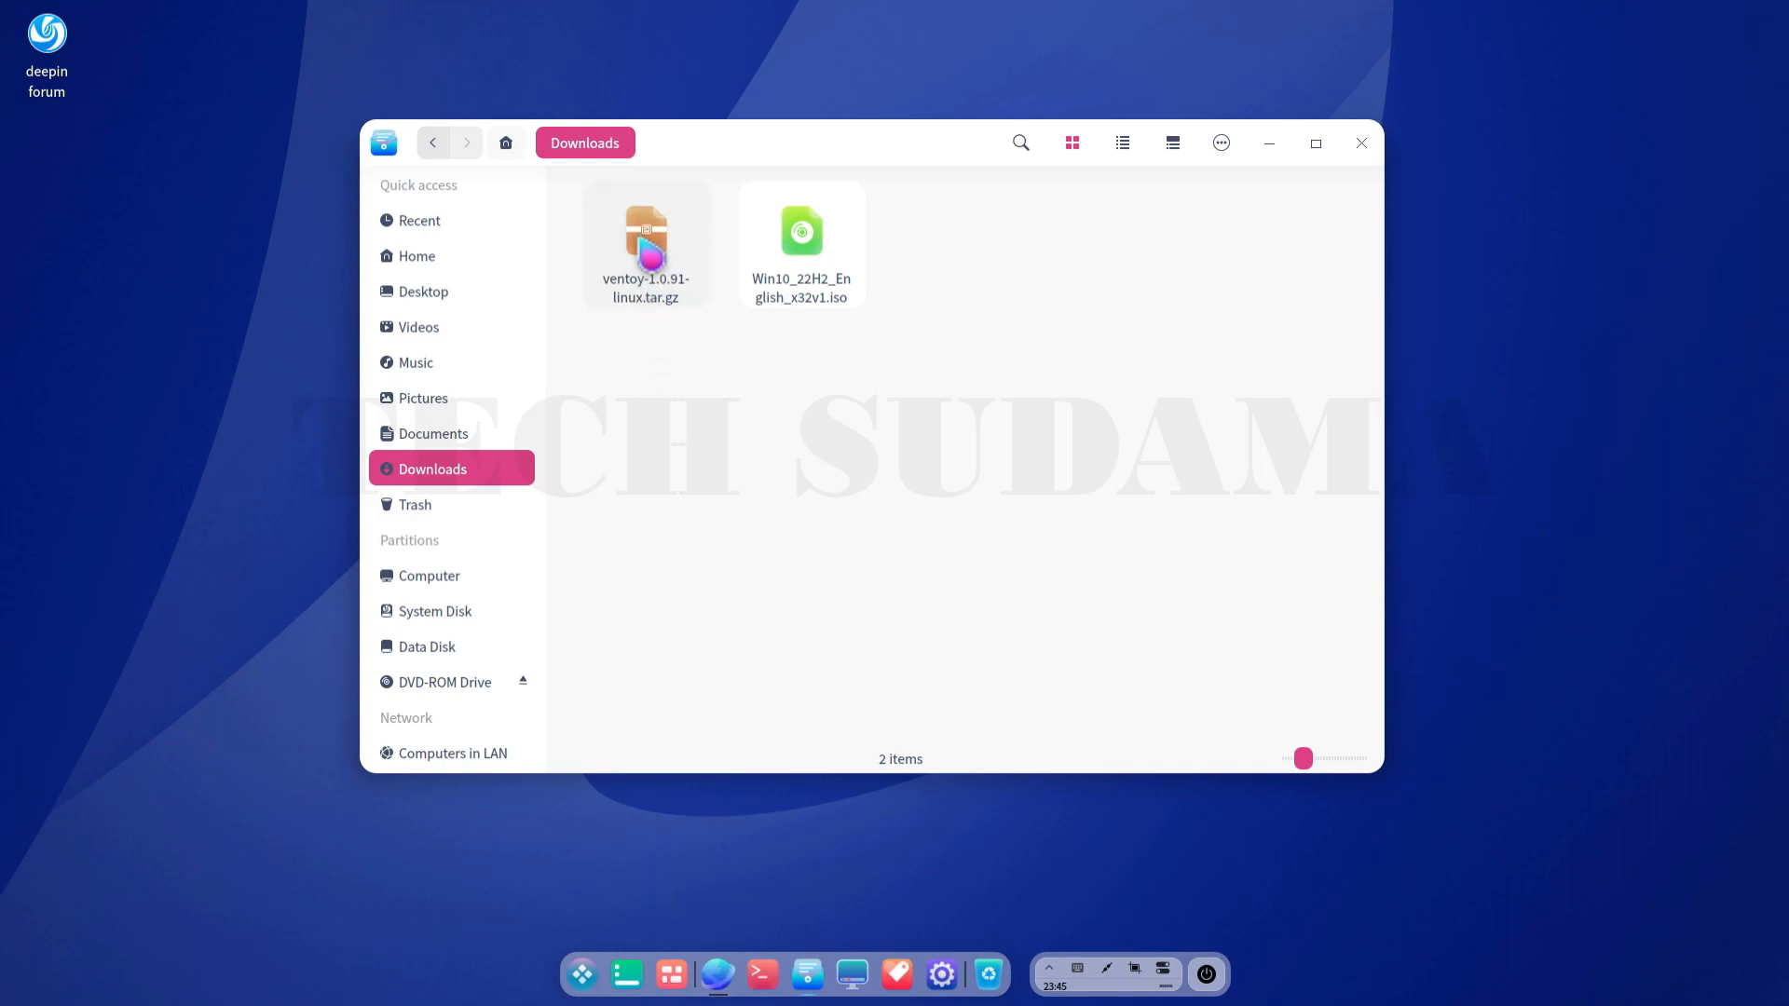
- Extract the Ventoy 1.0.91 tar.gz archive into the Downloads folder
right_click(646, 240)
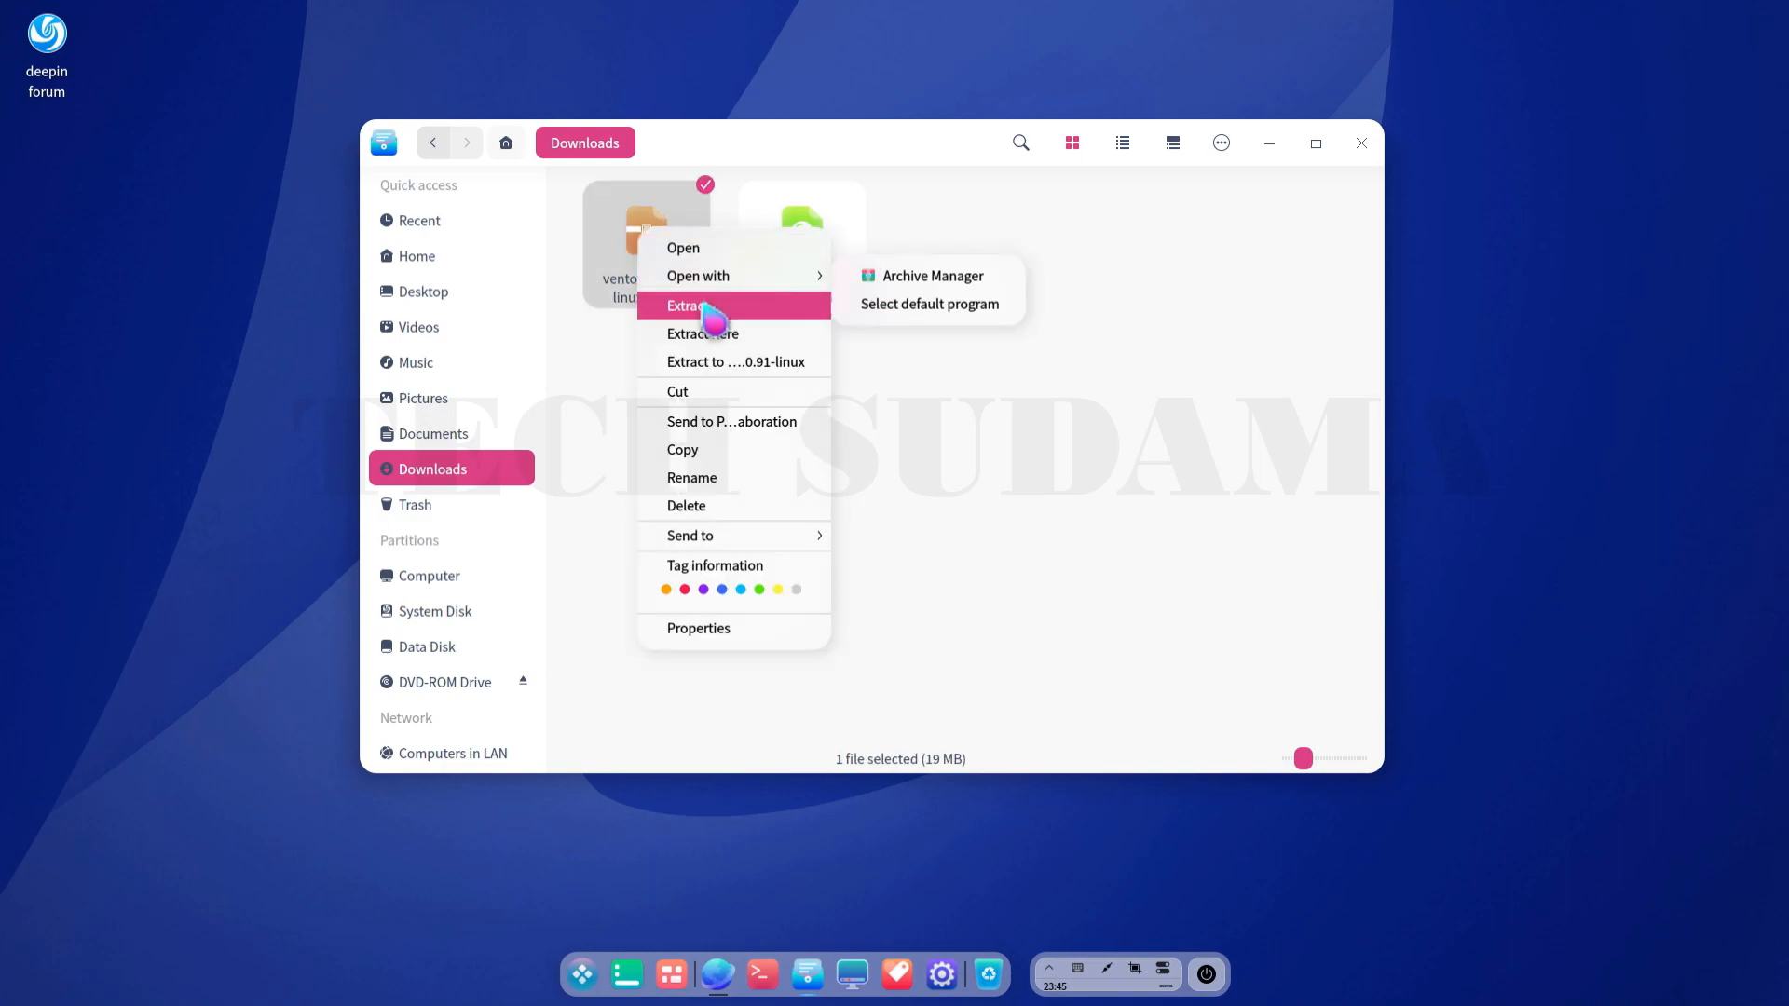
left_click(685, 304)
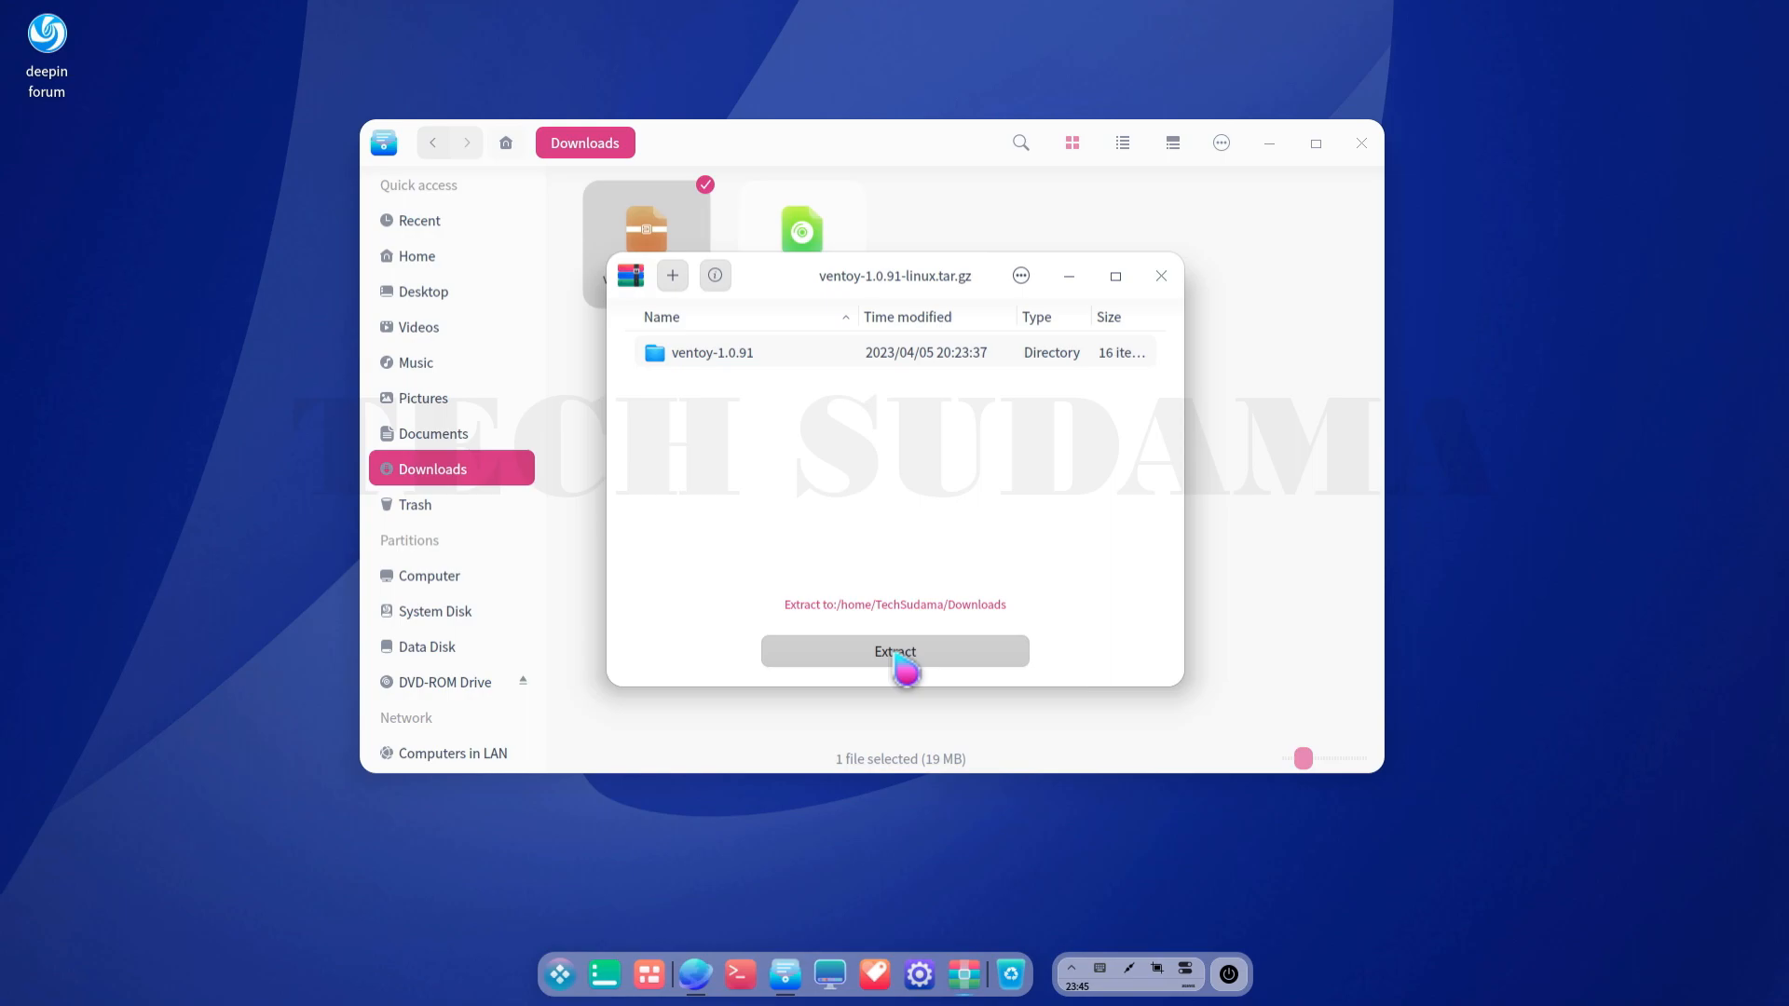
left_click(895, 651)
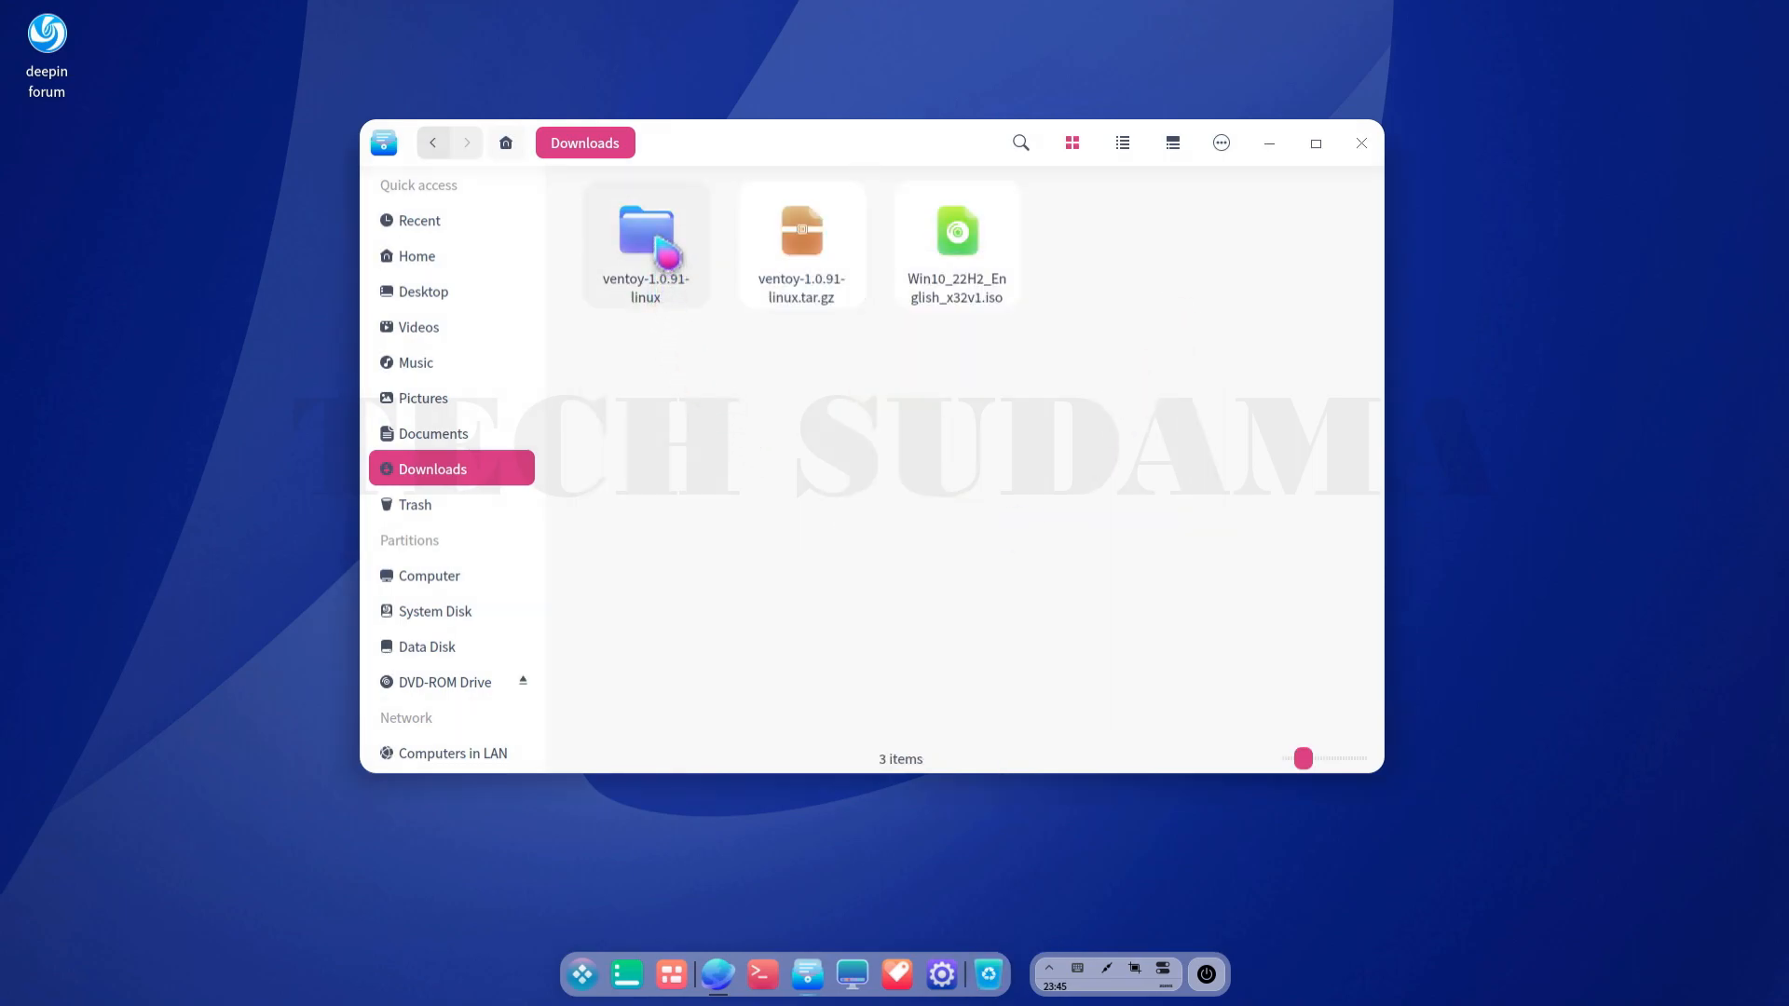
- Open a terminal inside the extracted ventoy-1.0.91 folder
double_click(645, 243)
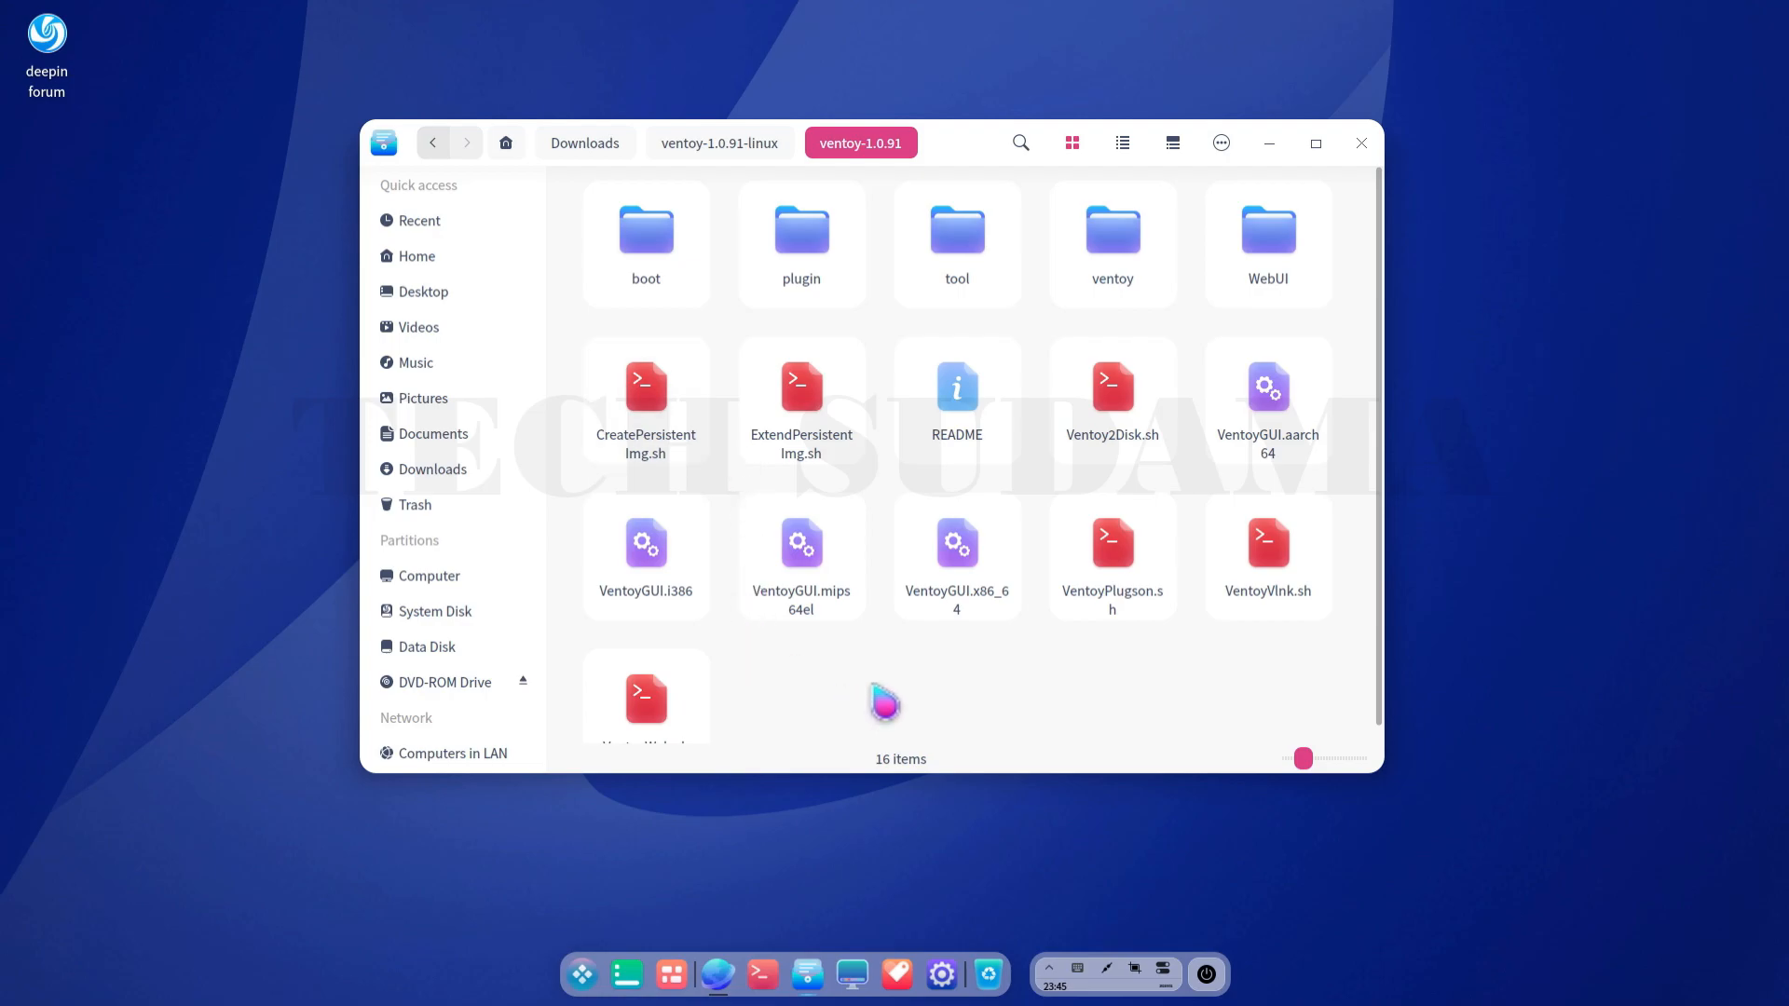
right_click(884, 702)
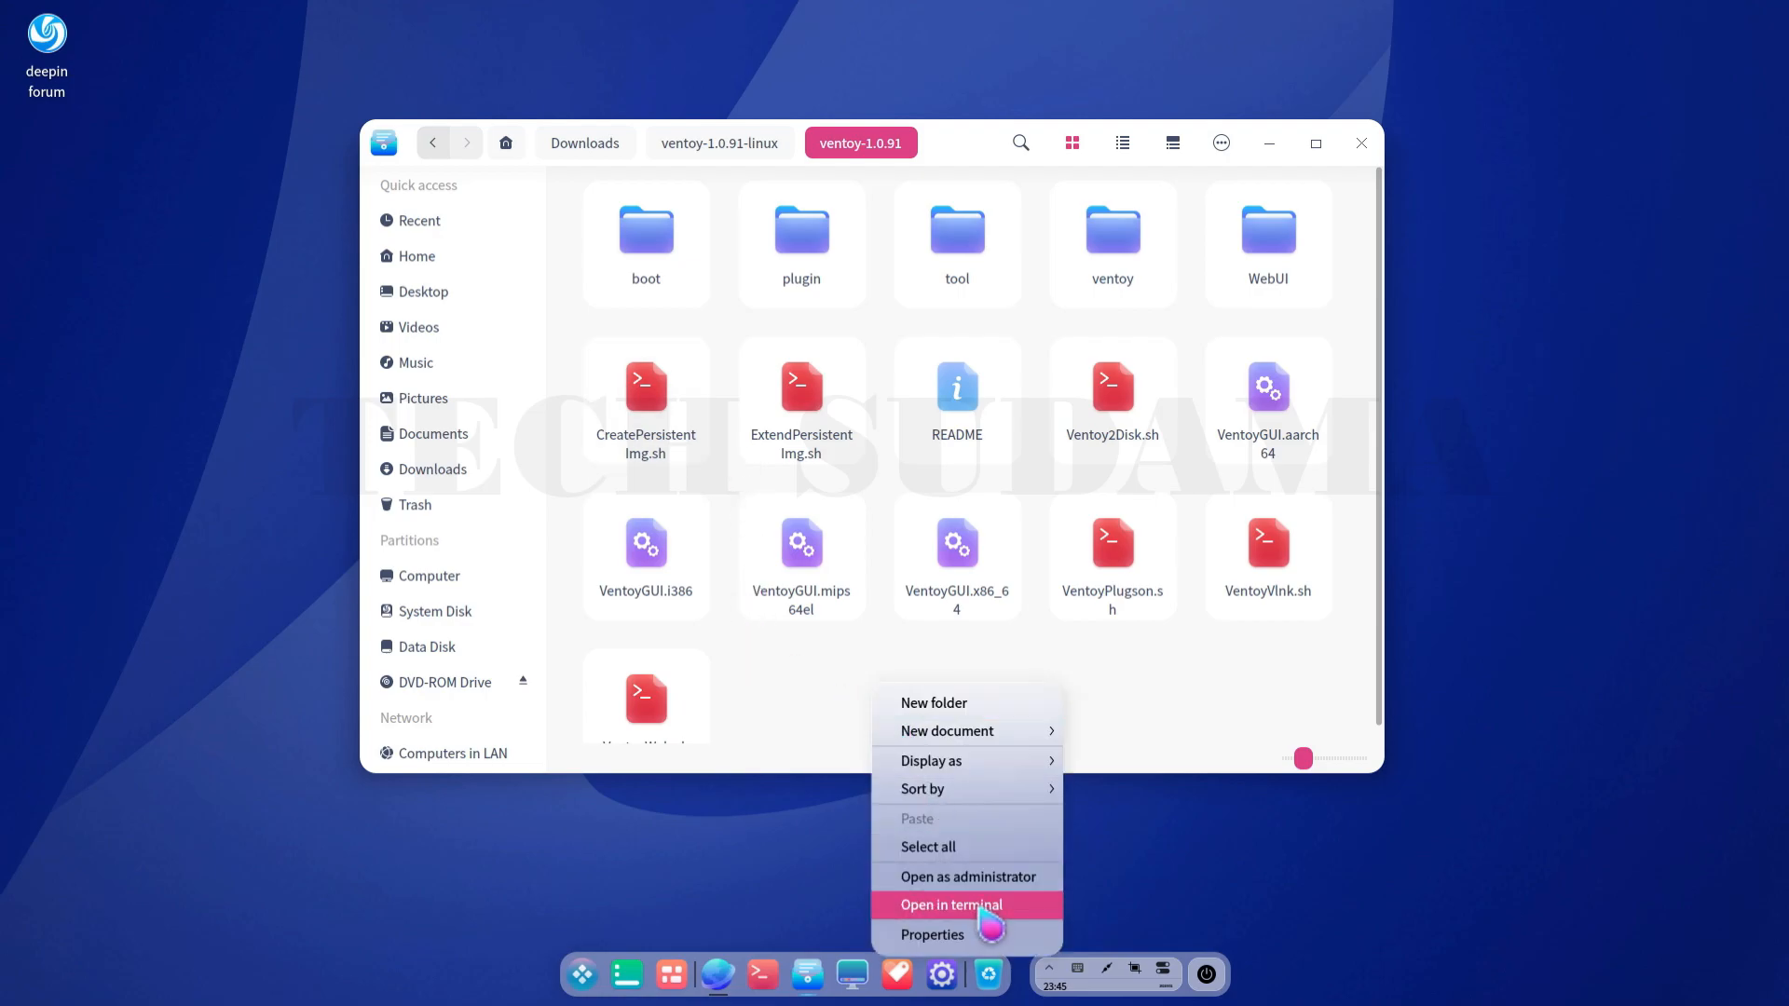
left_click(949, 904)
type("sudo ./VentoyWeb.sh")
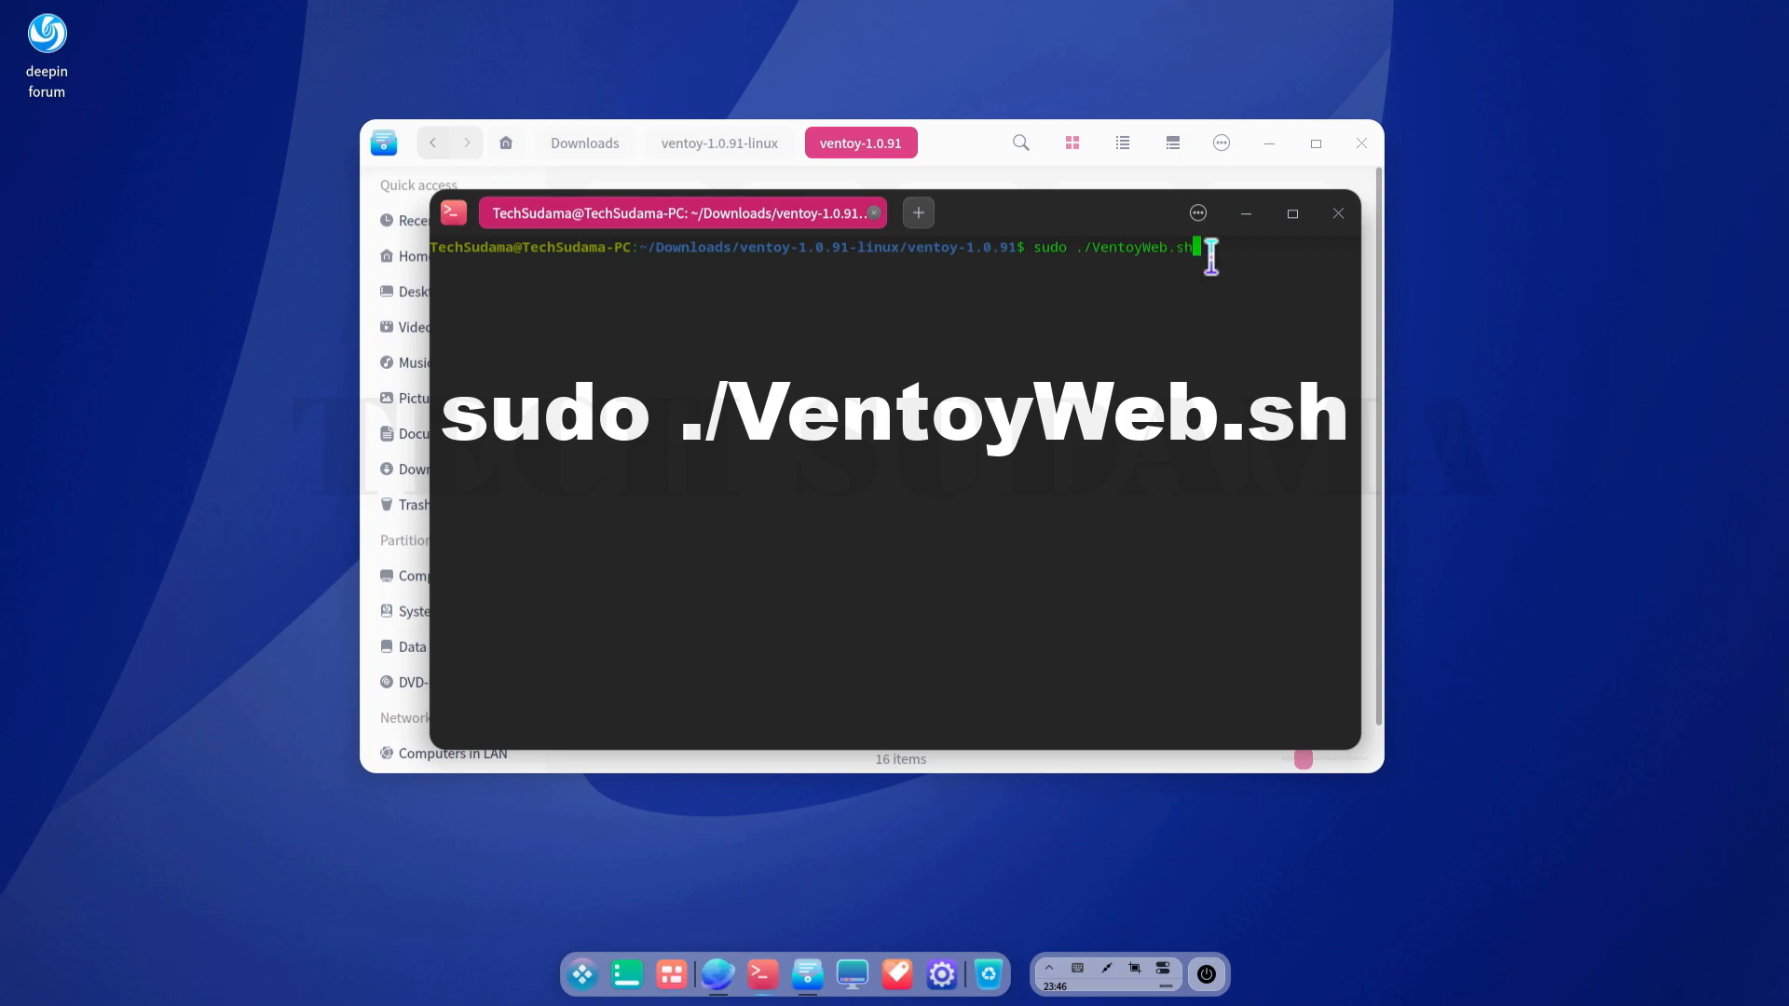
- Run sudo ./VentoyWeb.sh with the password and grab the 127.0.0.1:24680 server address
key("Return")
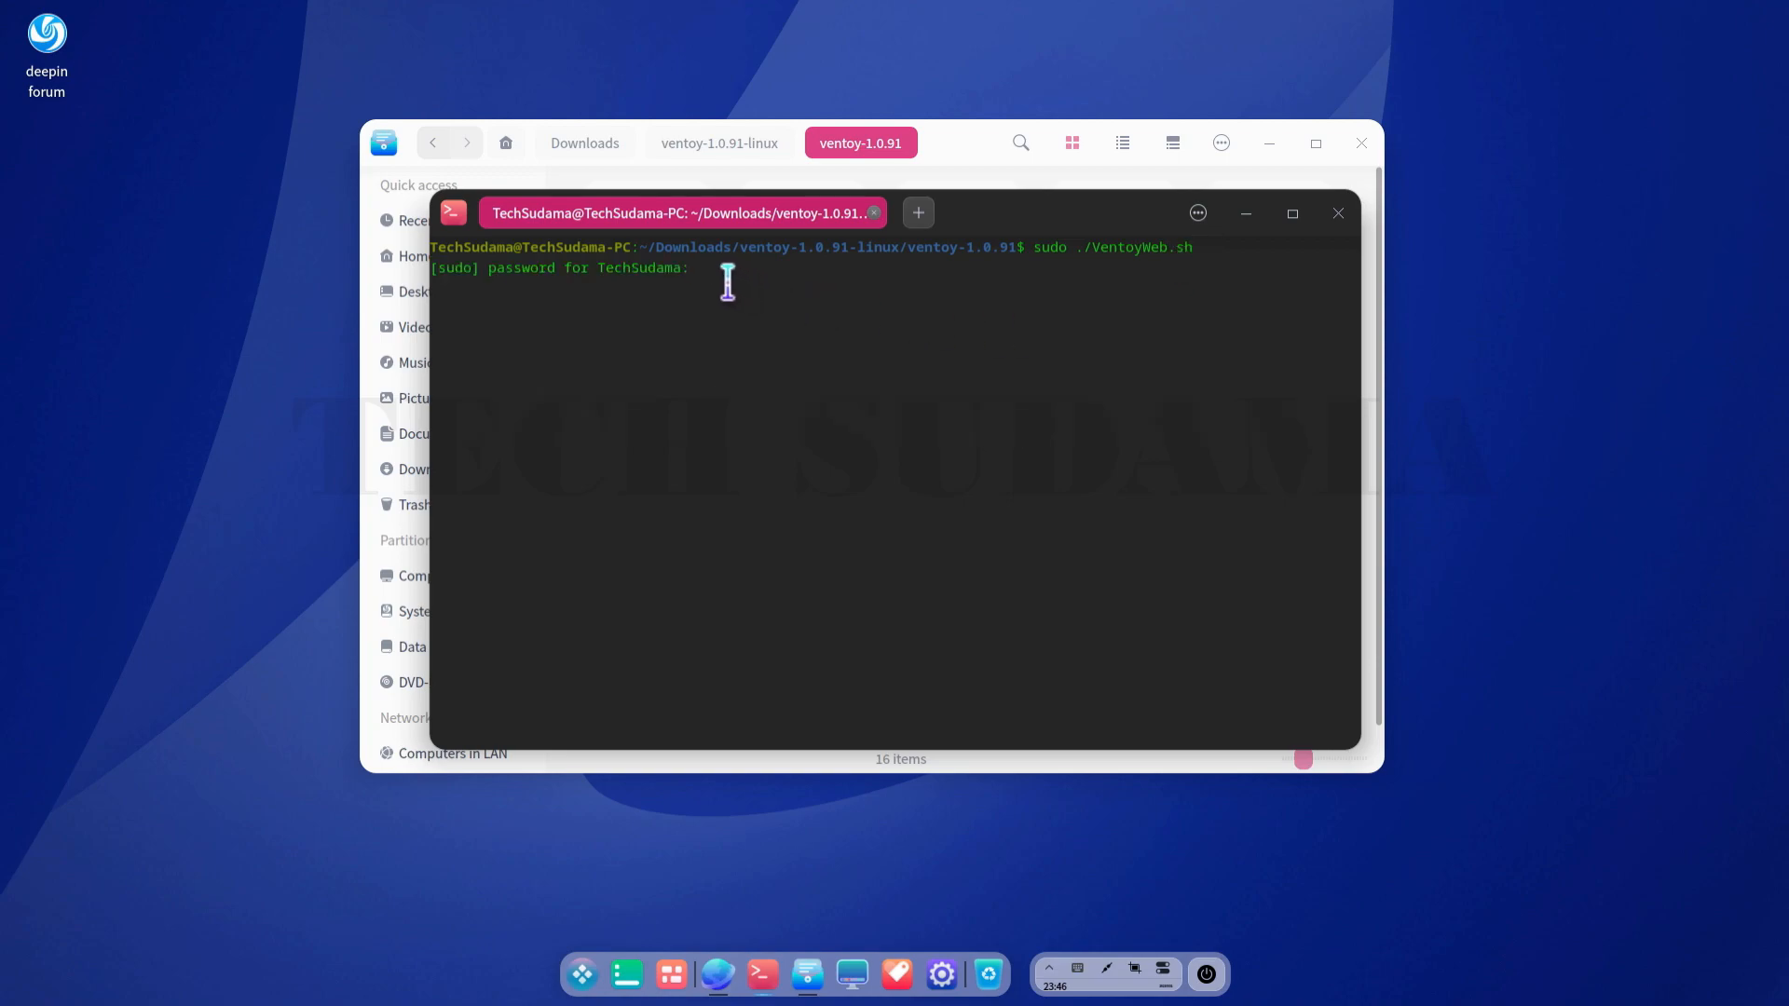
key("Return")
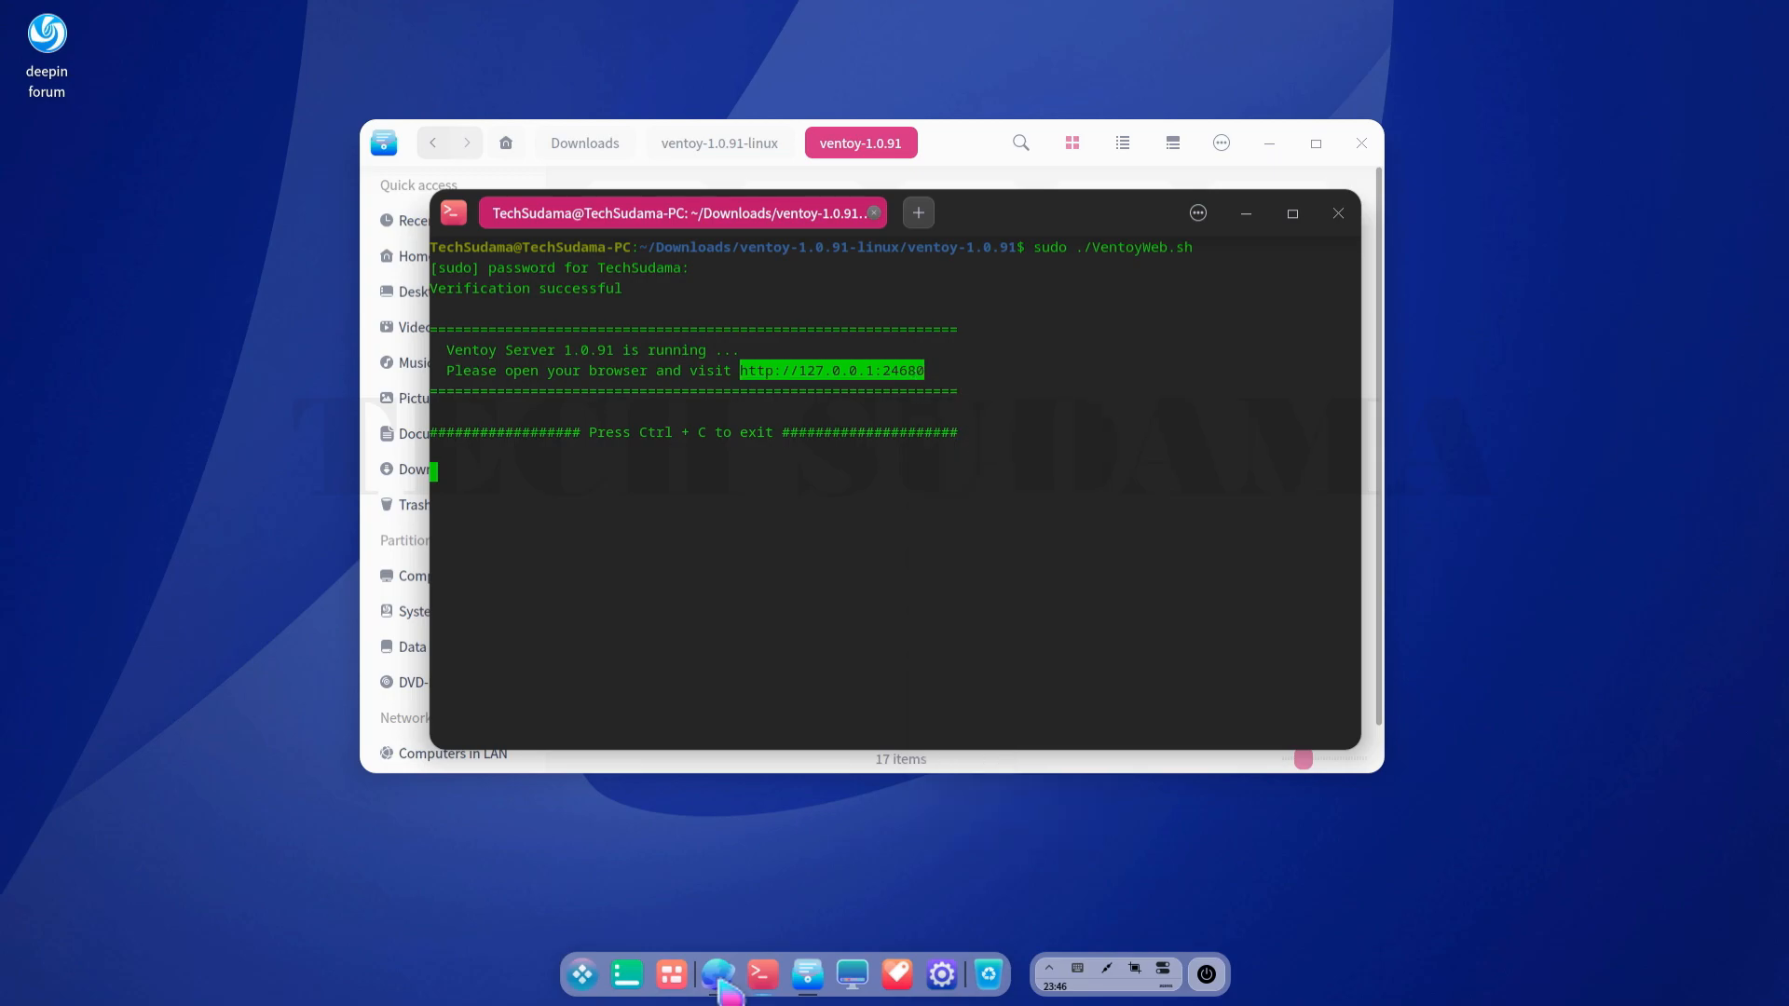
right_click(239, 42)
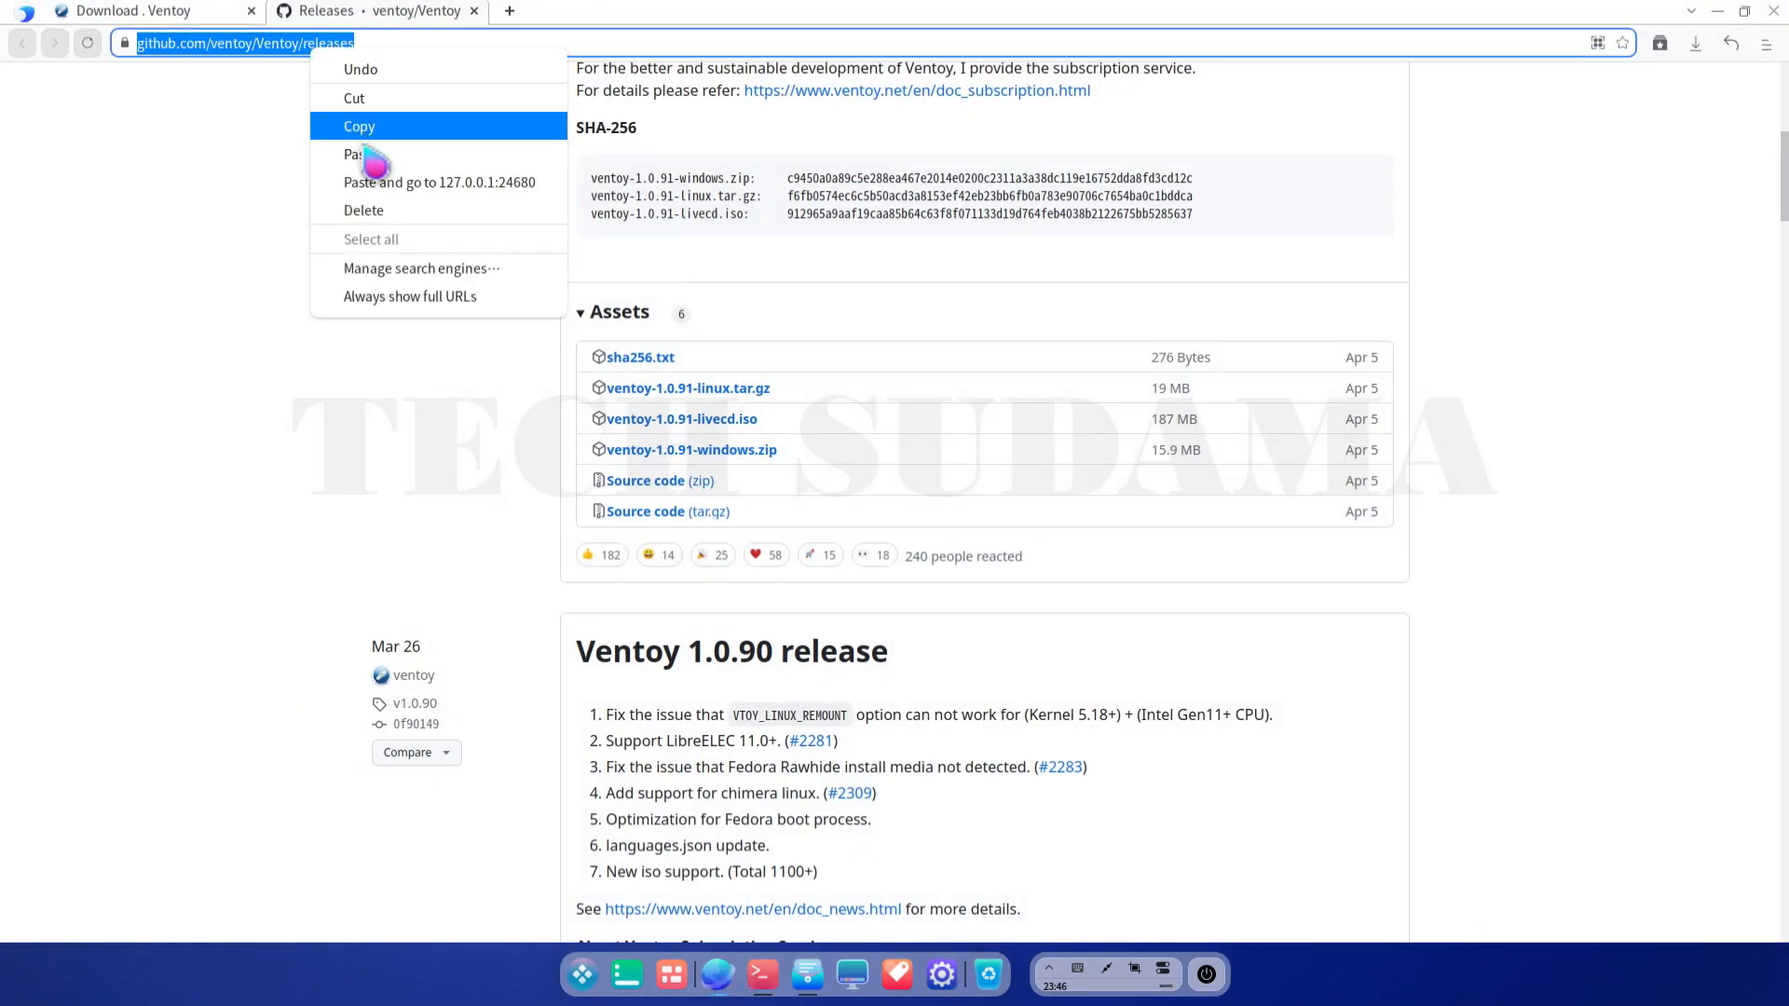
- Load 127.0.0.1:24680, detect the SanDisk USB, set GPT partition style, and install Ventoy
left_click(441, 182)
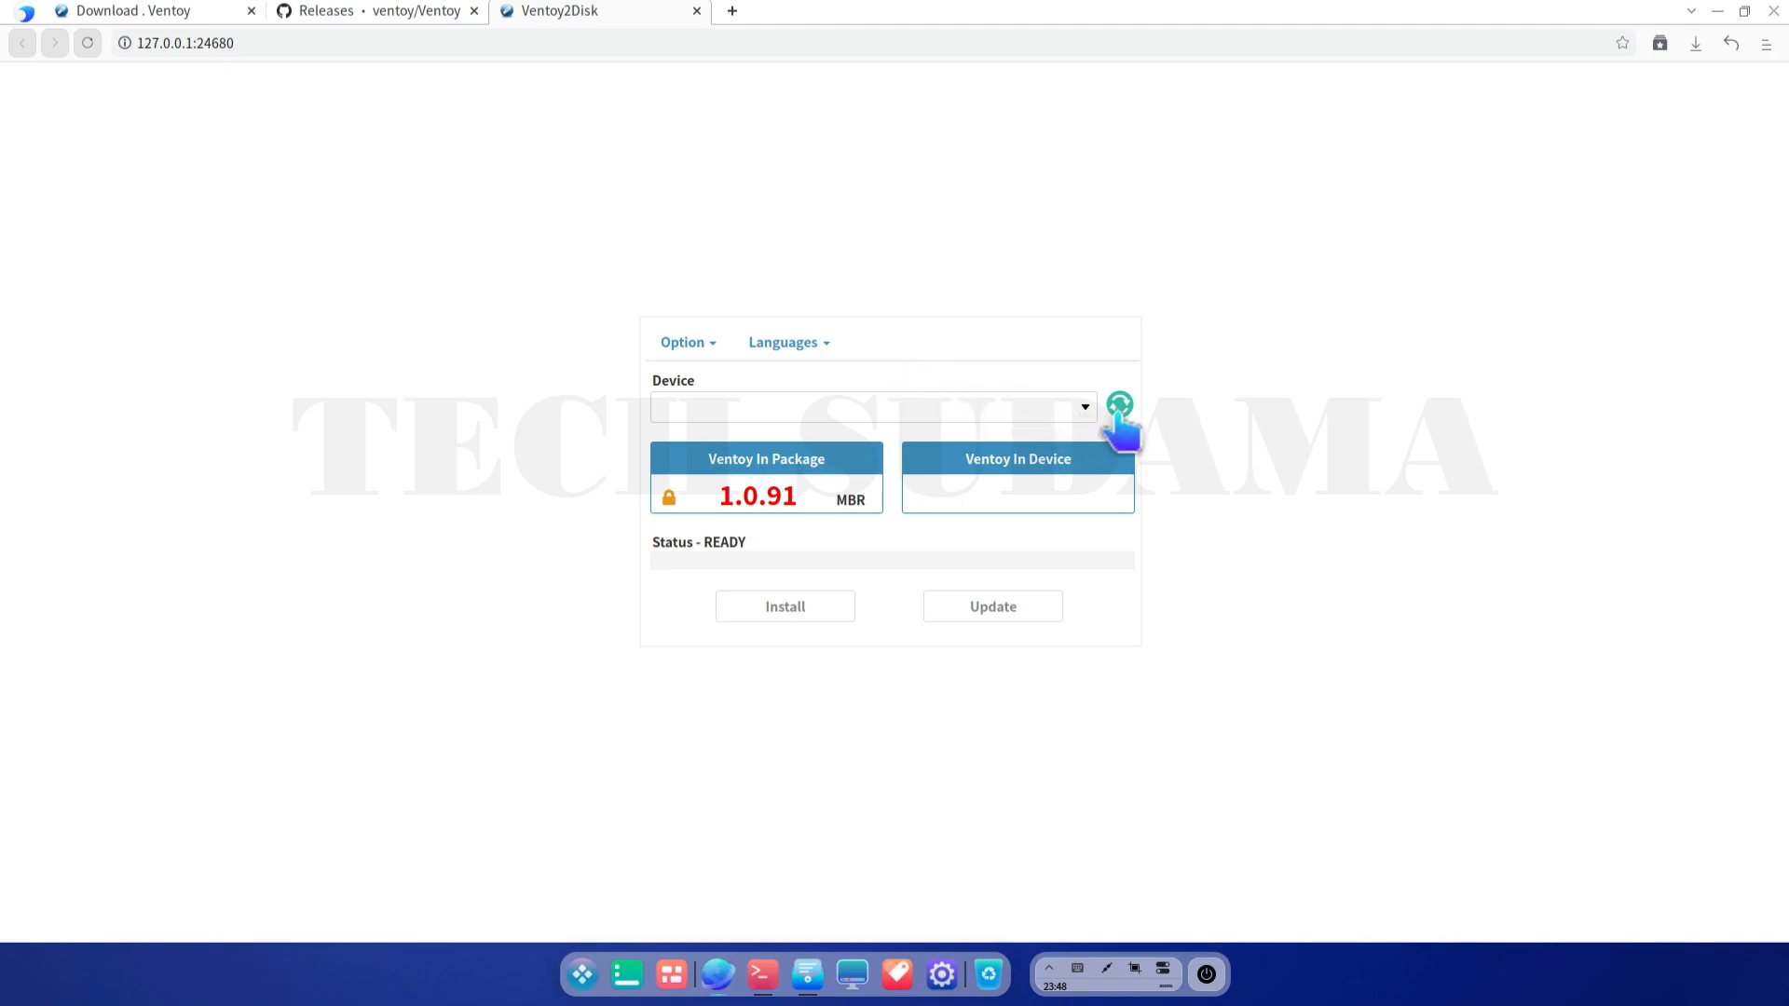
left_click(1118, 405)
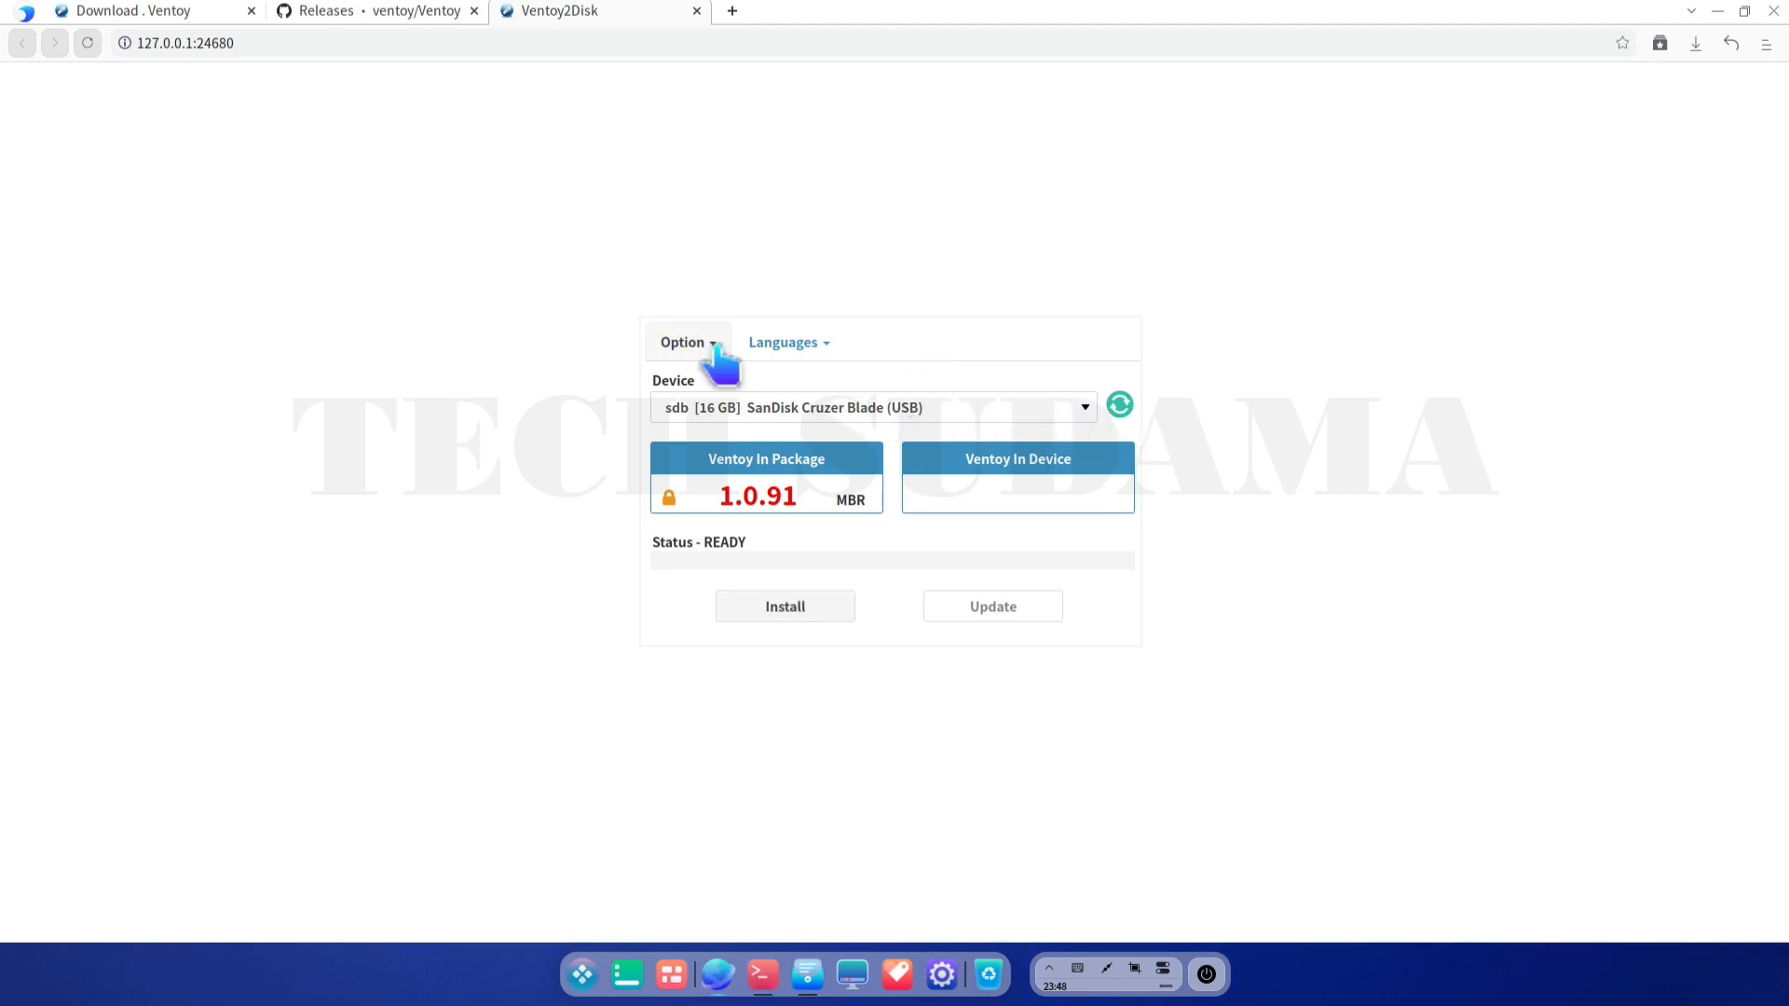
left_click(685, 342)
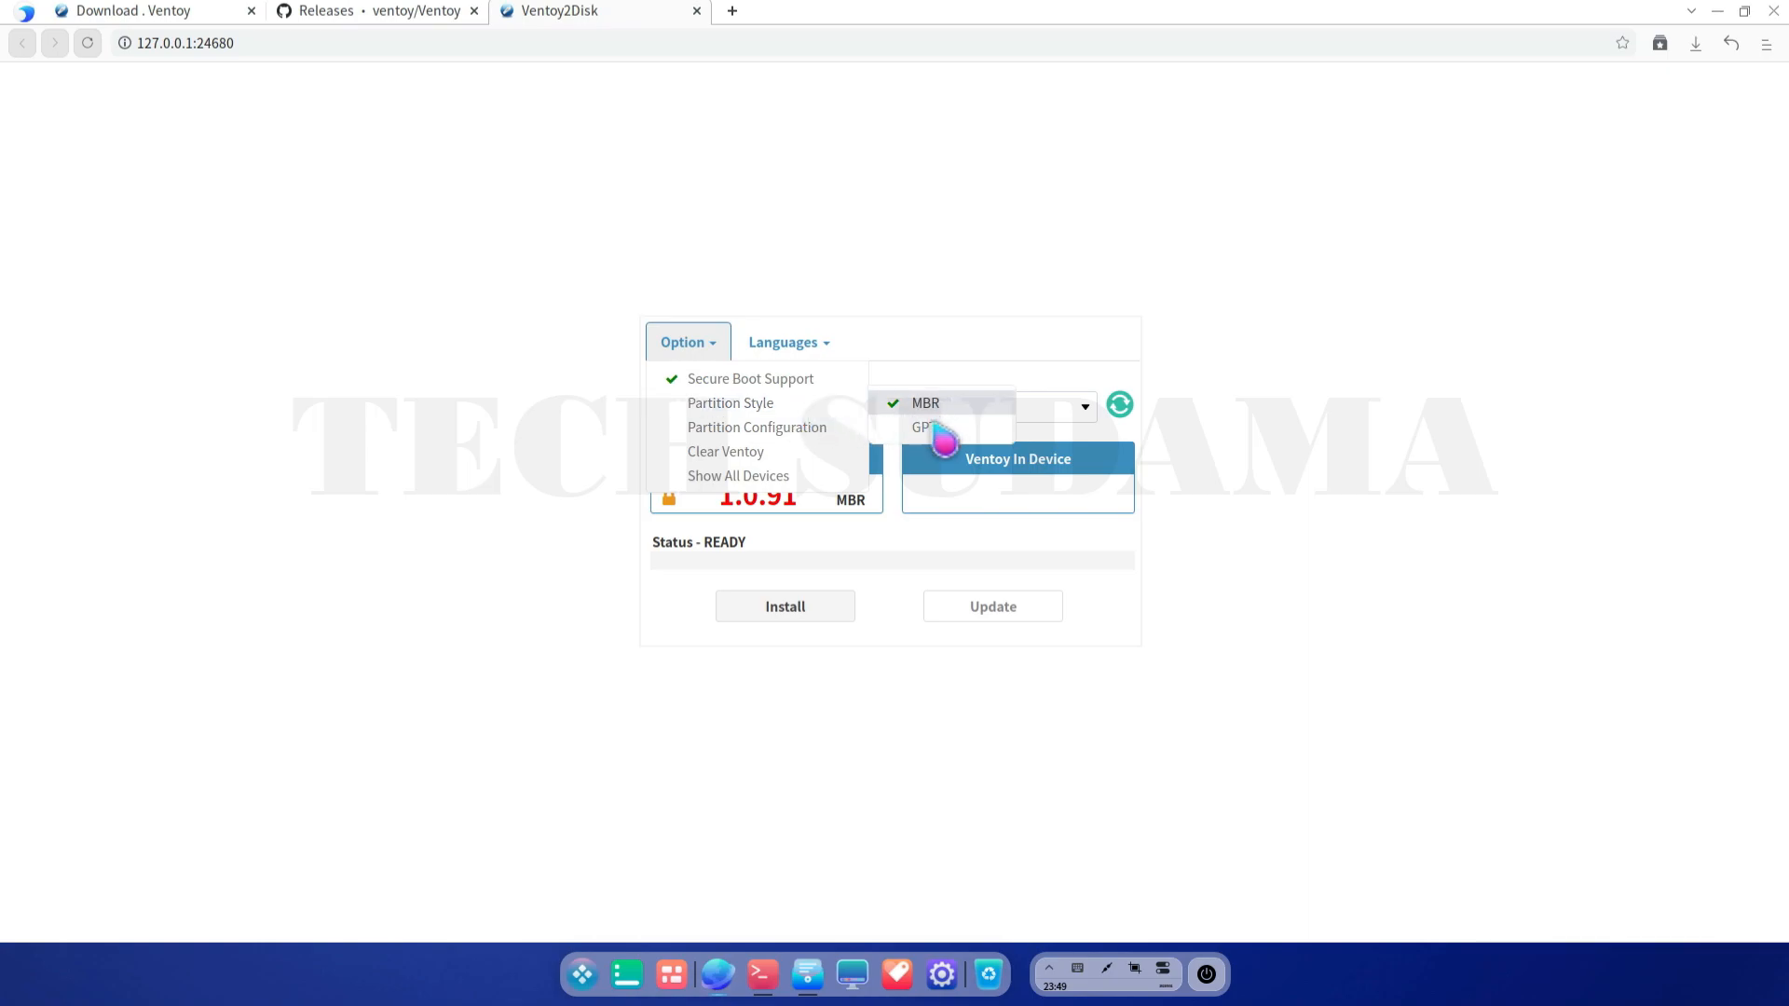
left_click(786, 342)
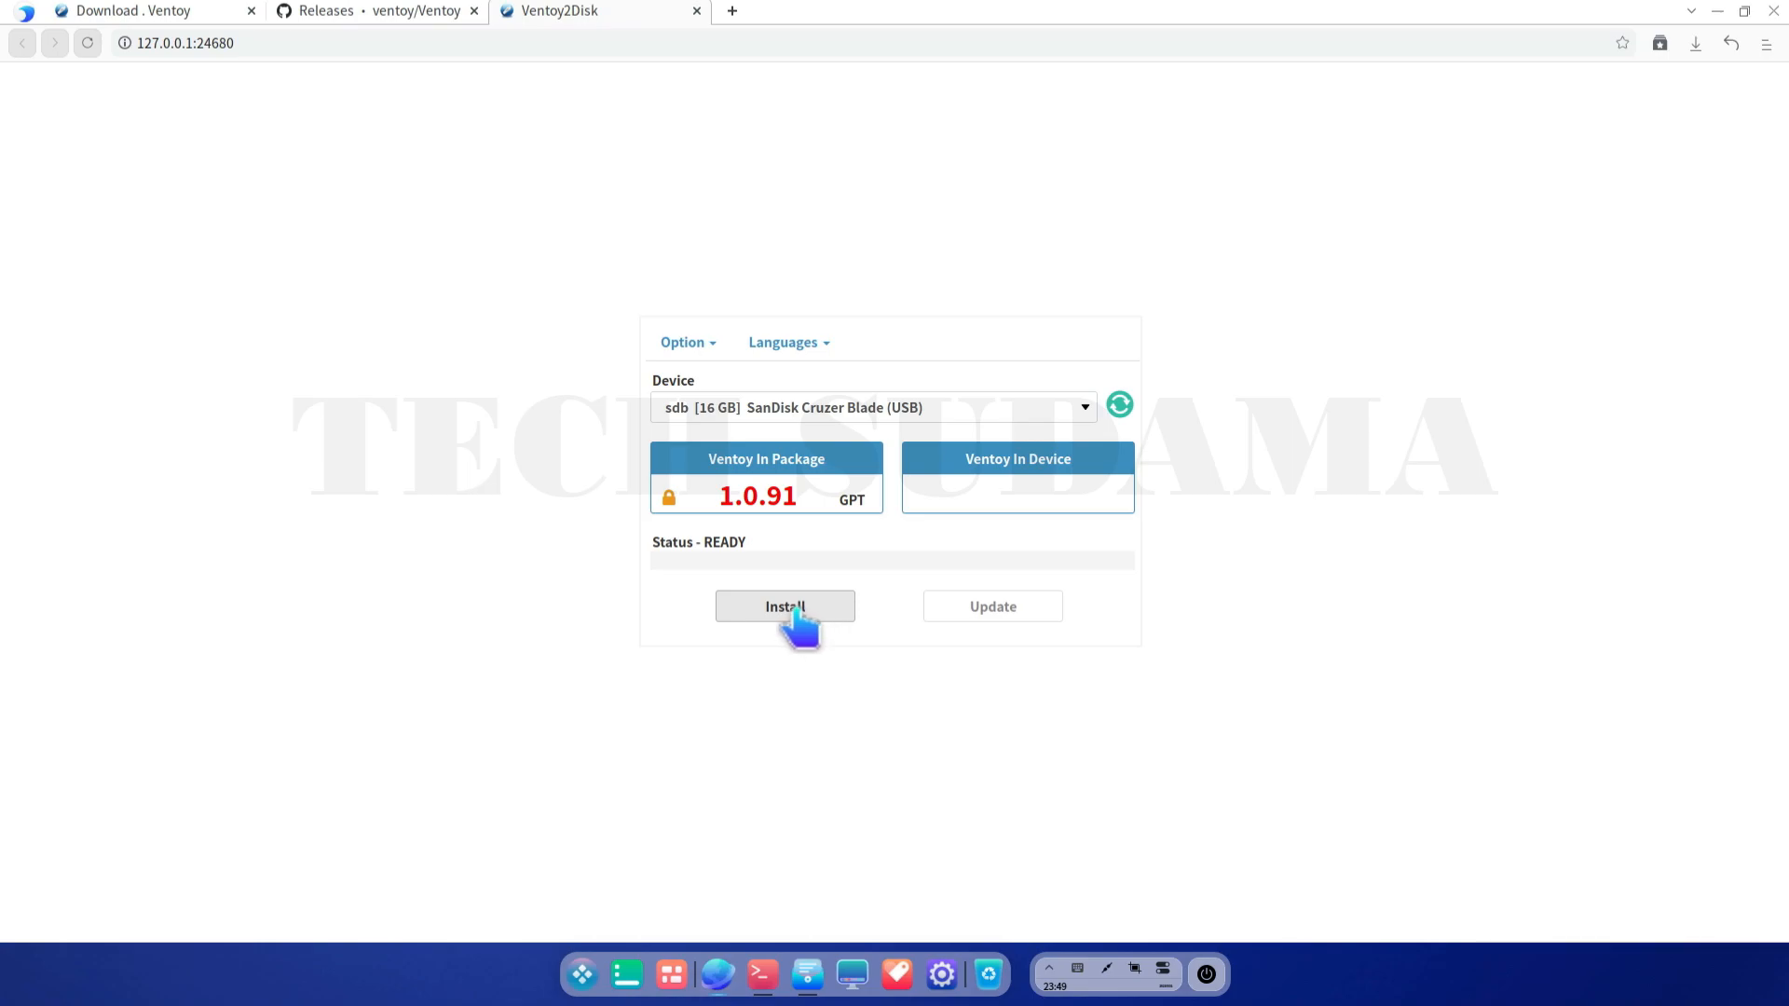
left_click(784, 606)
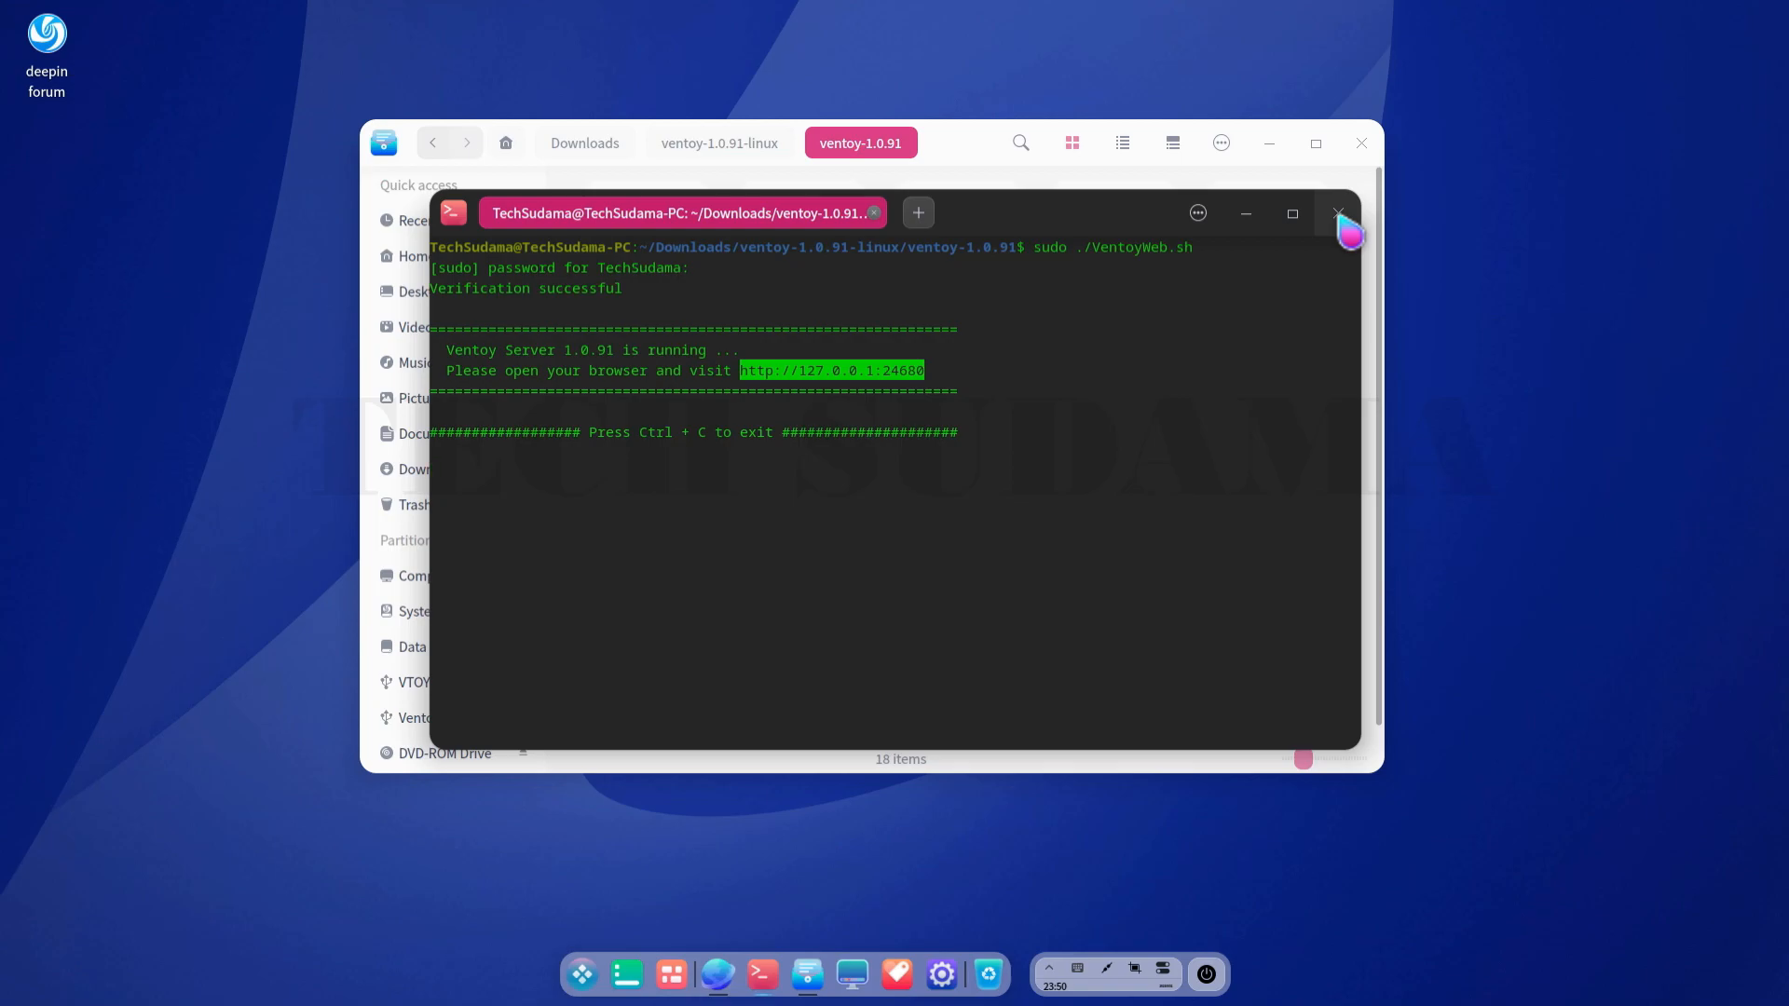
- Paste Win10_22H2_English_x32v1.iso from Downloads onto the Ventoy partition, then close the windows
left_click(1338, 213)
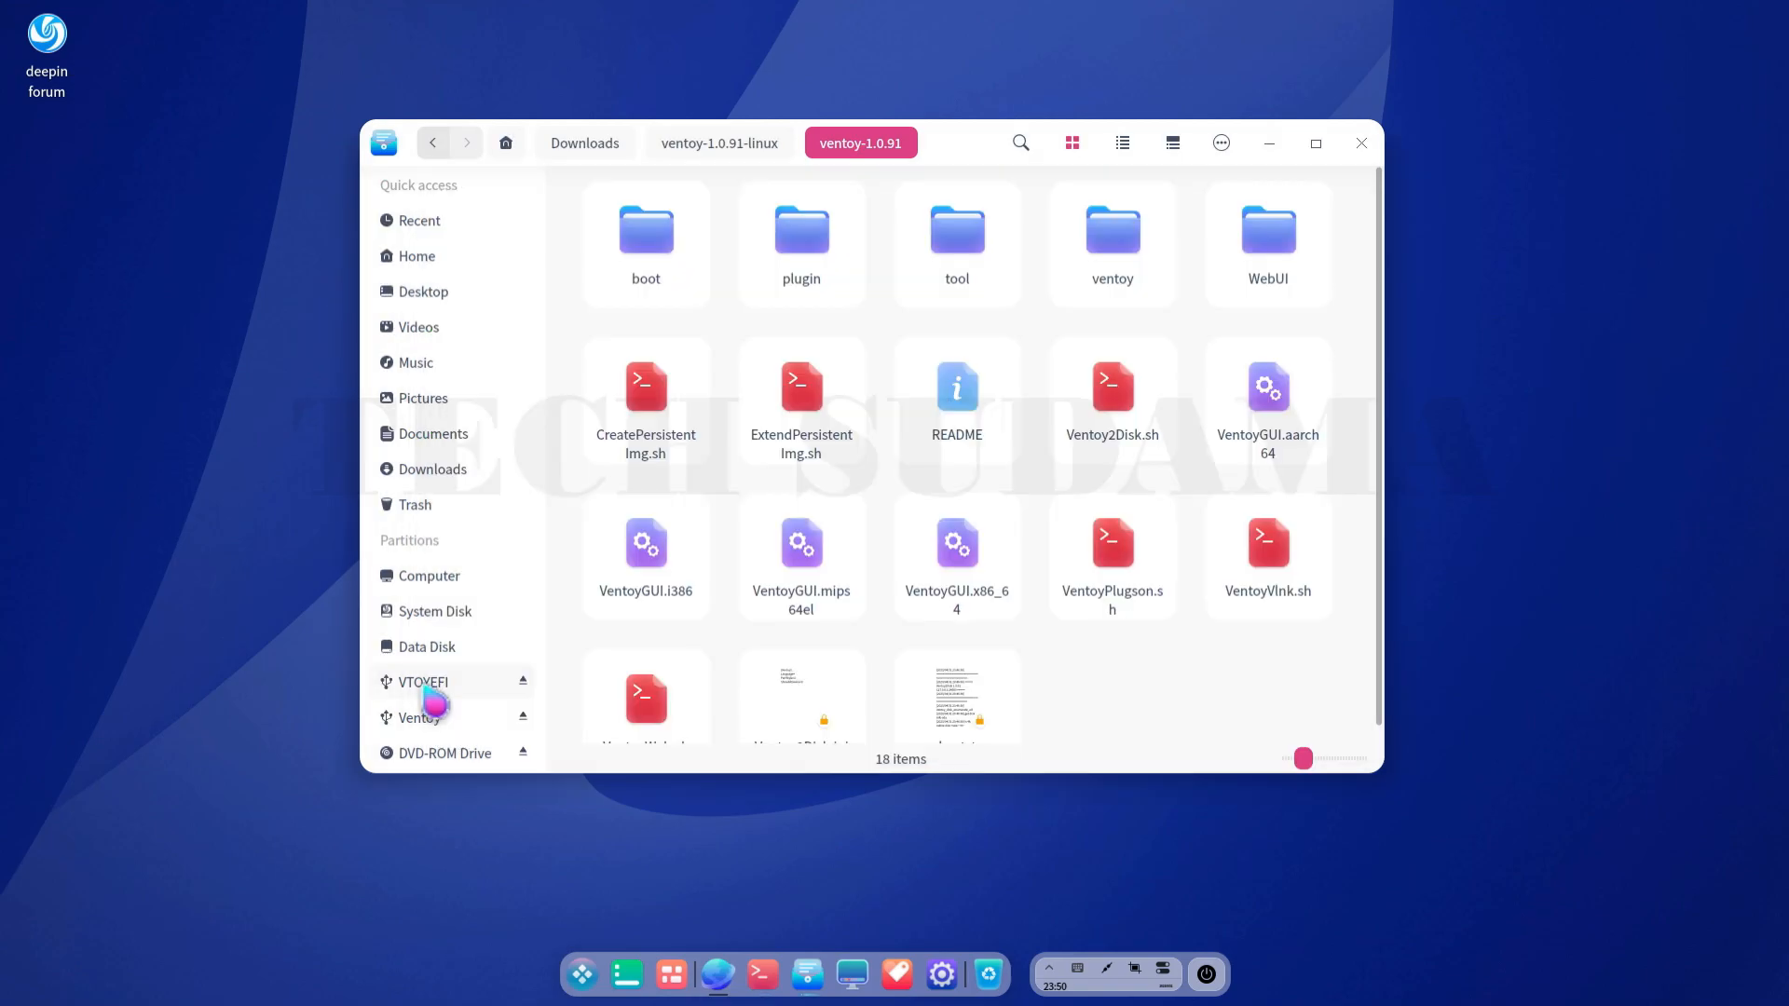
left_click(421, 716)
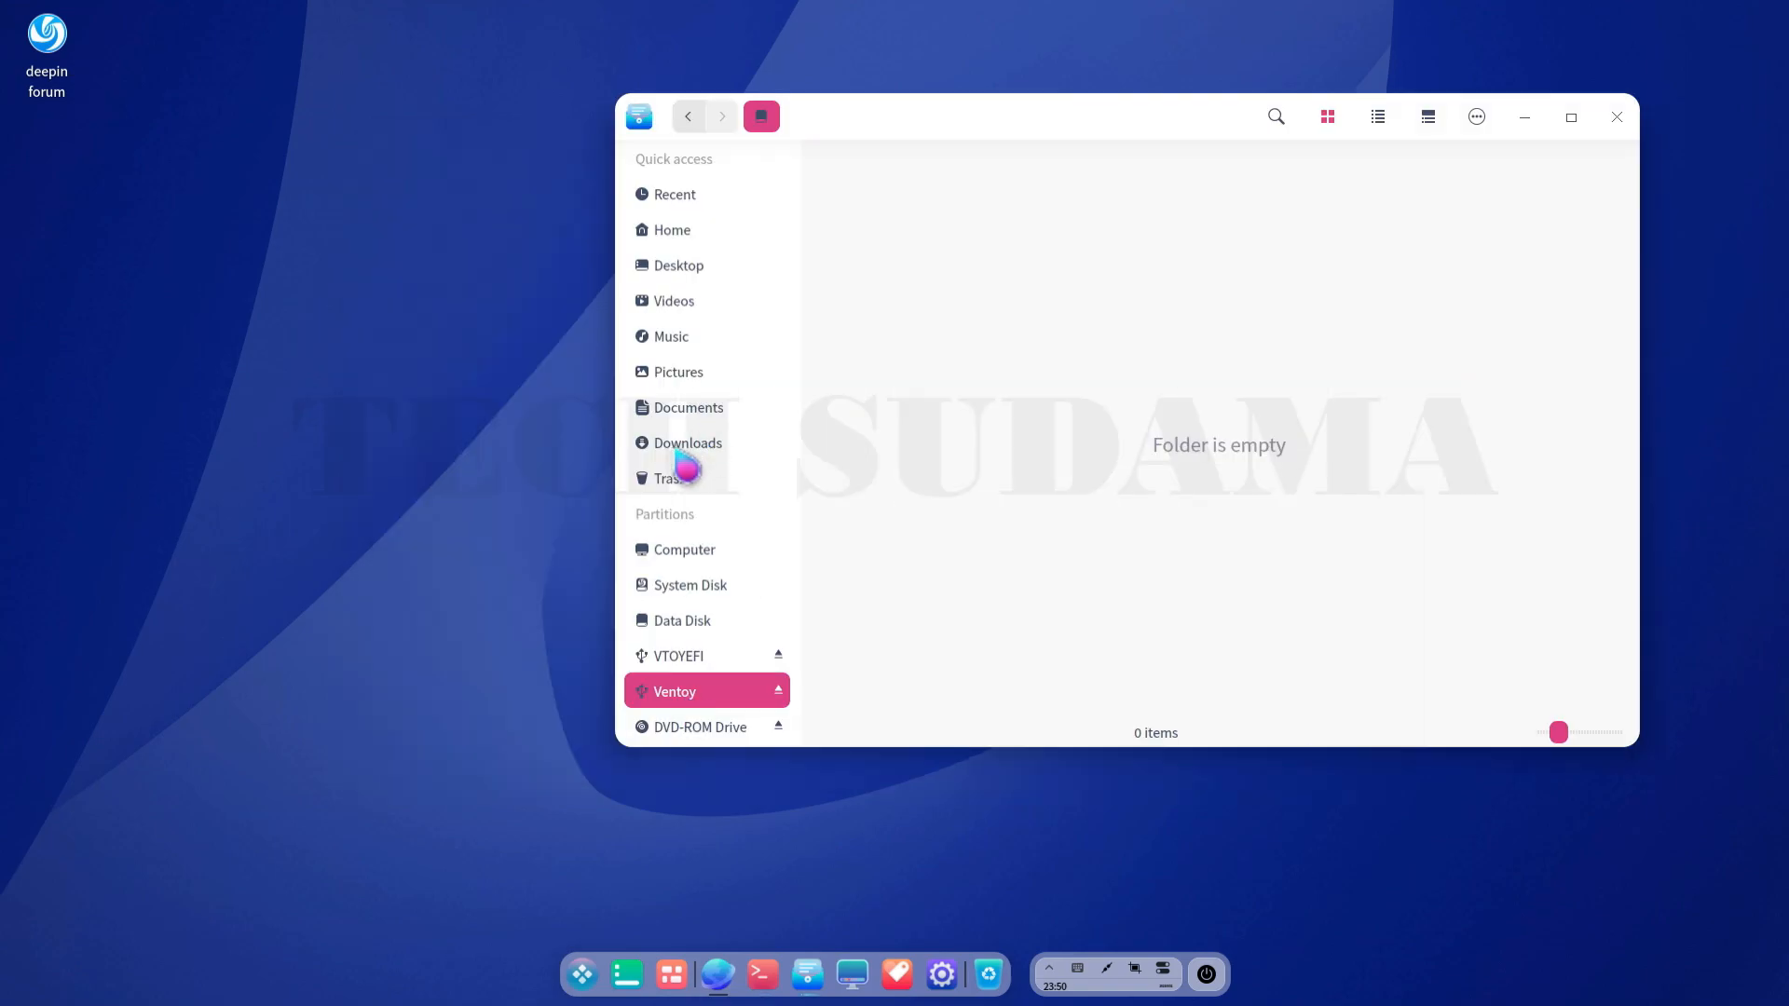
left_click(687, 442)
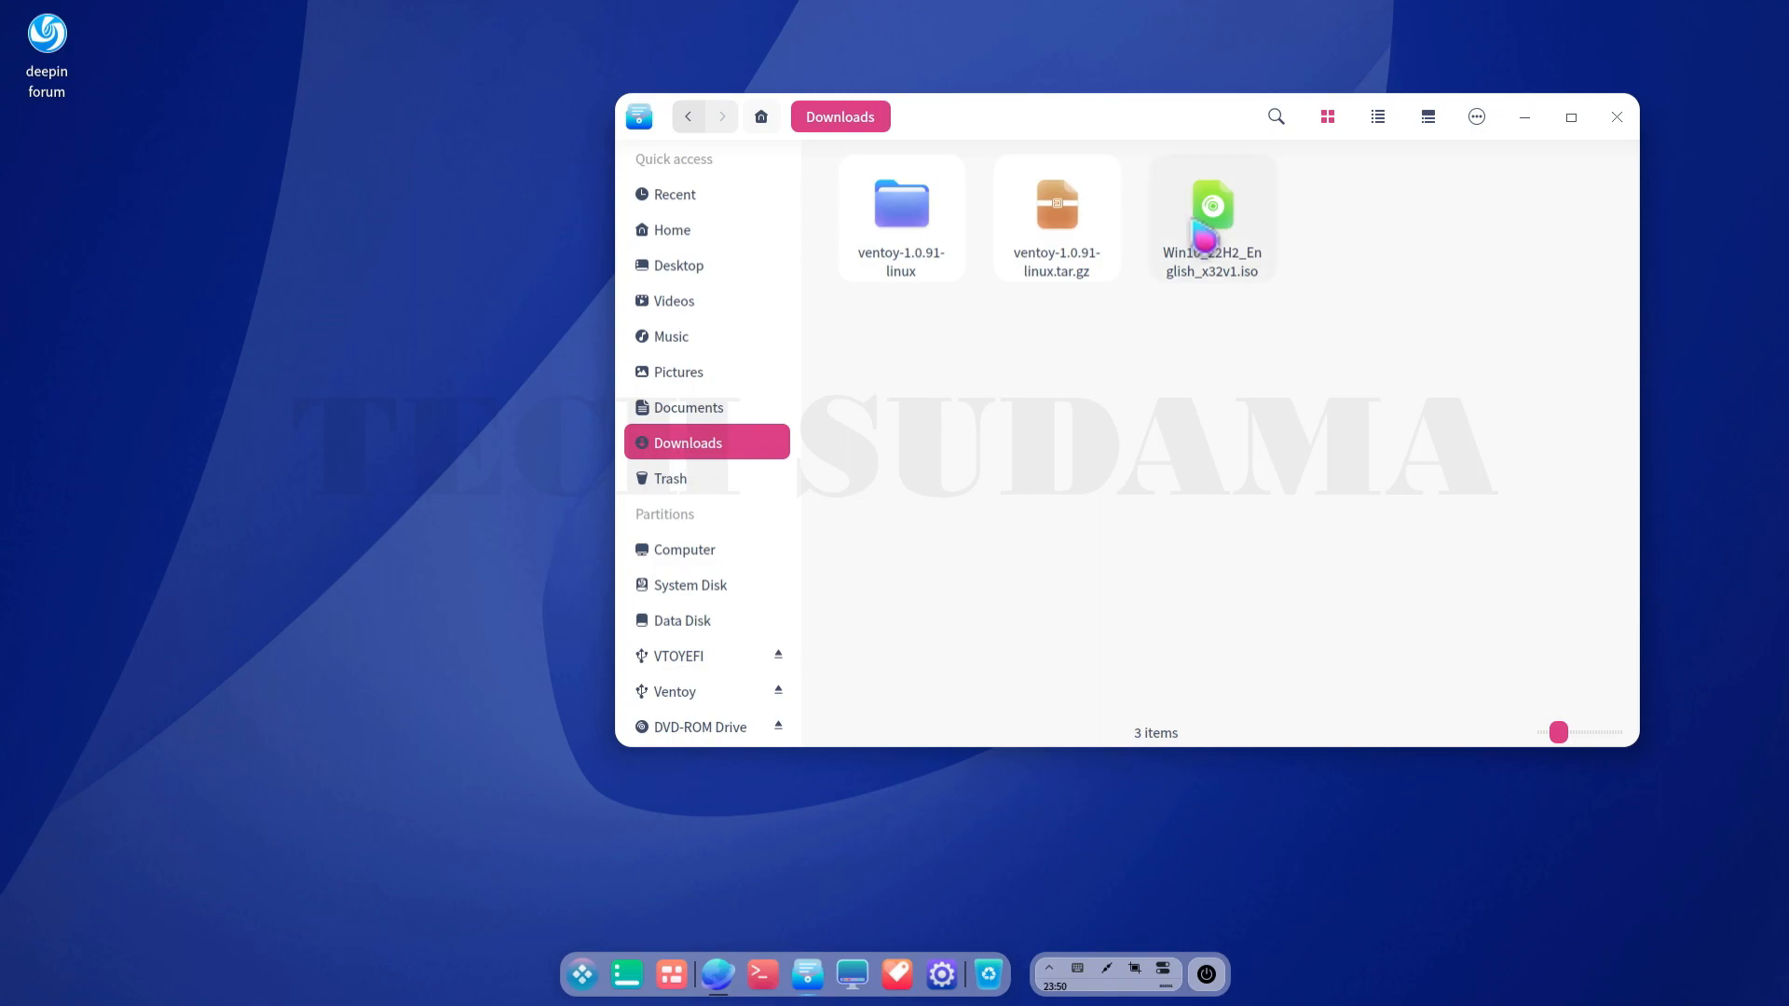
left_click(1212, 218)
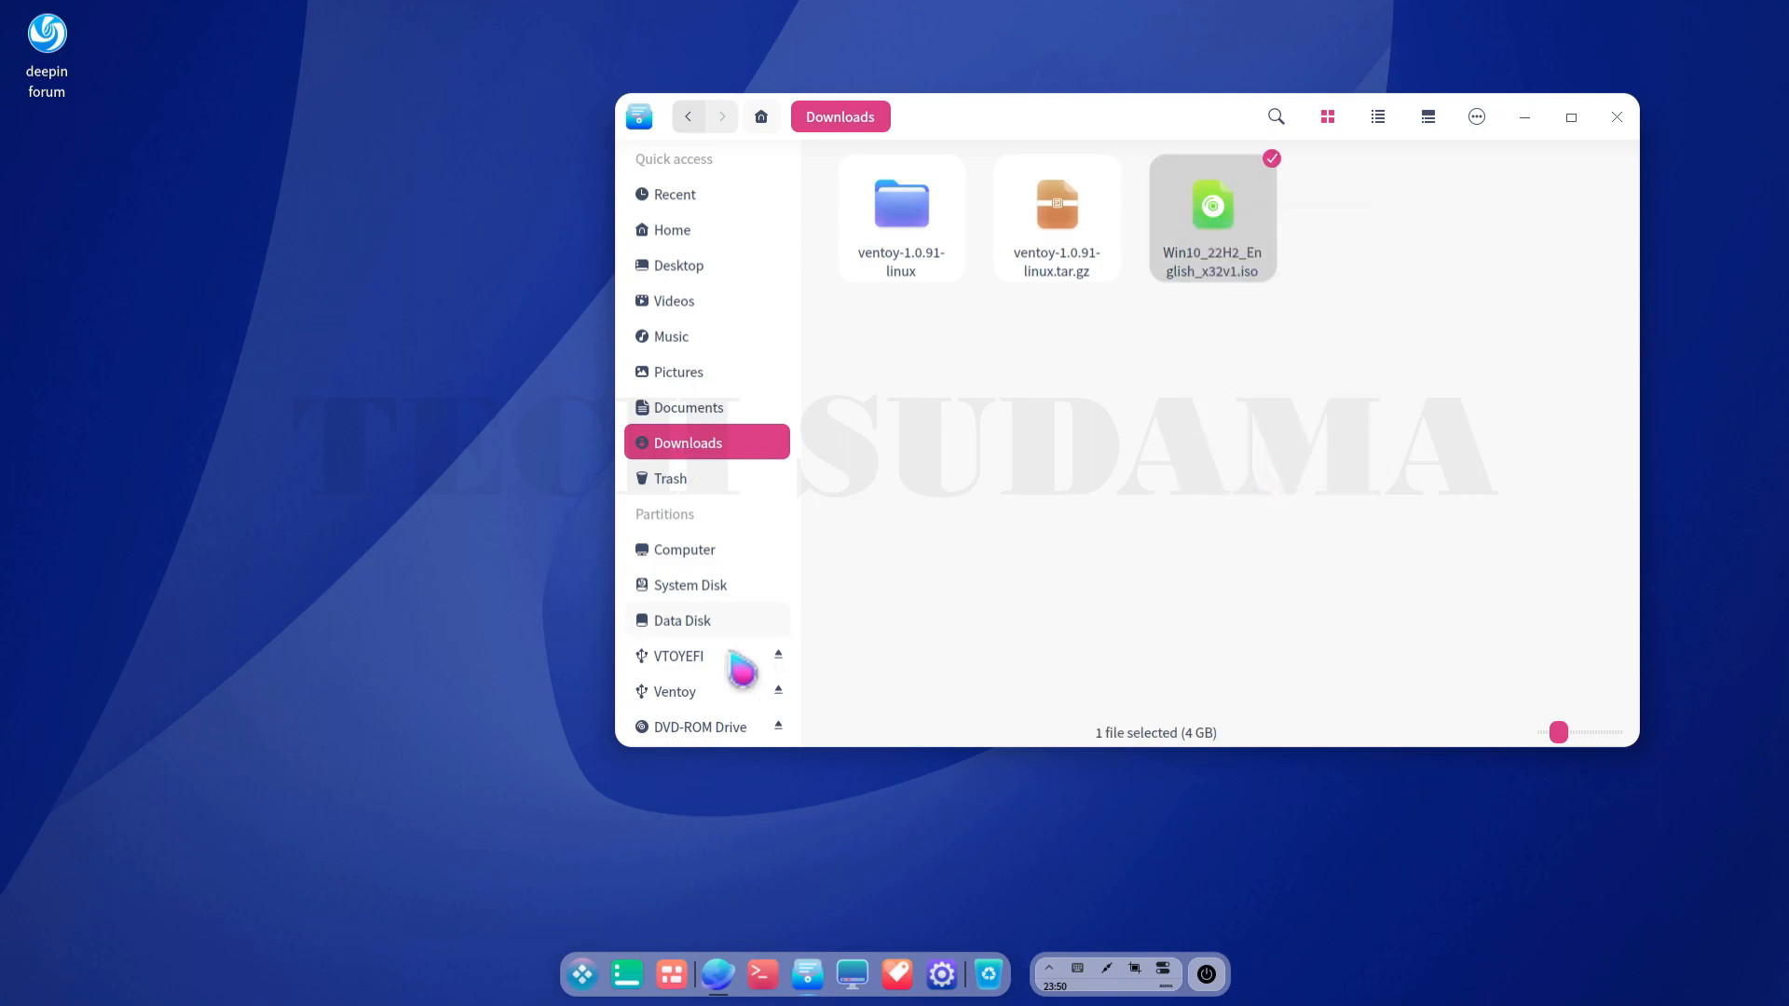
right_click(1069, 431)
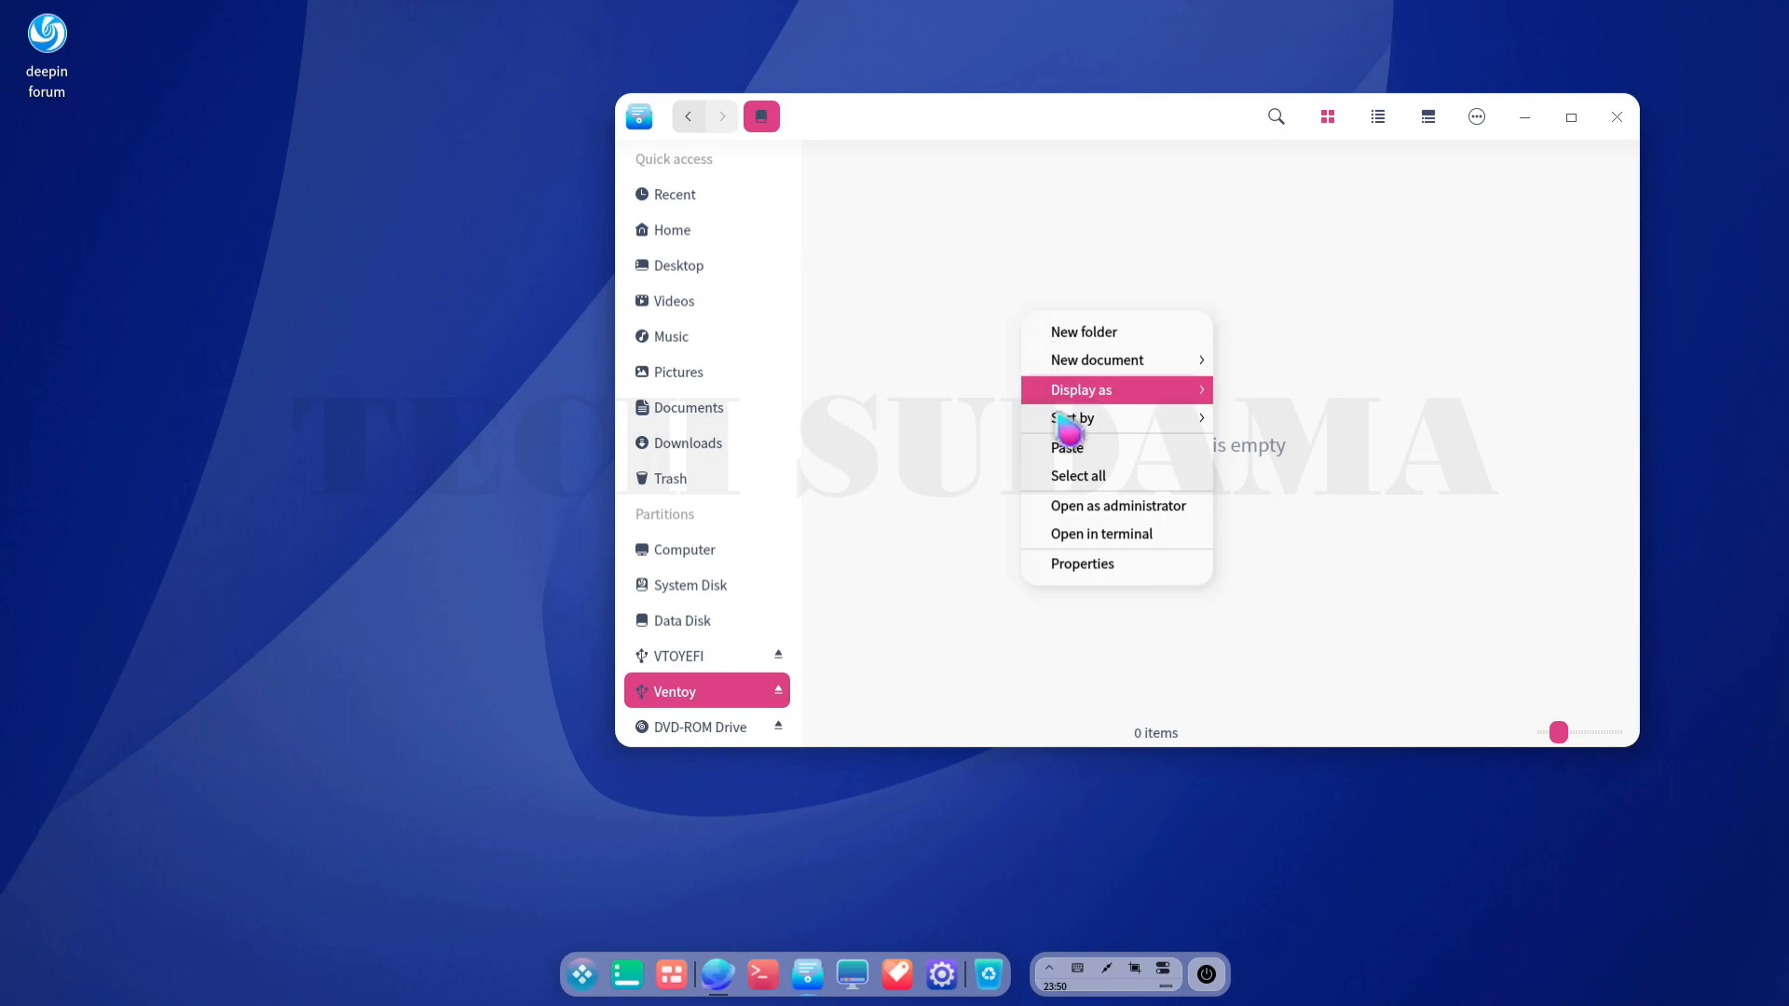
left_click(1066, 447)
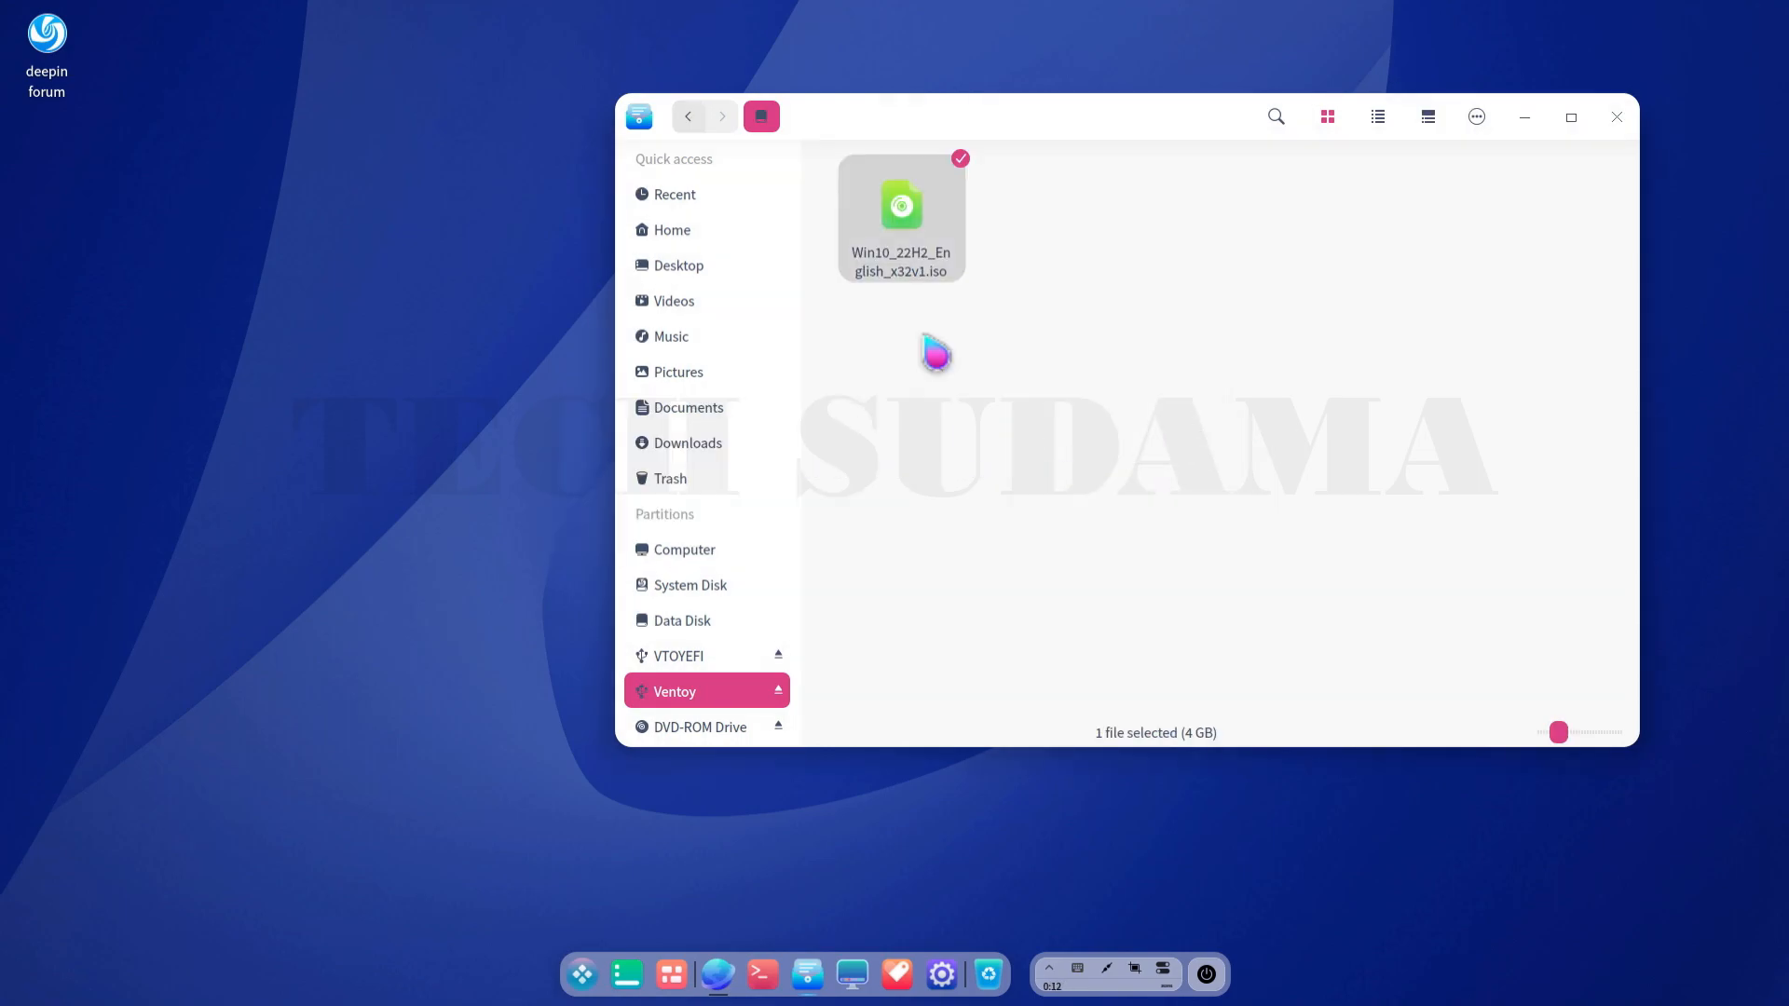
mouse_move(675, 722)
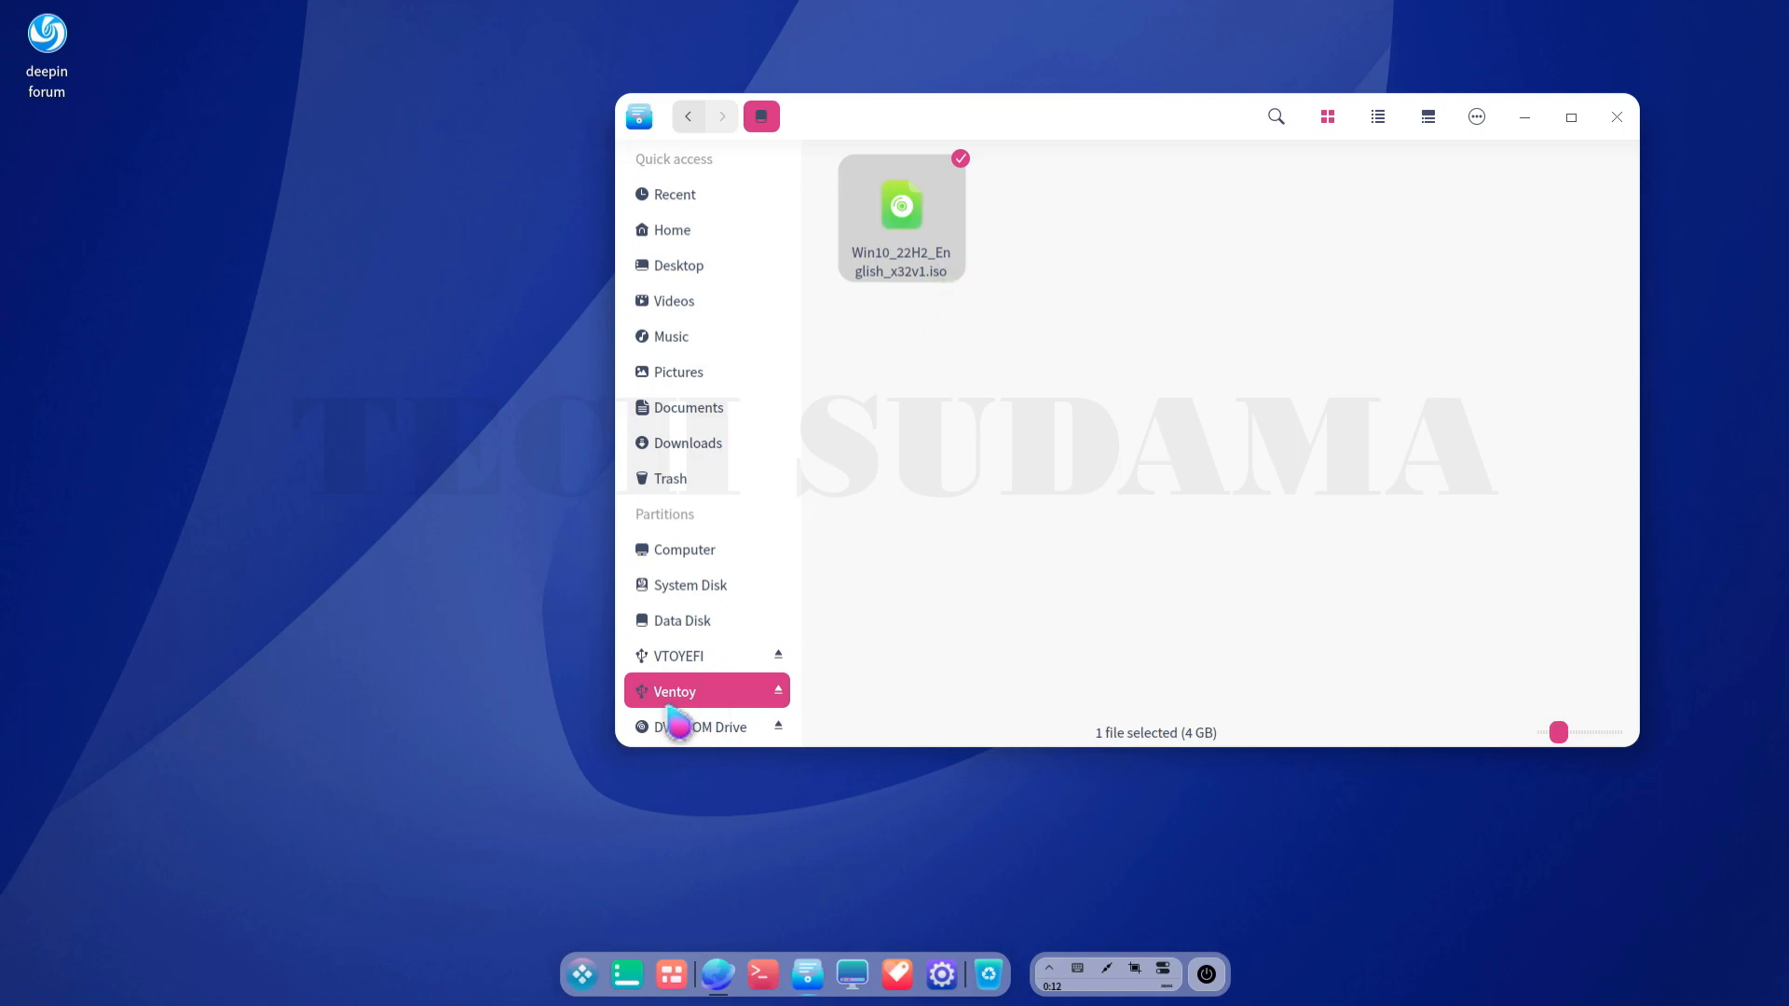
left_click(1616, 116)
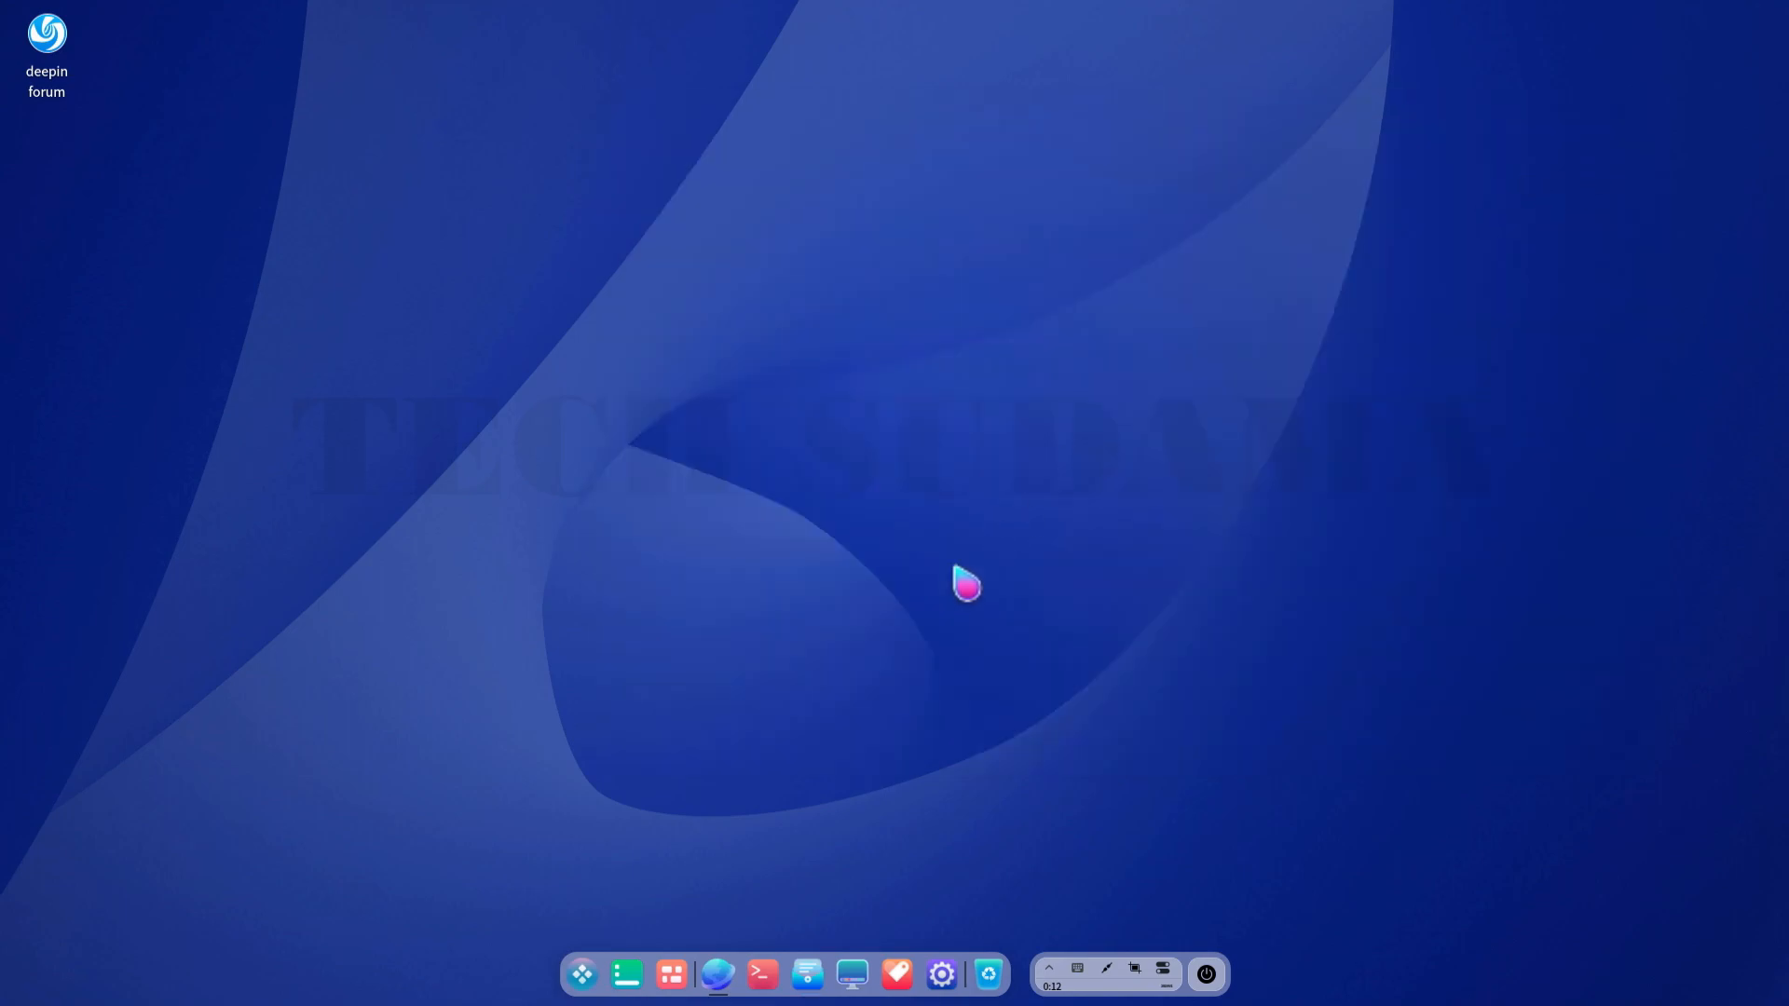
- Reboot and choose UEFI SanDisk Cruzer Blade in the boot menu
left_click(1204, 973)
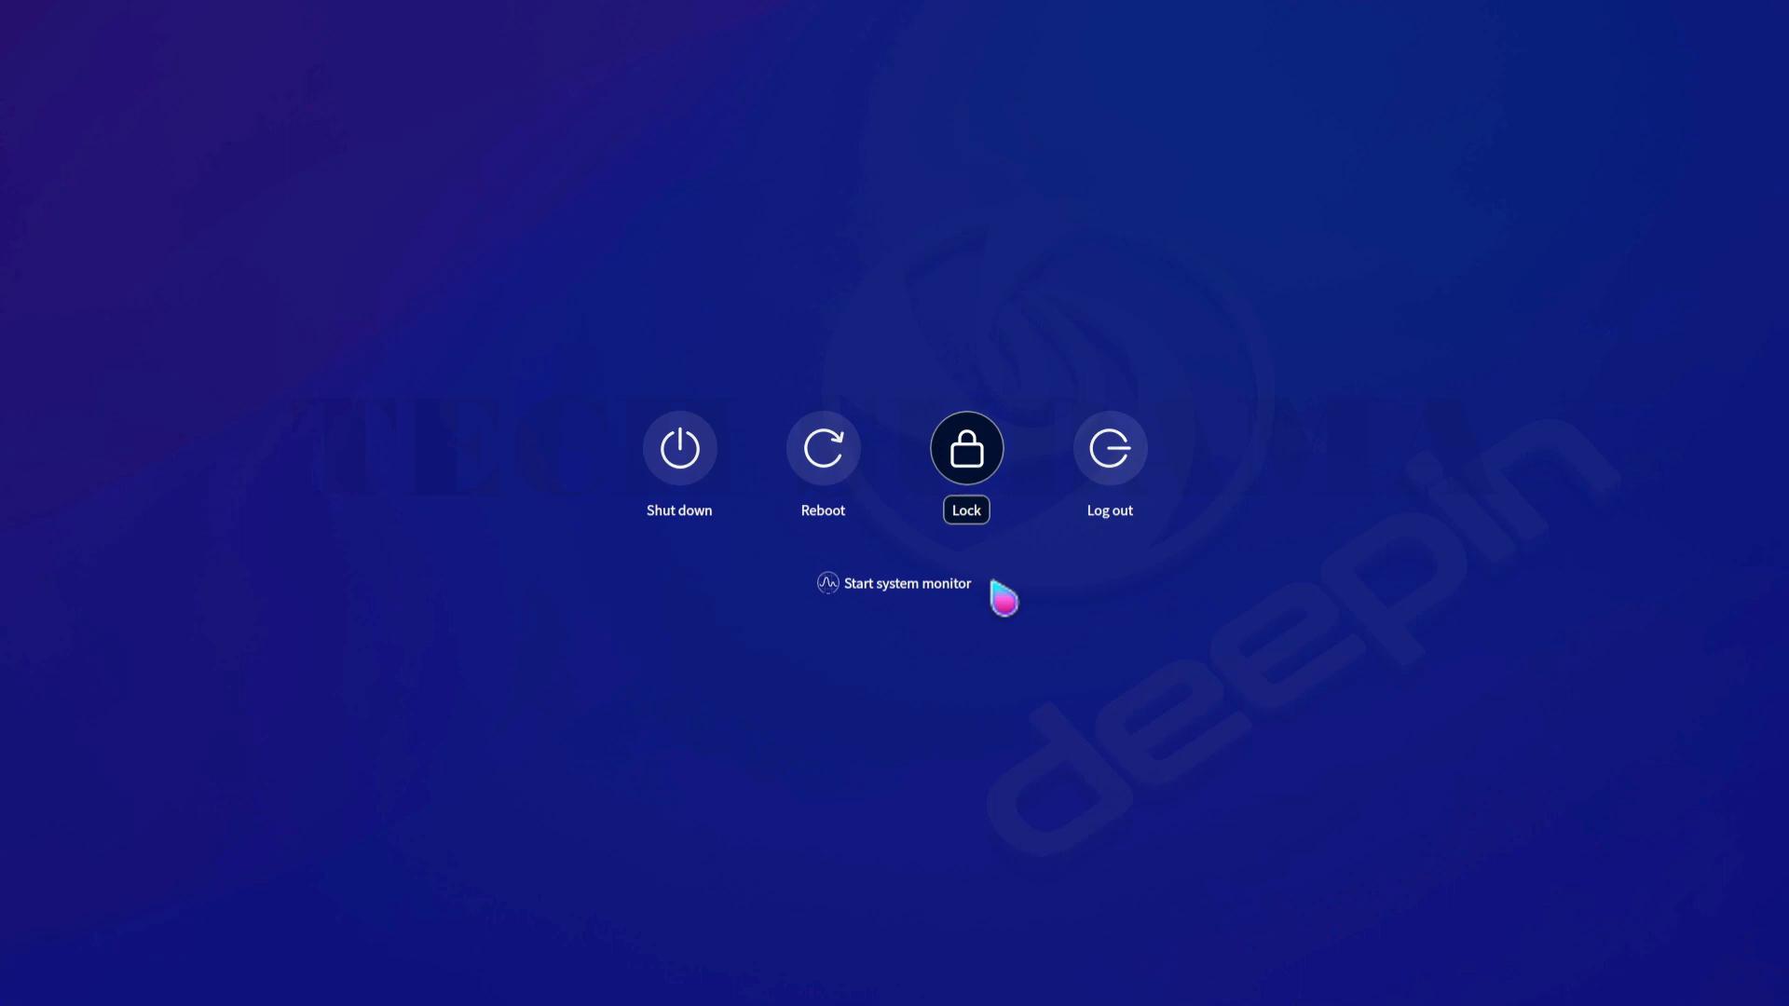
left_click(823, 447)
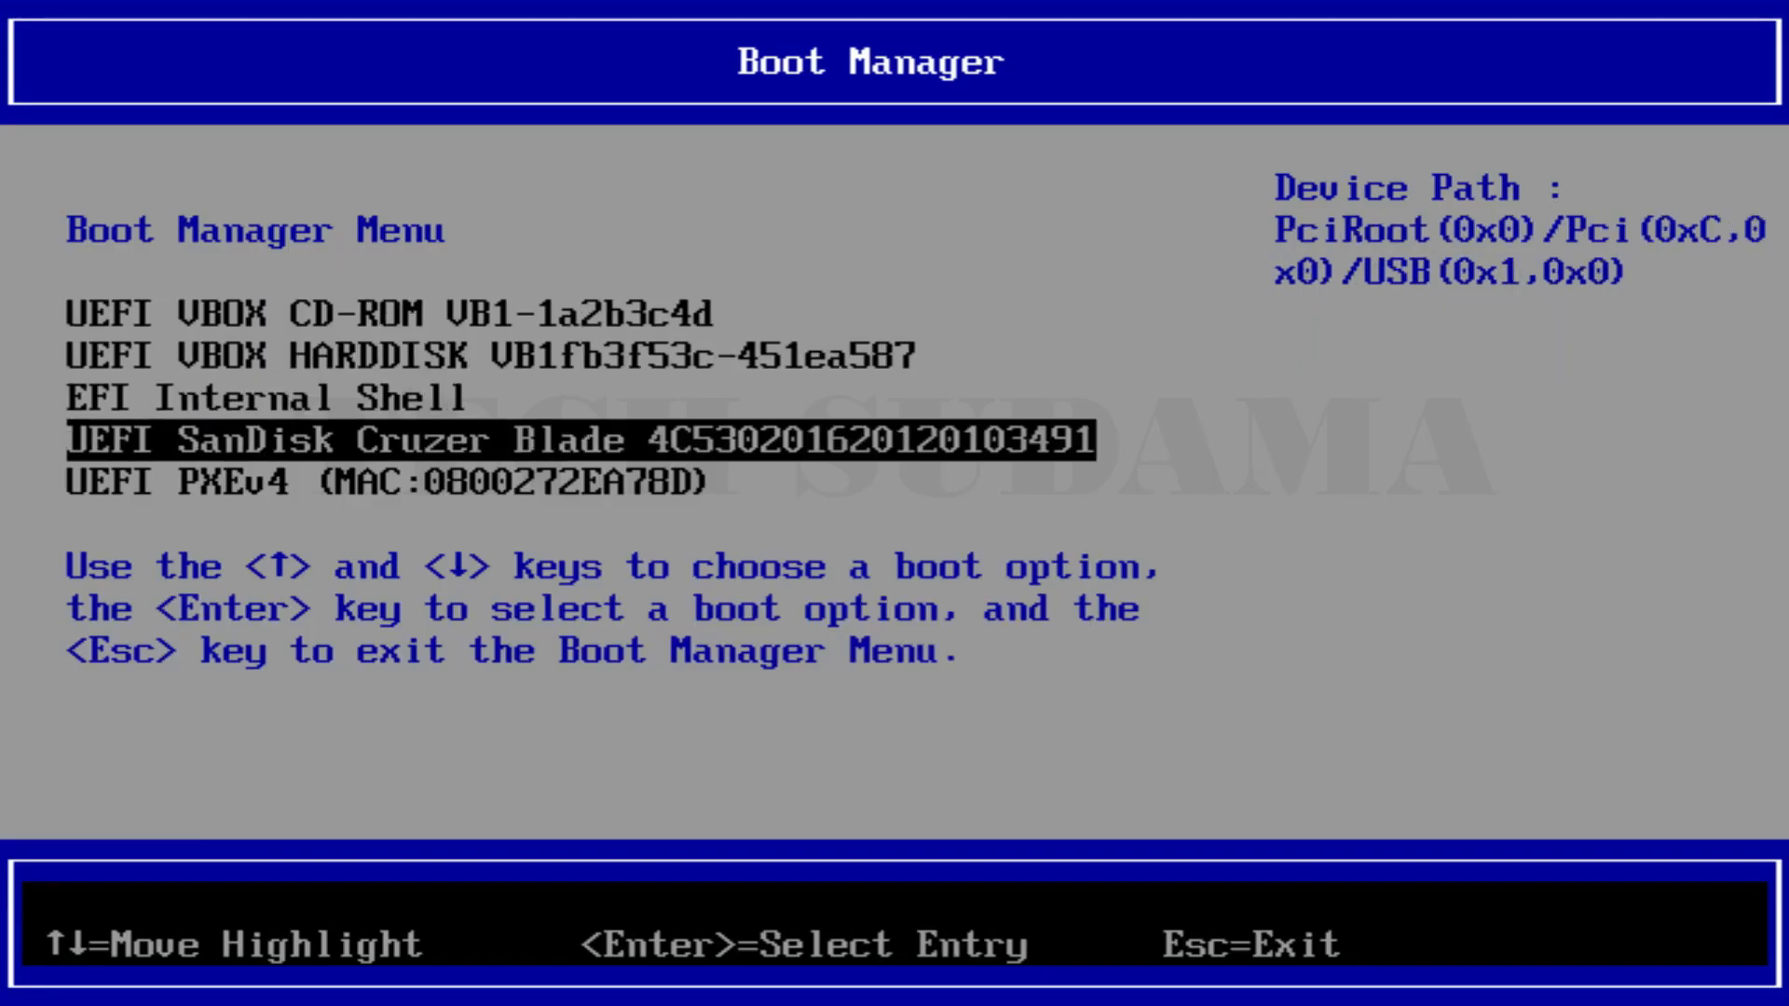
key("Return")
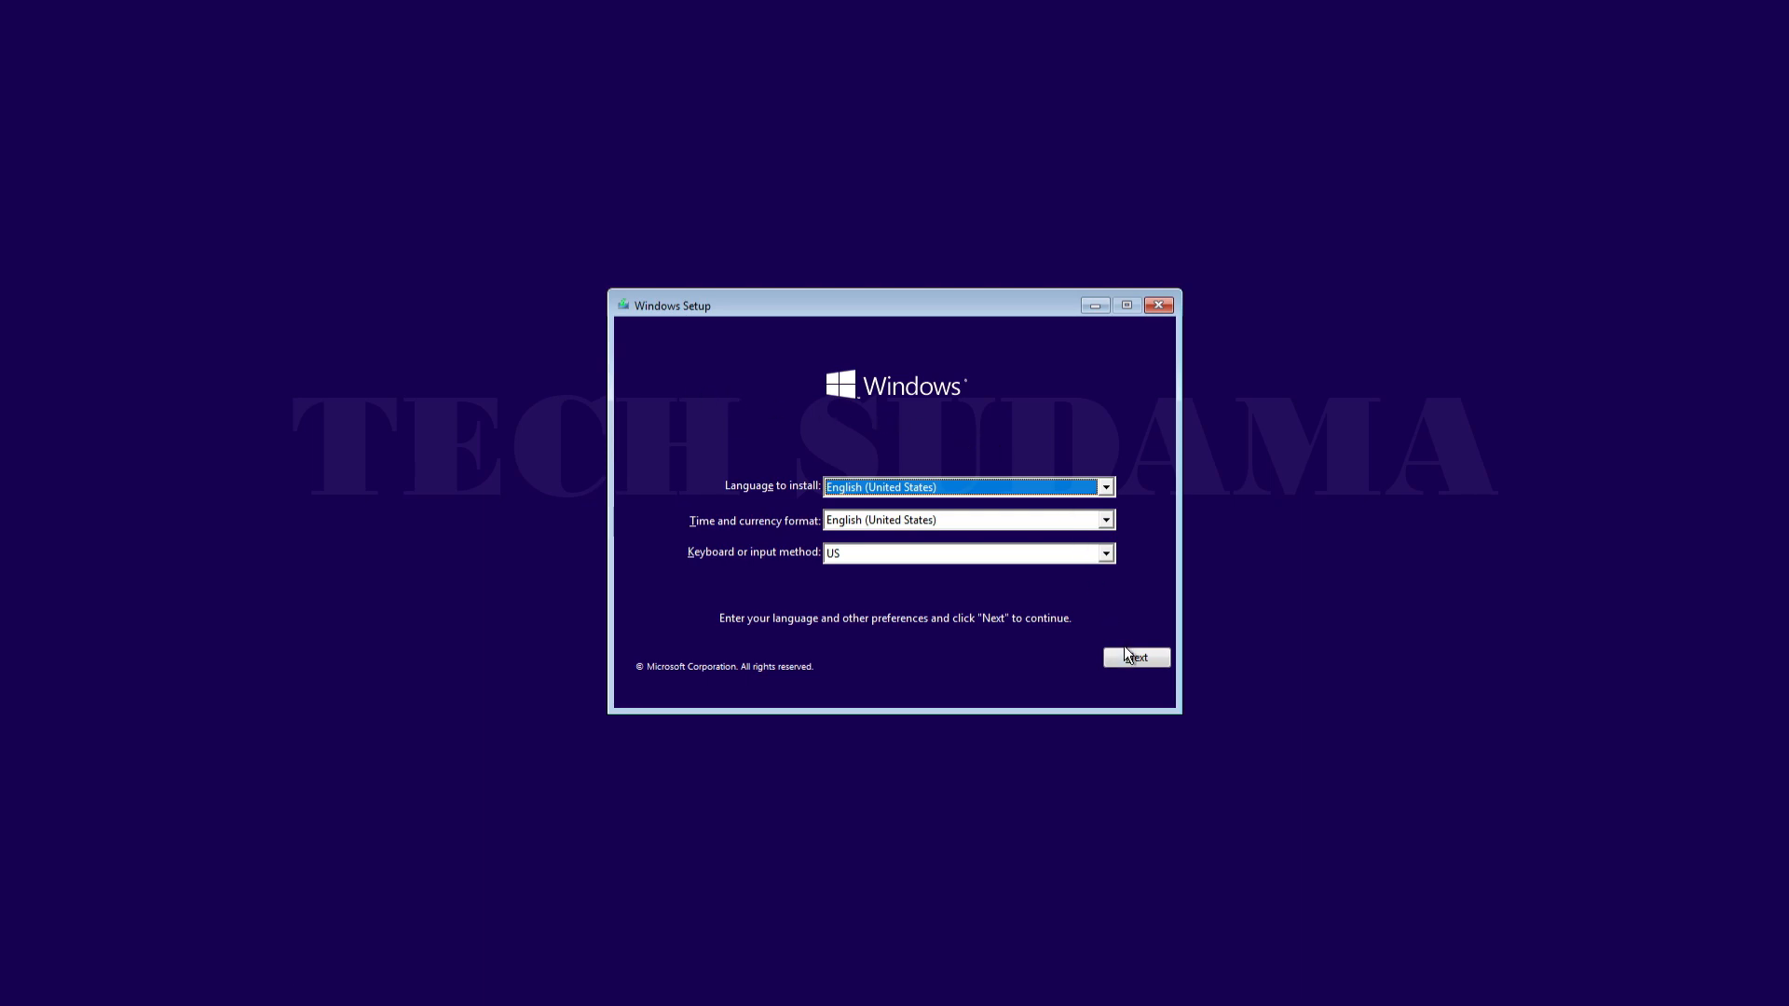
- Keep default language, choose Install now, pick Windows 10 Pro, and accept the license terms
left_click(1135, 657)
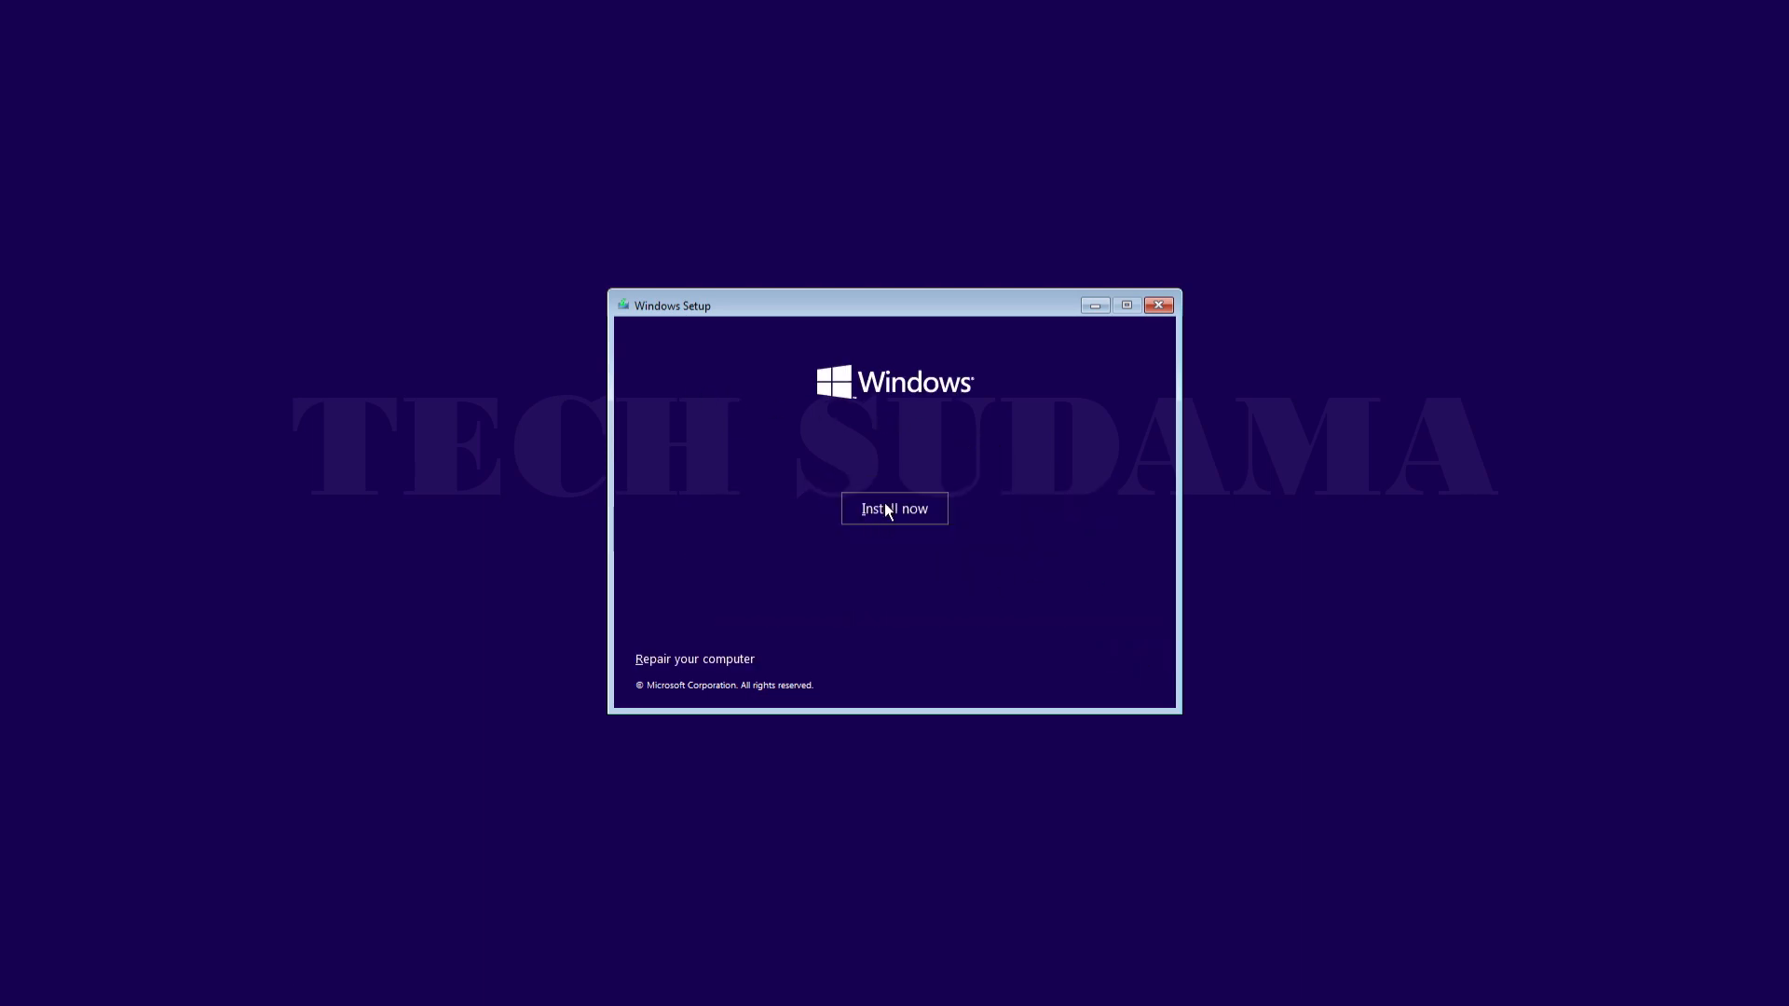
left_click(893, 508)
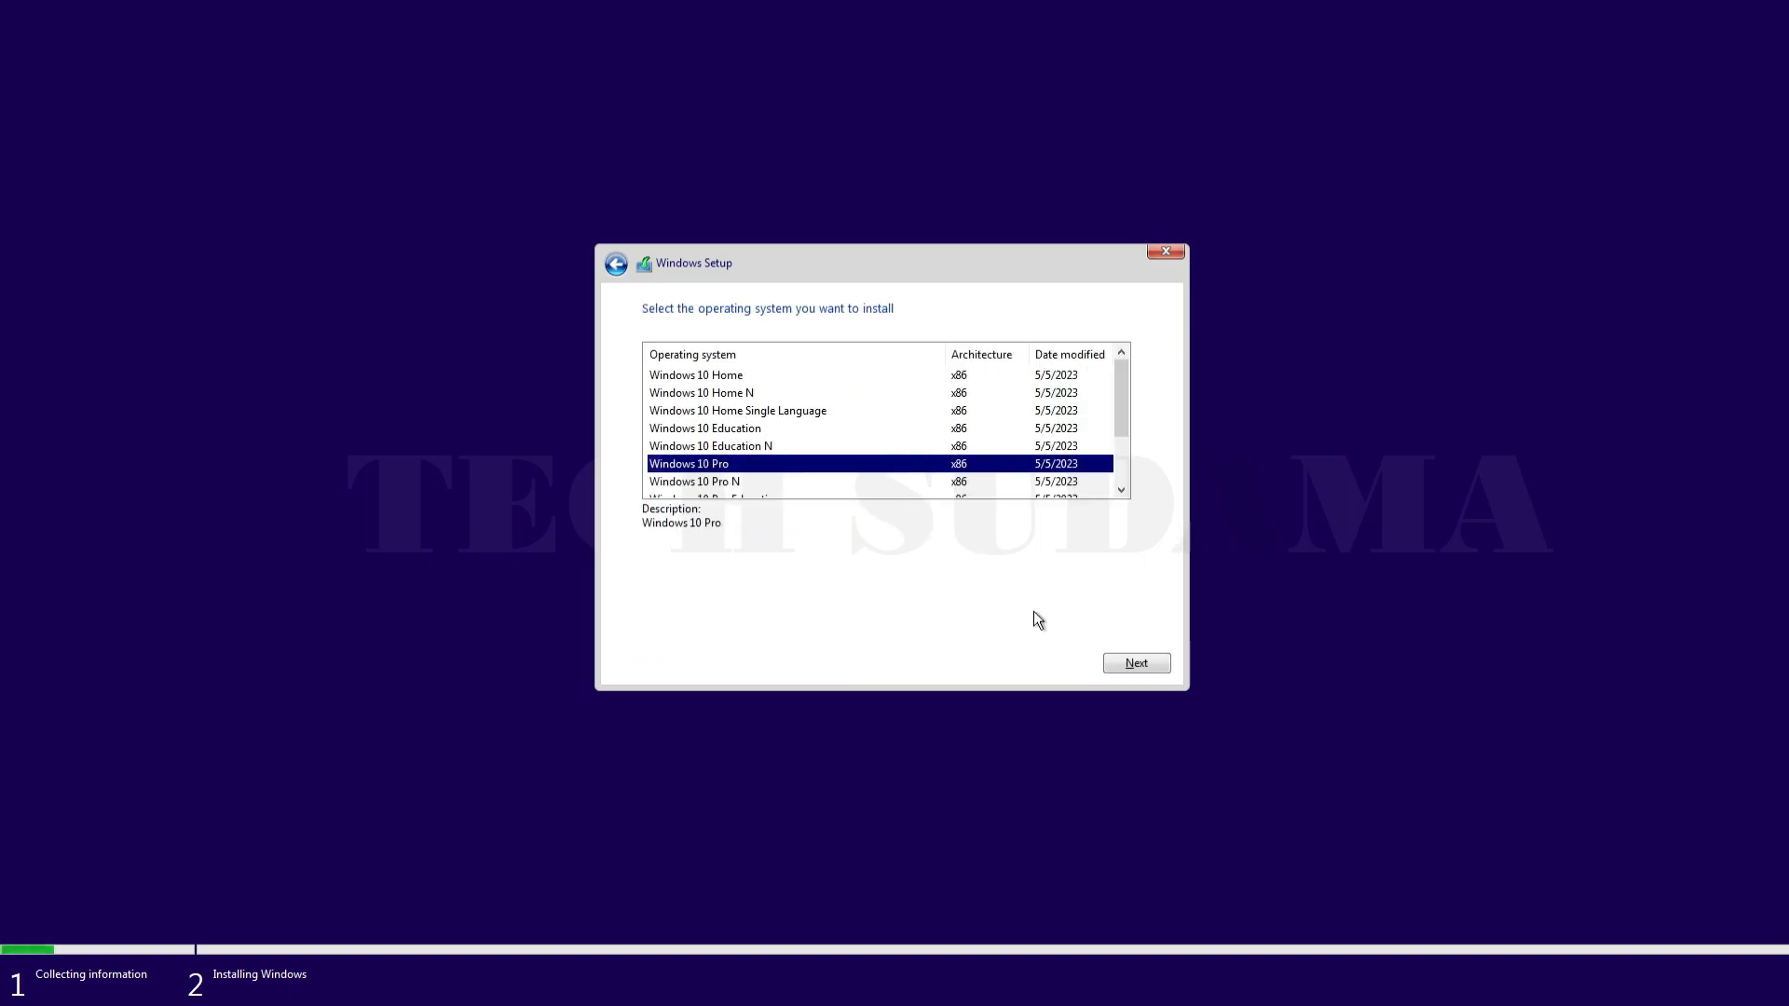
left_click(1135, 663)
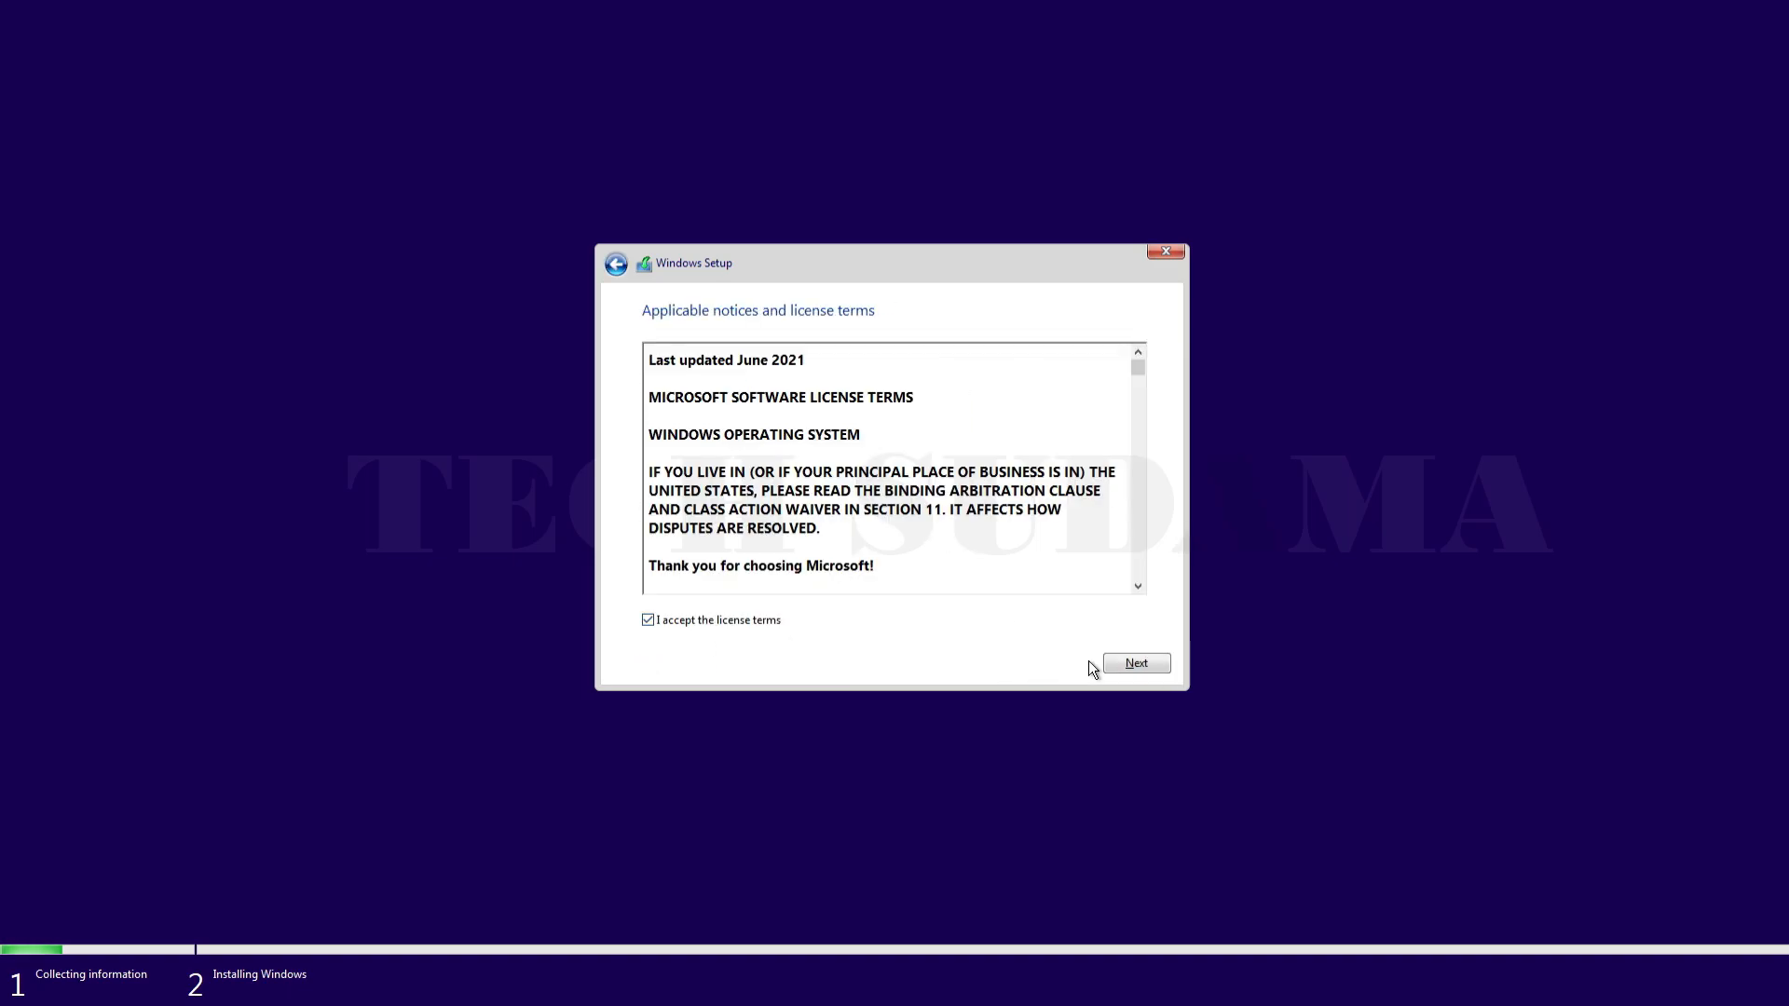
left_click(1135, 663)
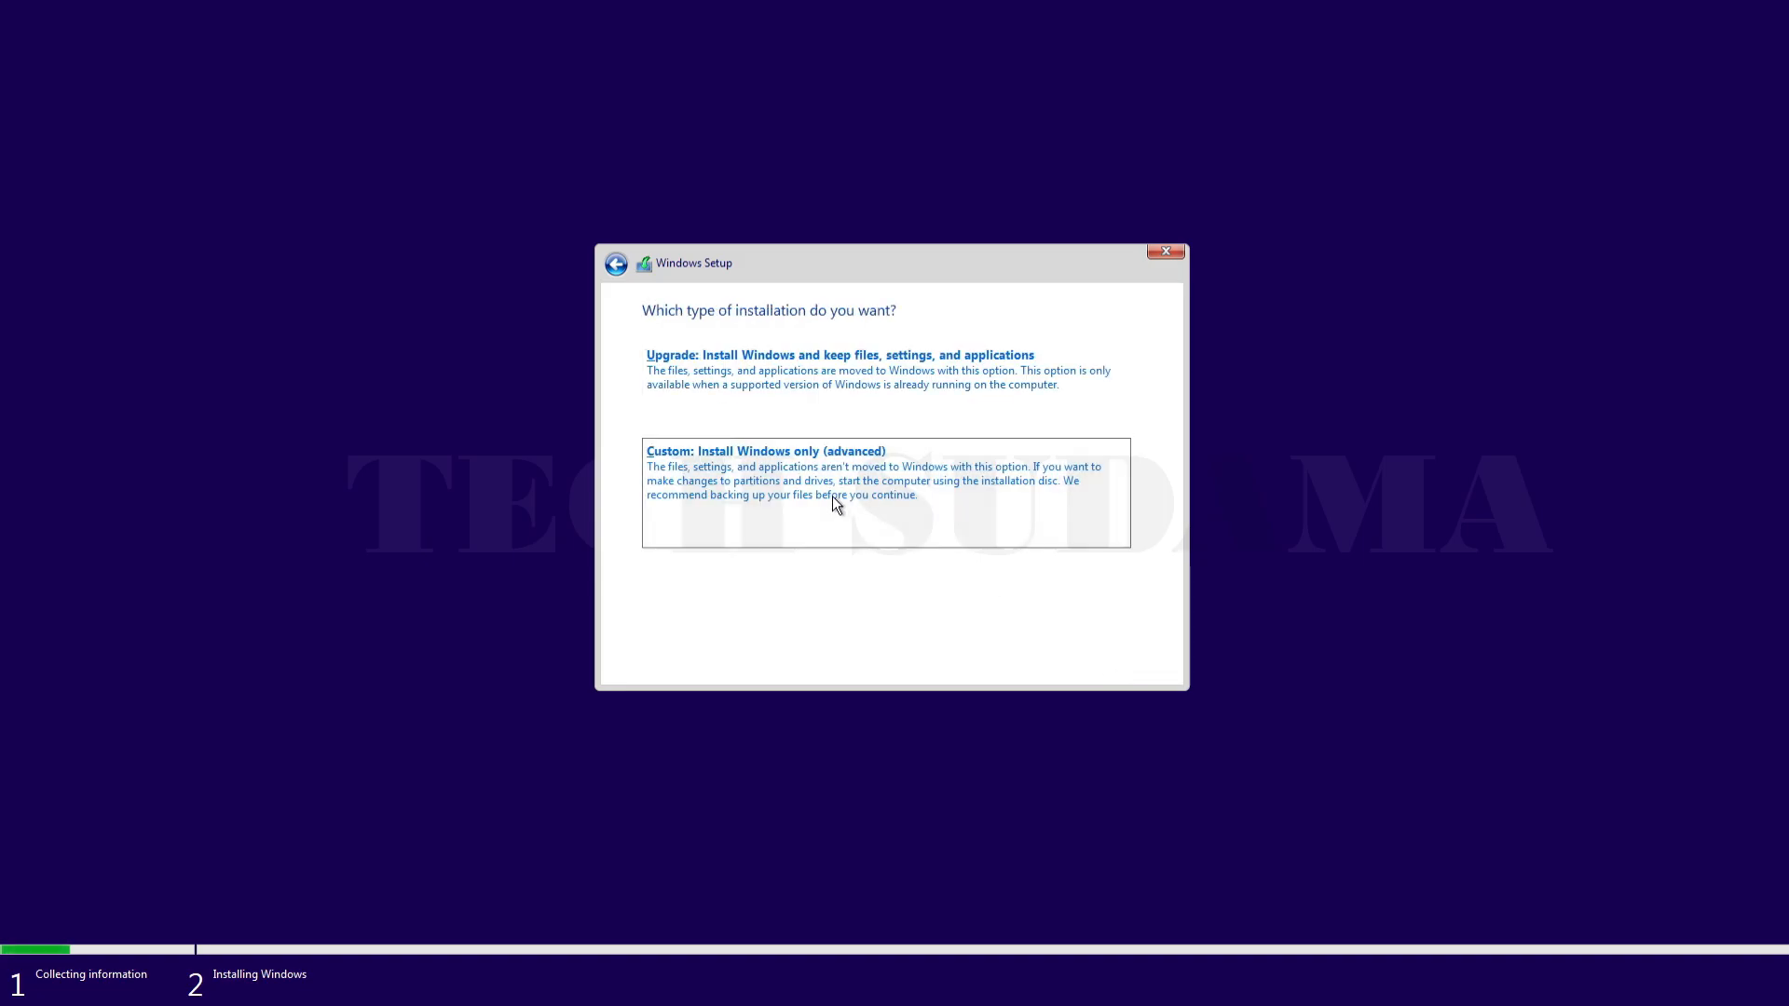